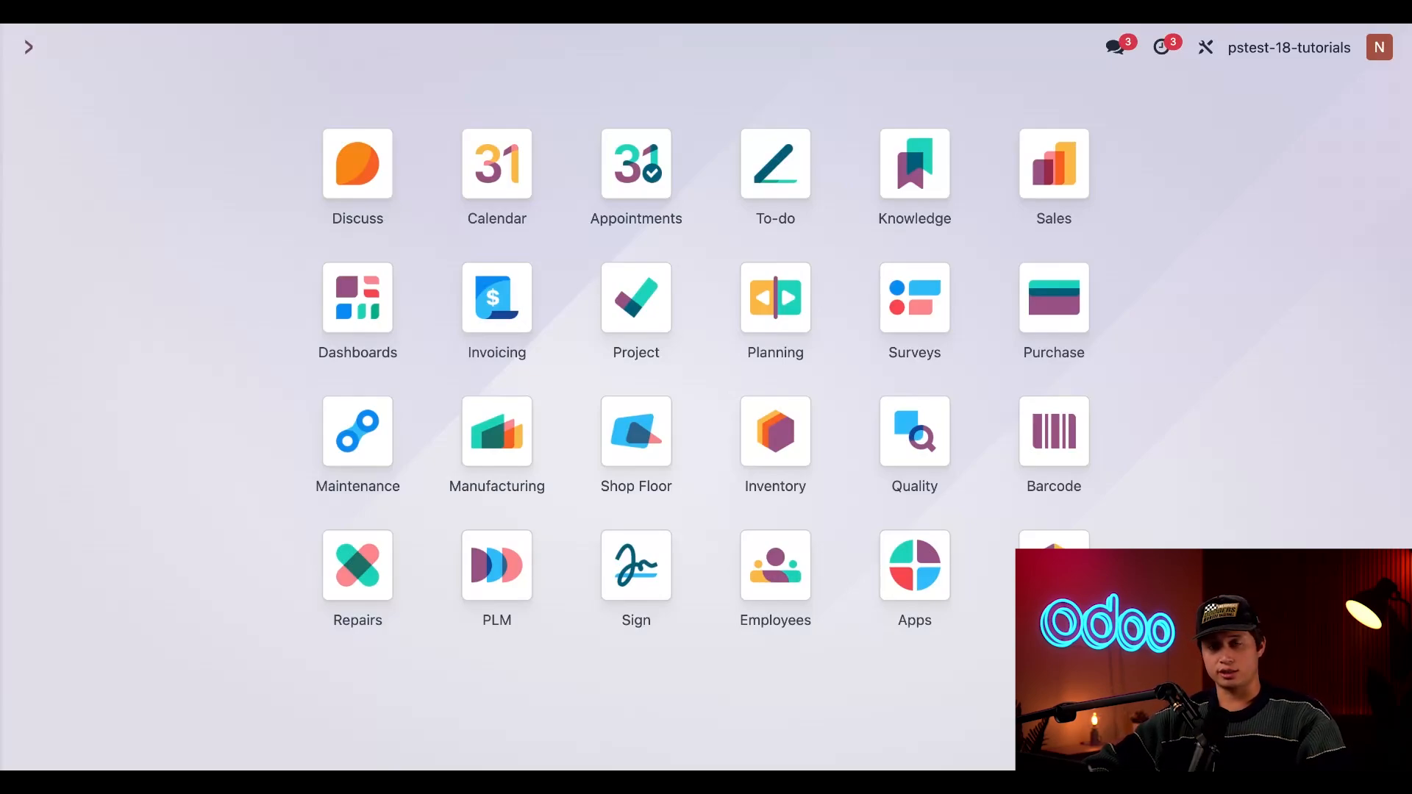
Step: Reach the Inventory settings and scroll to the Traceability section with Lots & Serial Numbers enabled
click(775, 431)
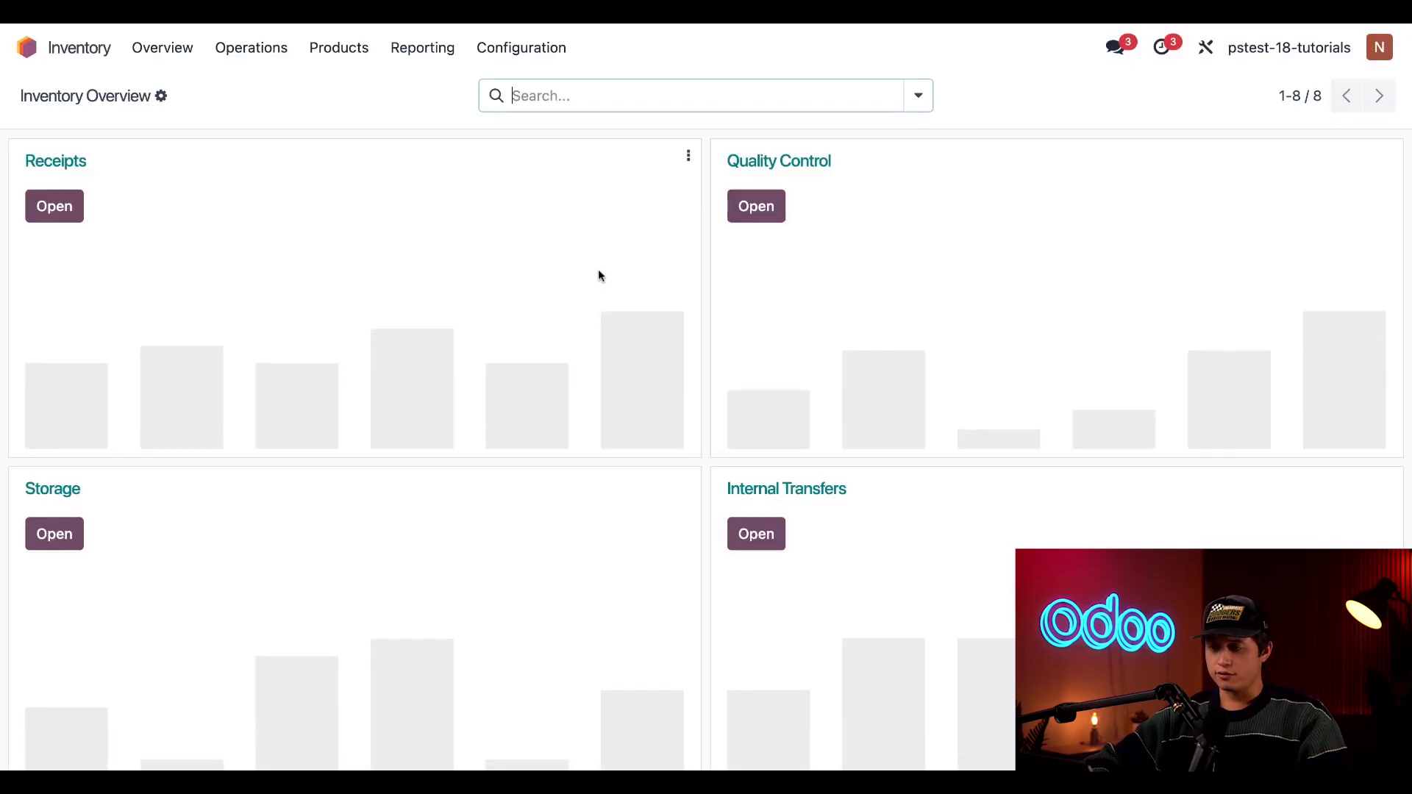
click(521, 47)
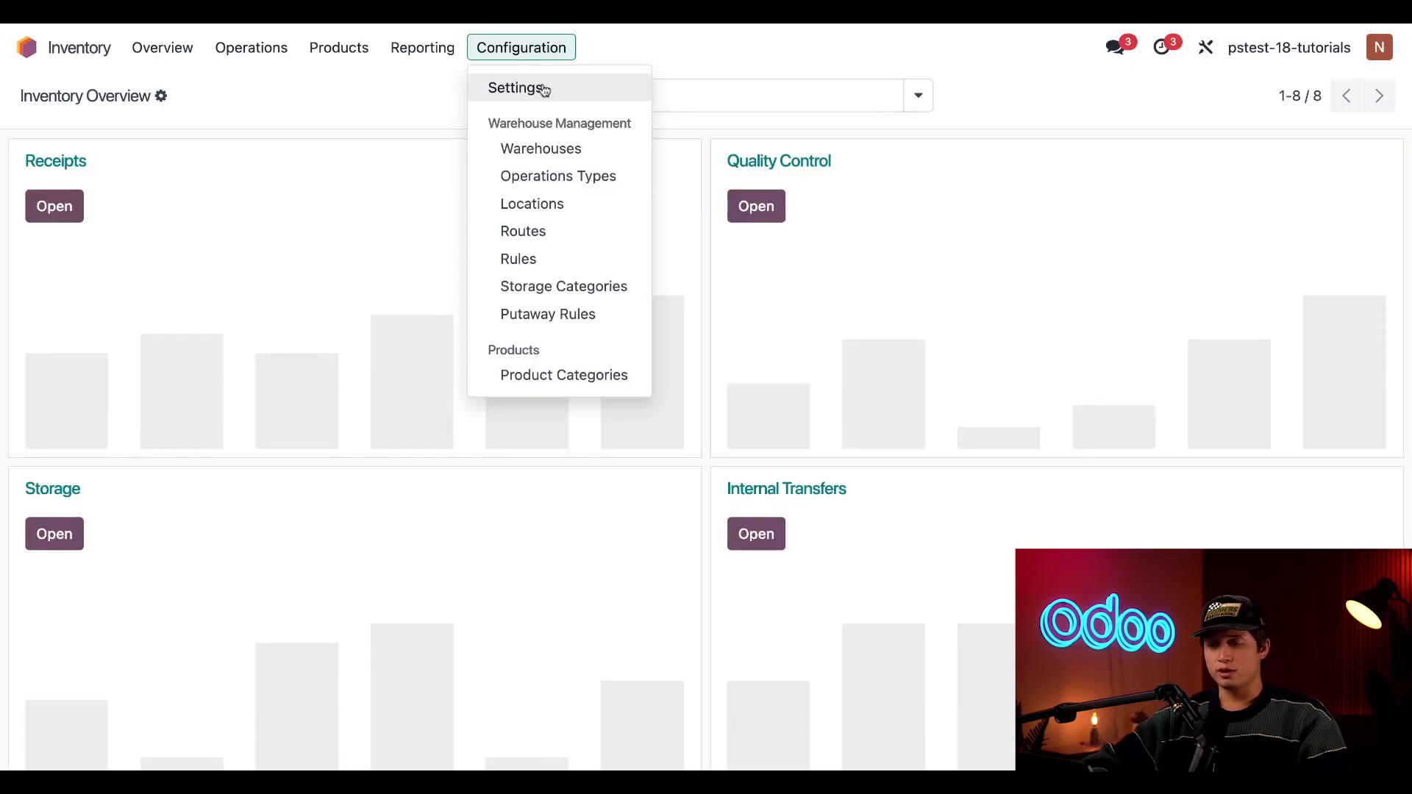
click(517, 88)
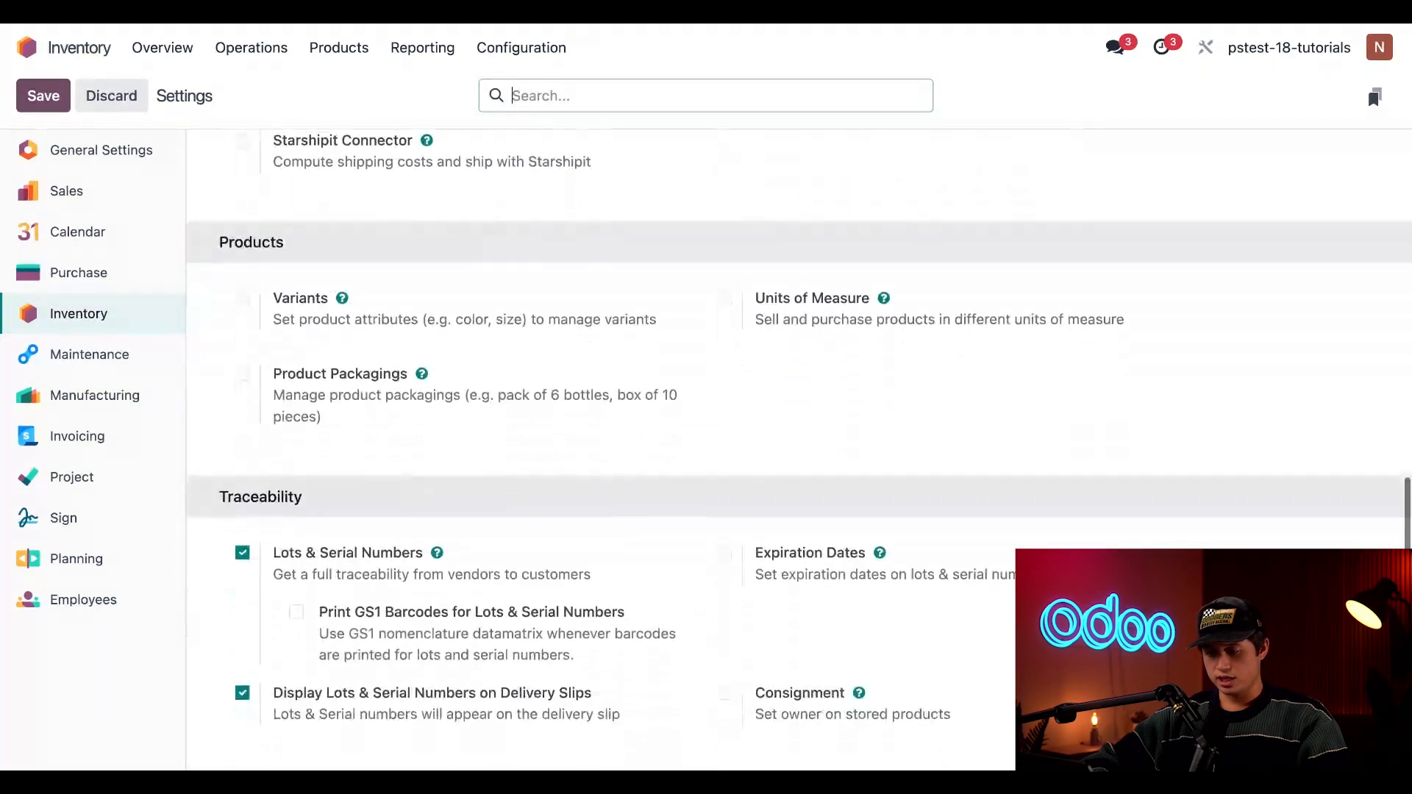
scroll(down, 3)
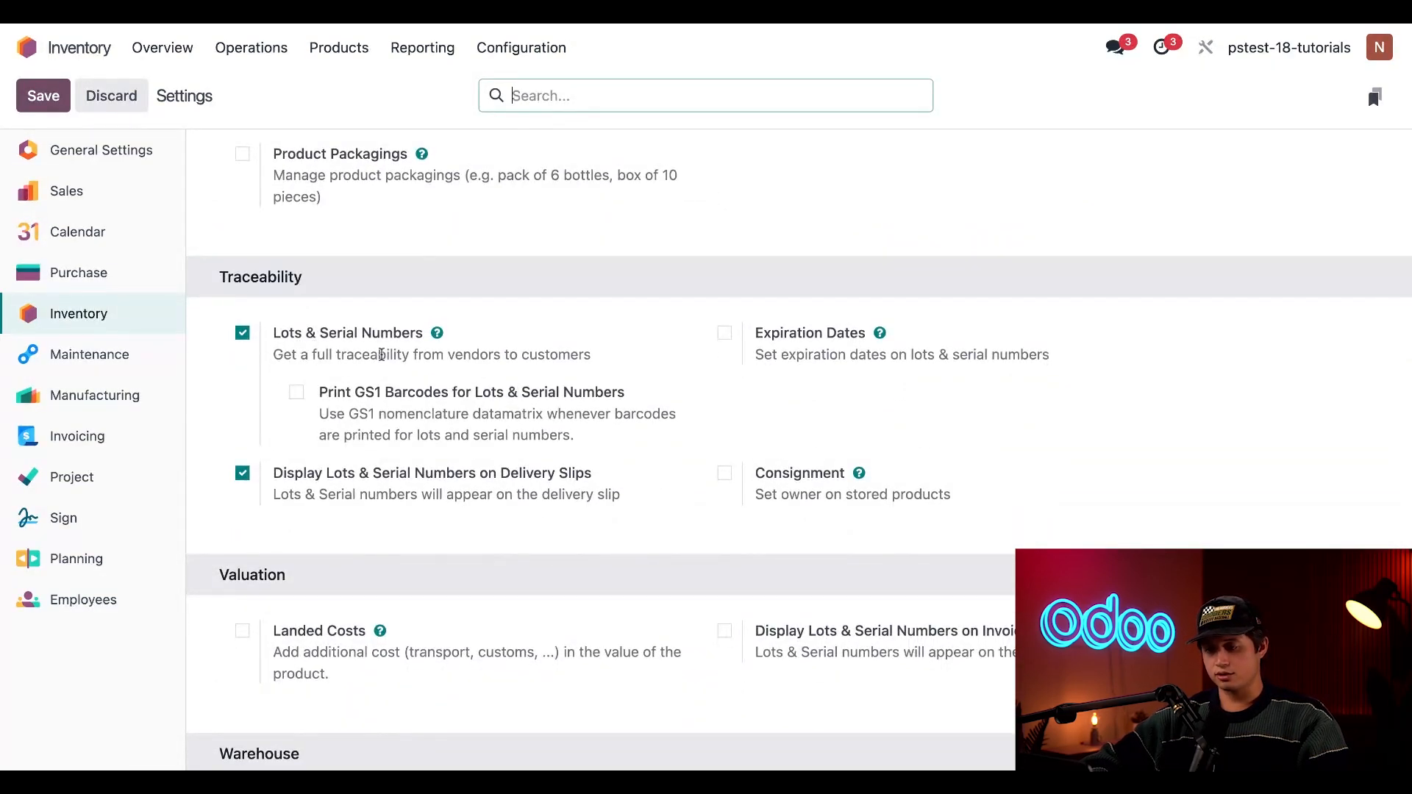
mouse_move(251, 356)
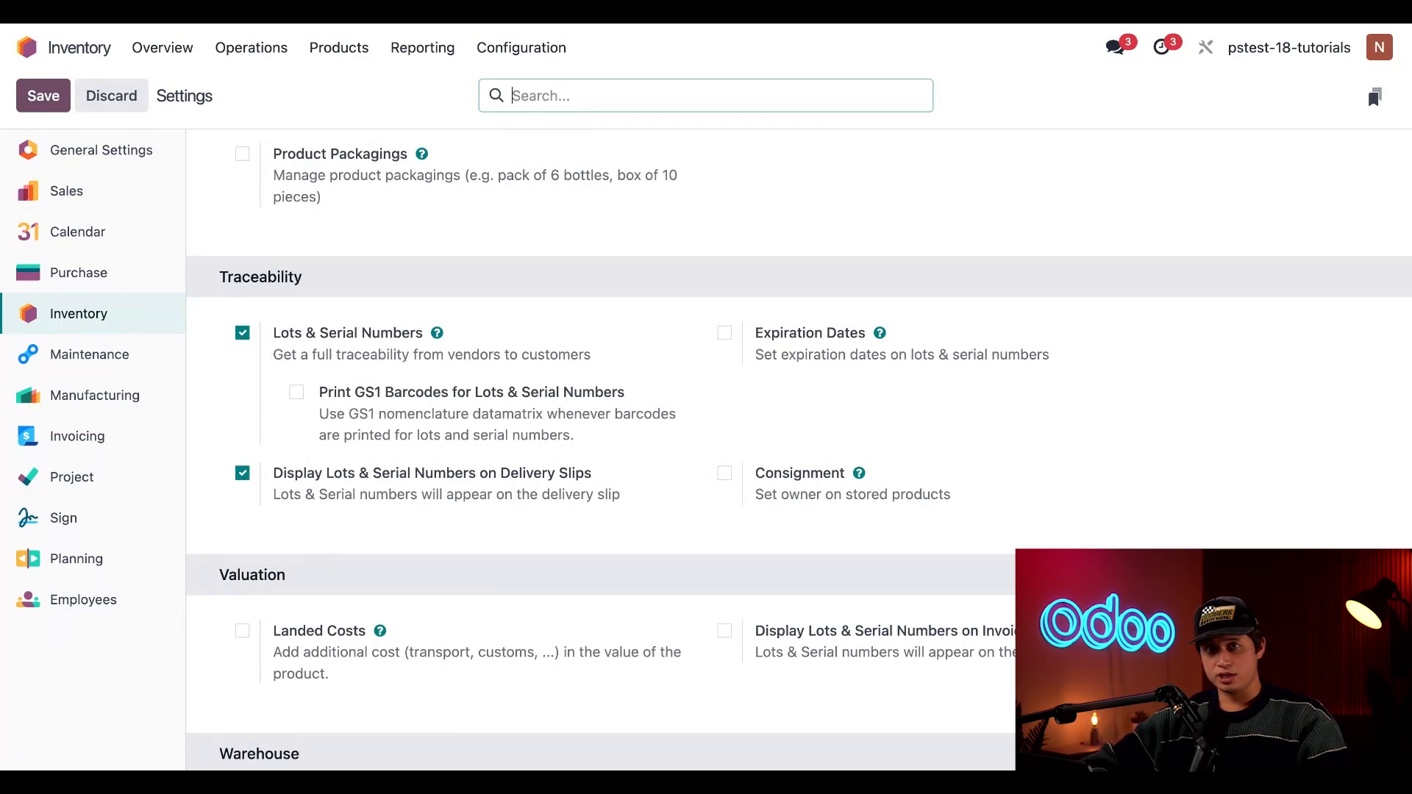
mouse_move(310, 415)
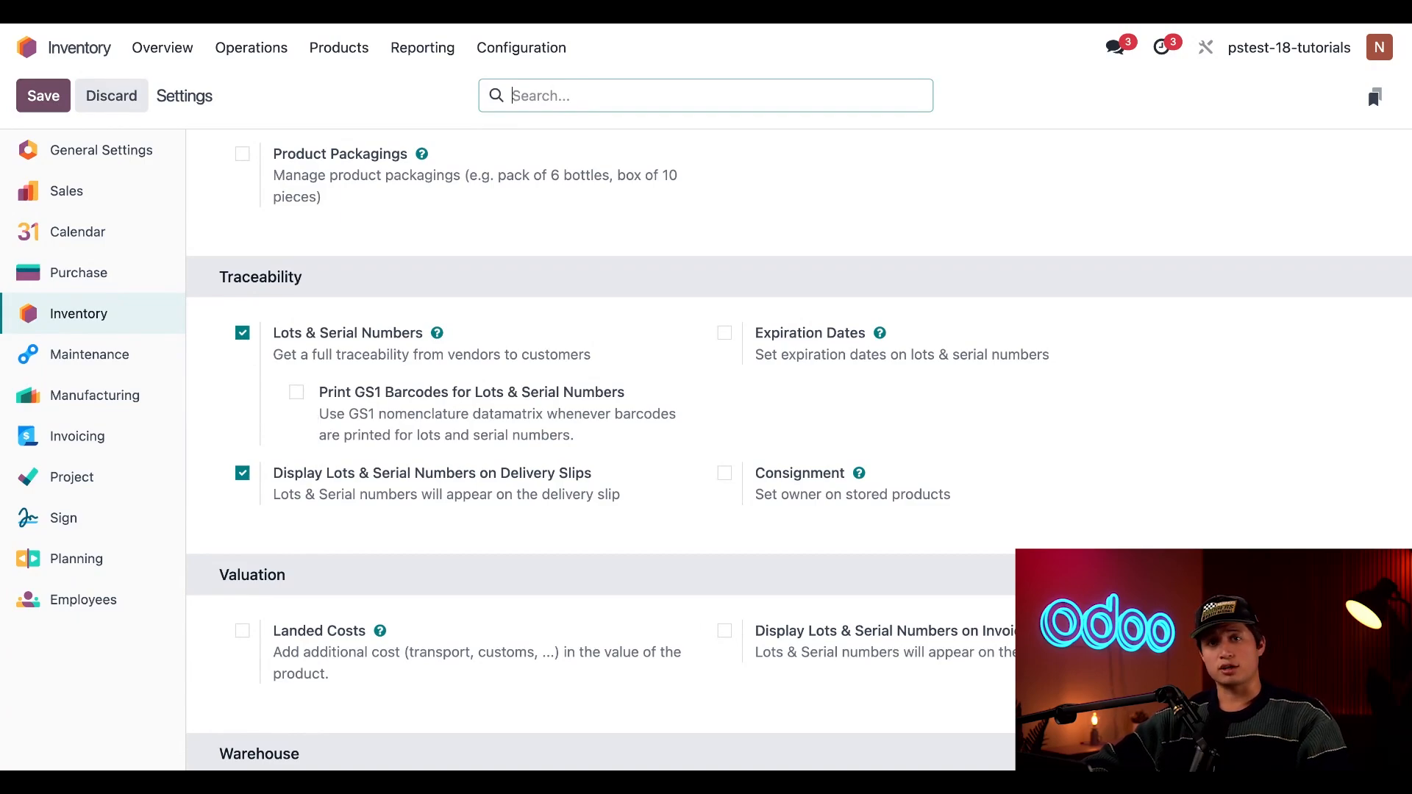
mouse_move(319, 110)
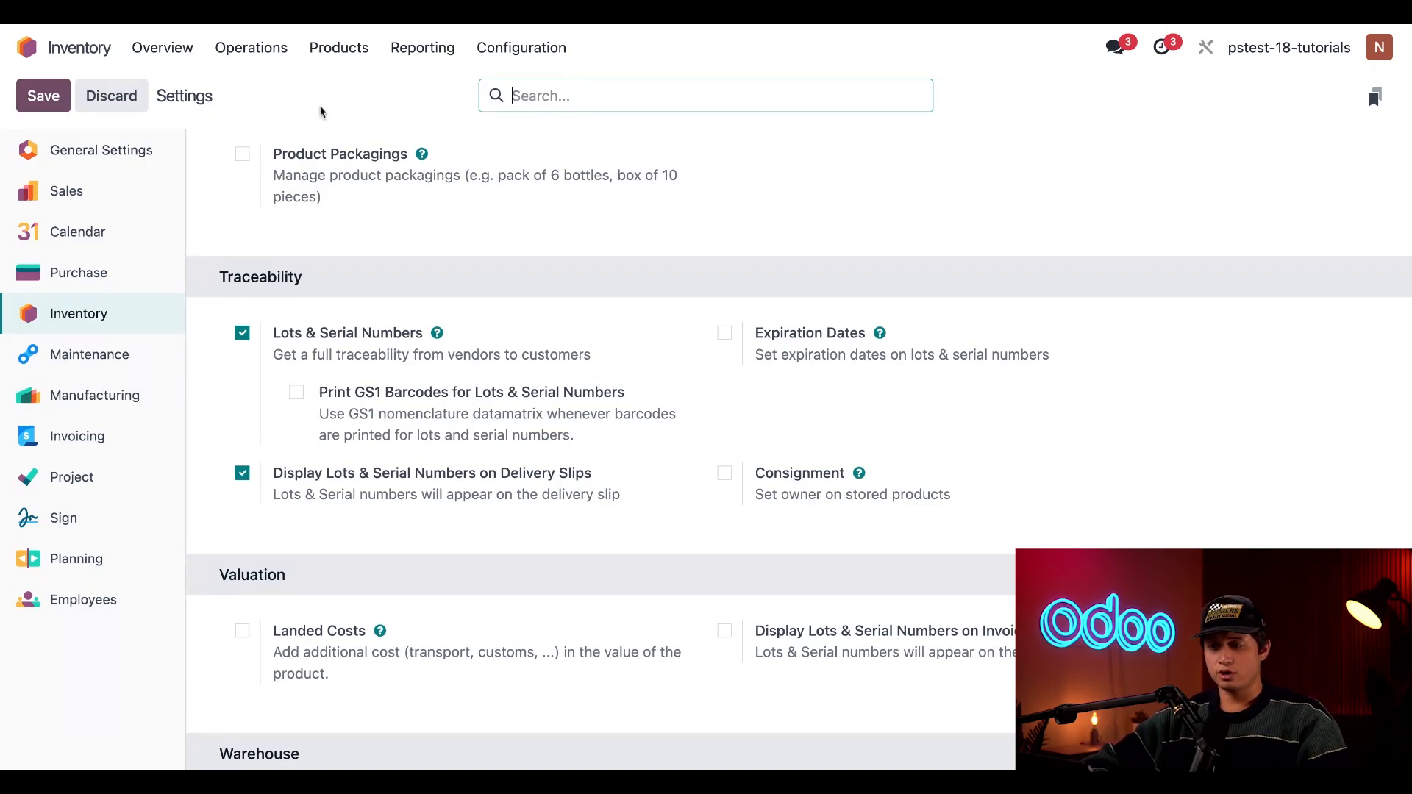
Step: From Products, load TV Stand and leave Track Inventory set to By Lots after trying other options
click(339, 47)
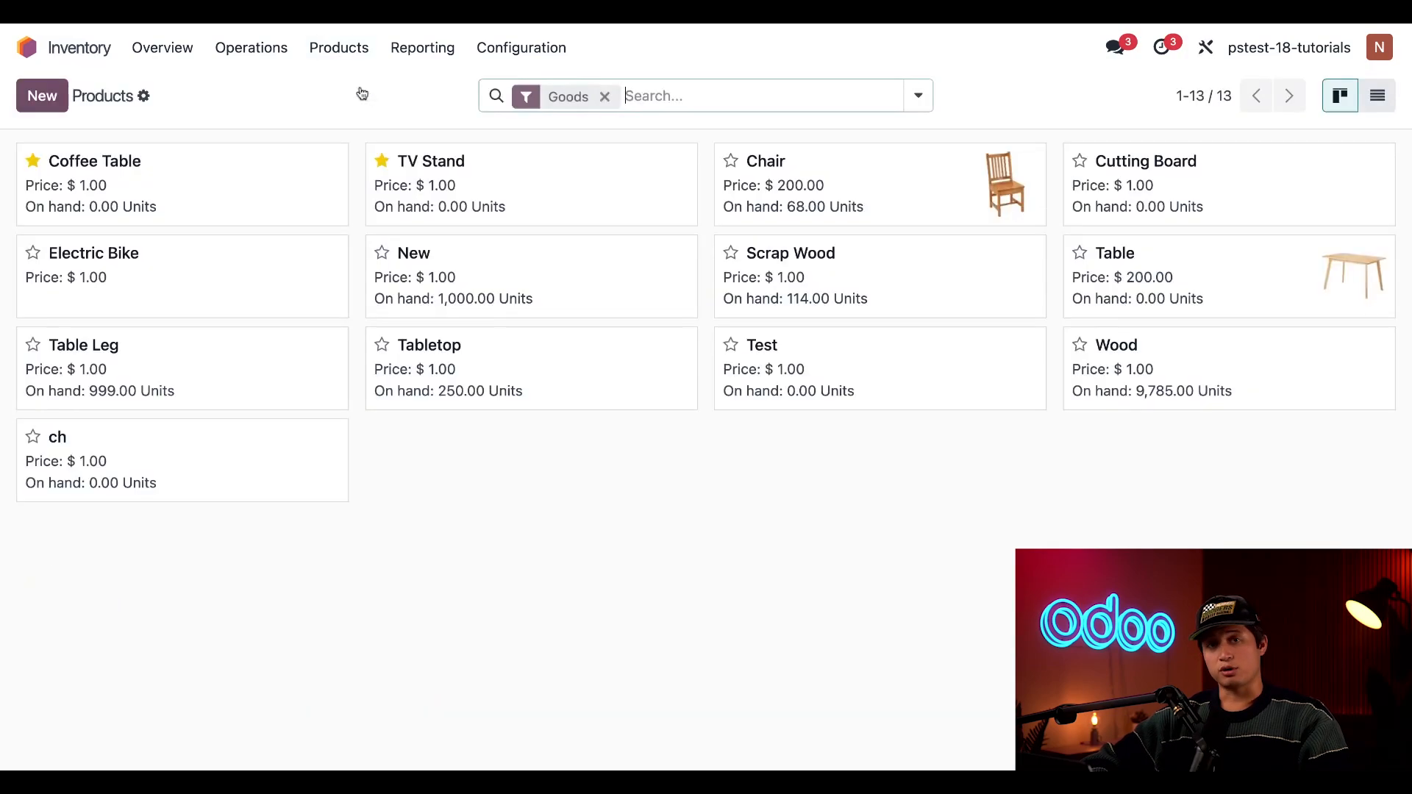
click(430, 162)
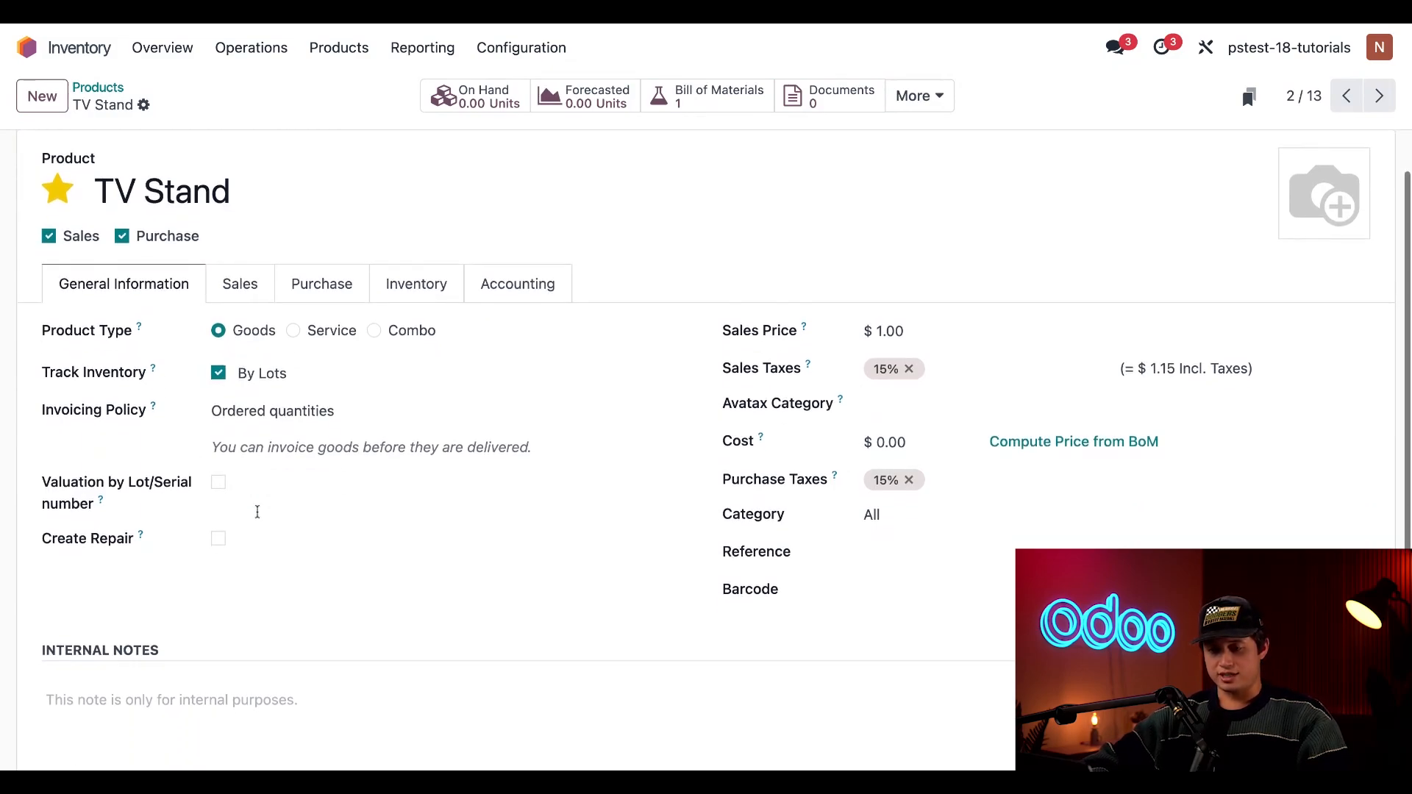
mouse_move(81, 389)
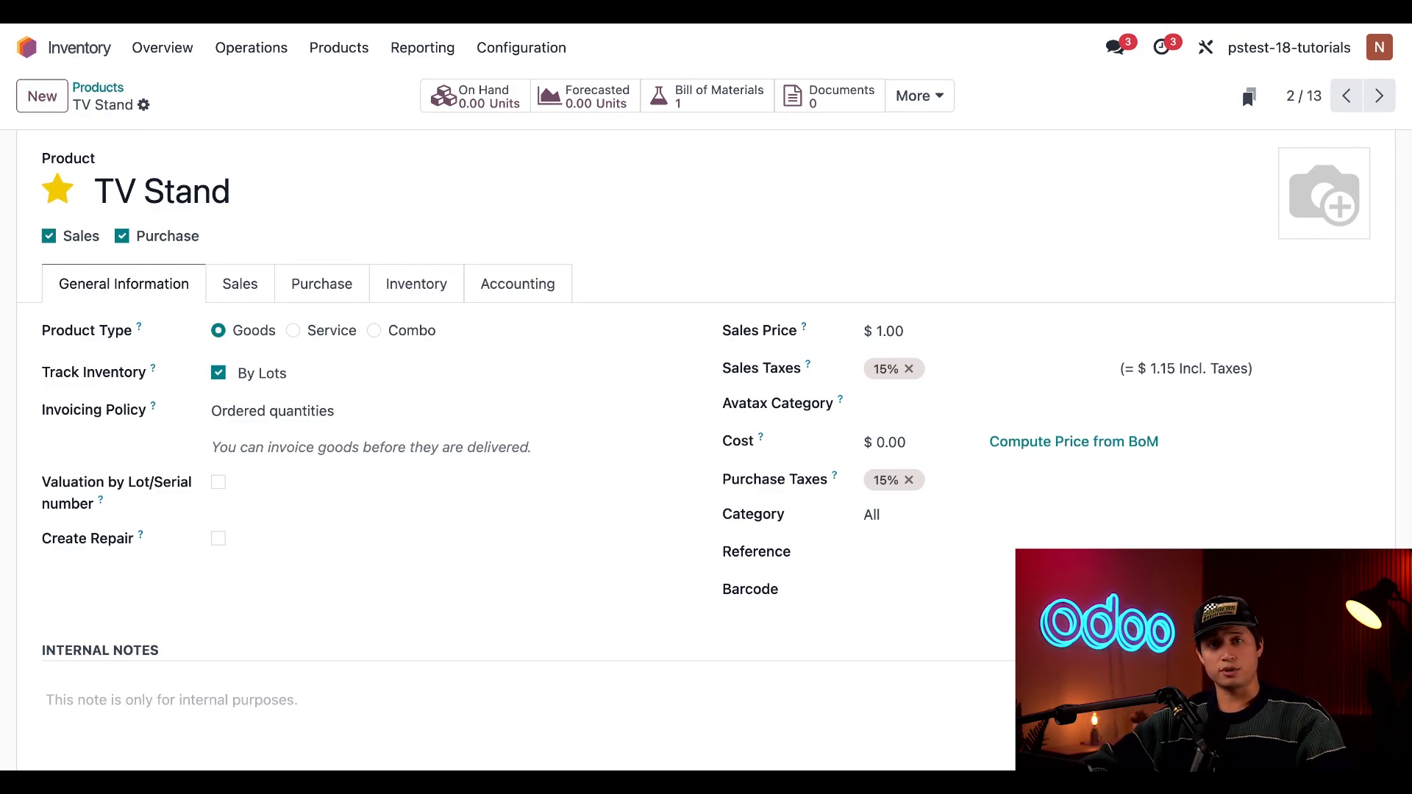
mouse_move(75, 351)
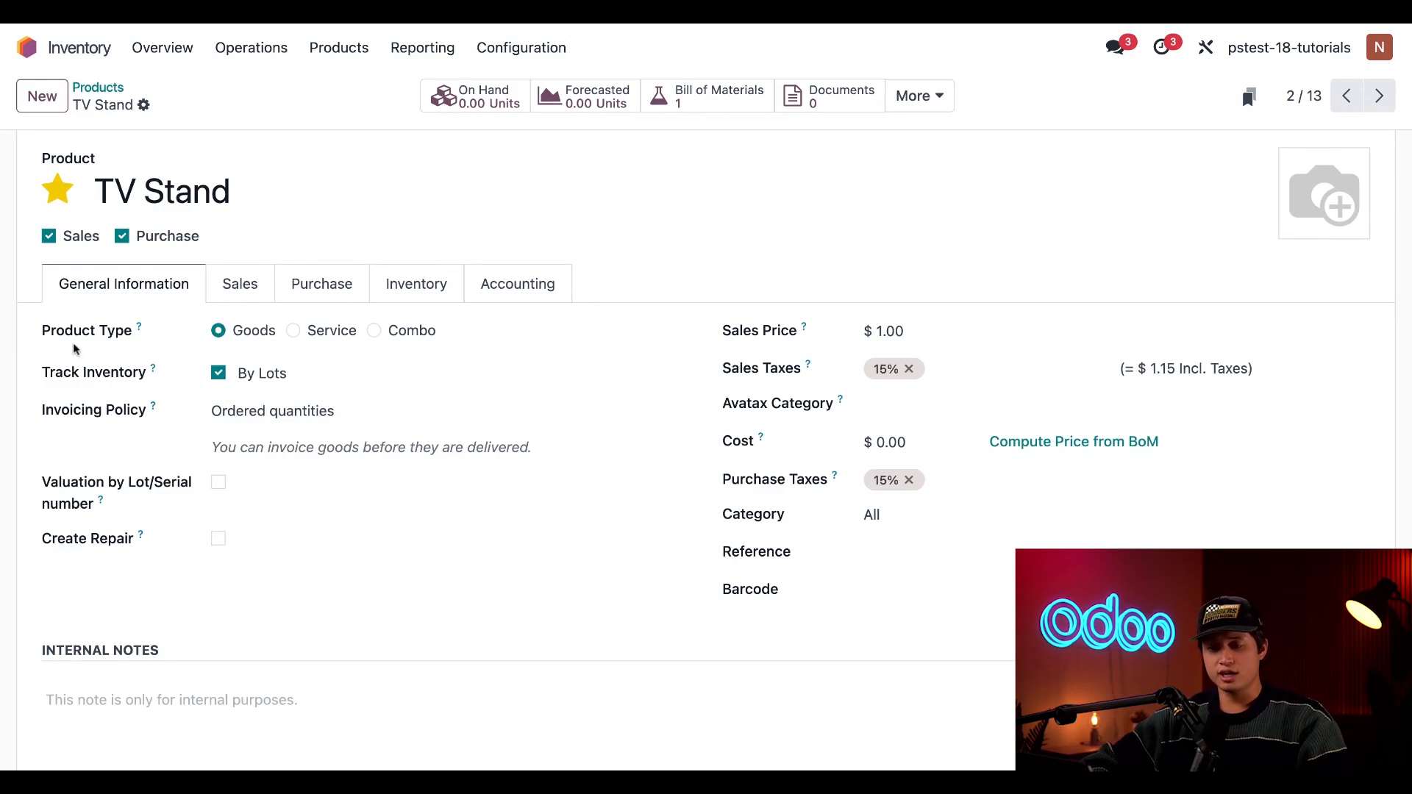
mouse_move(167, 392)
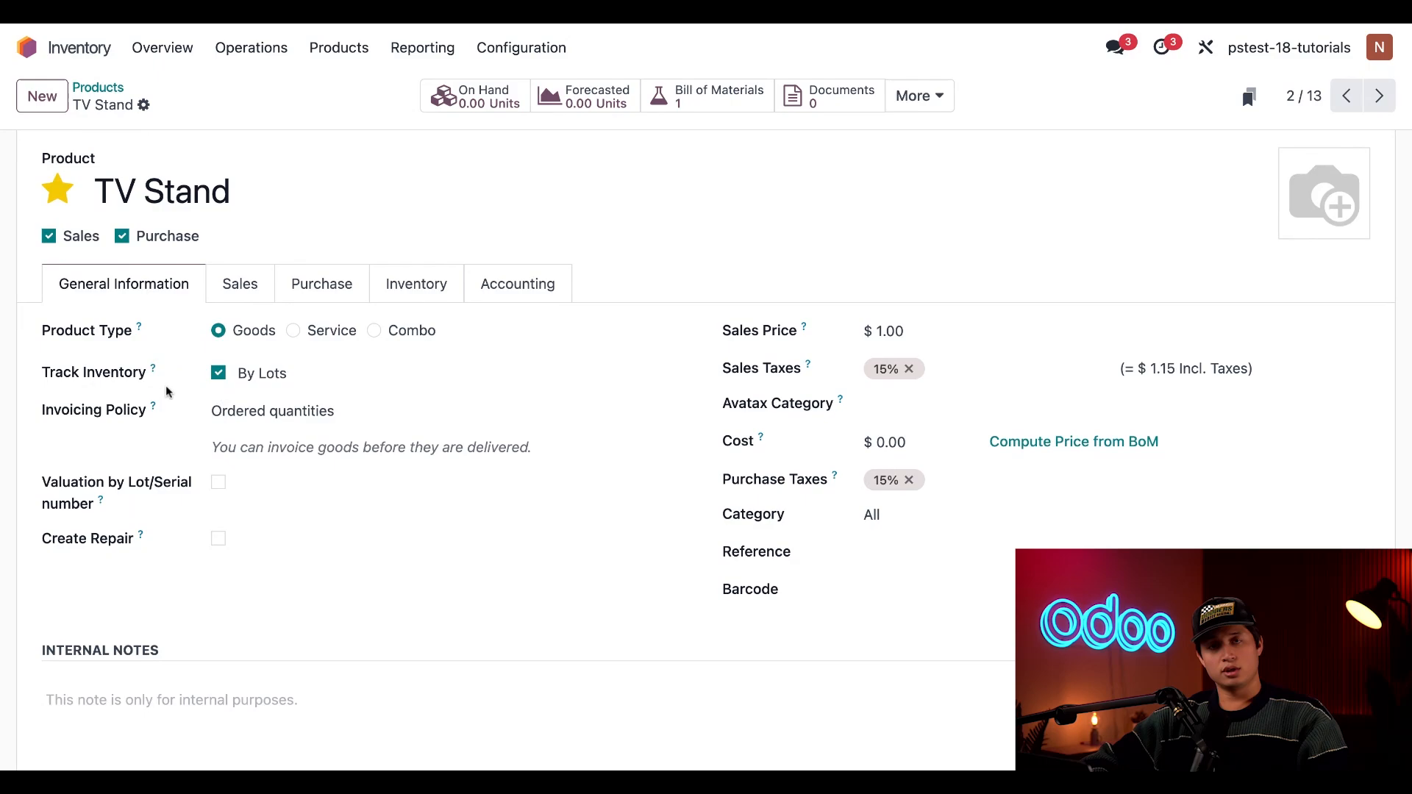
mouse_move(166, 392)
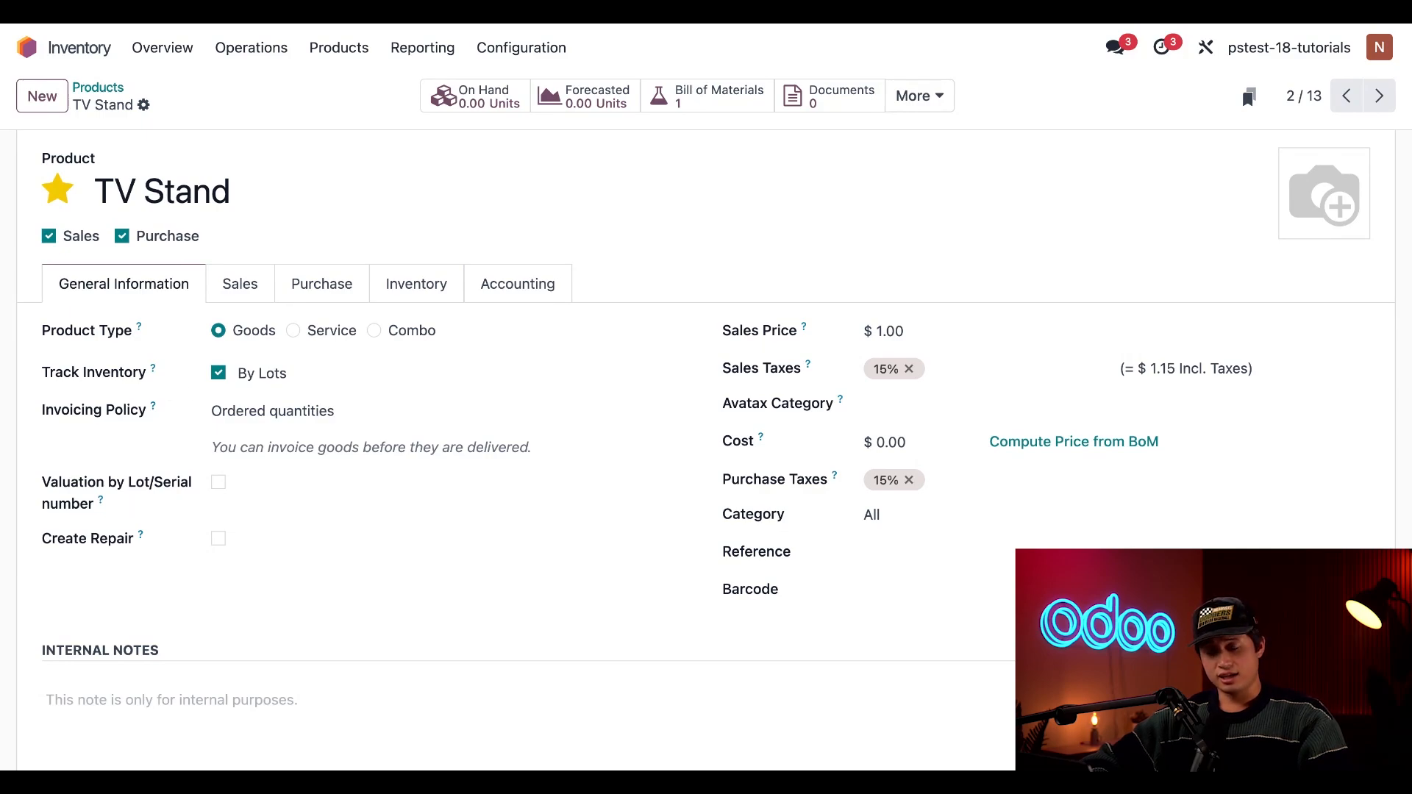
click(361, 373)
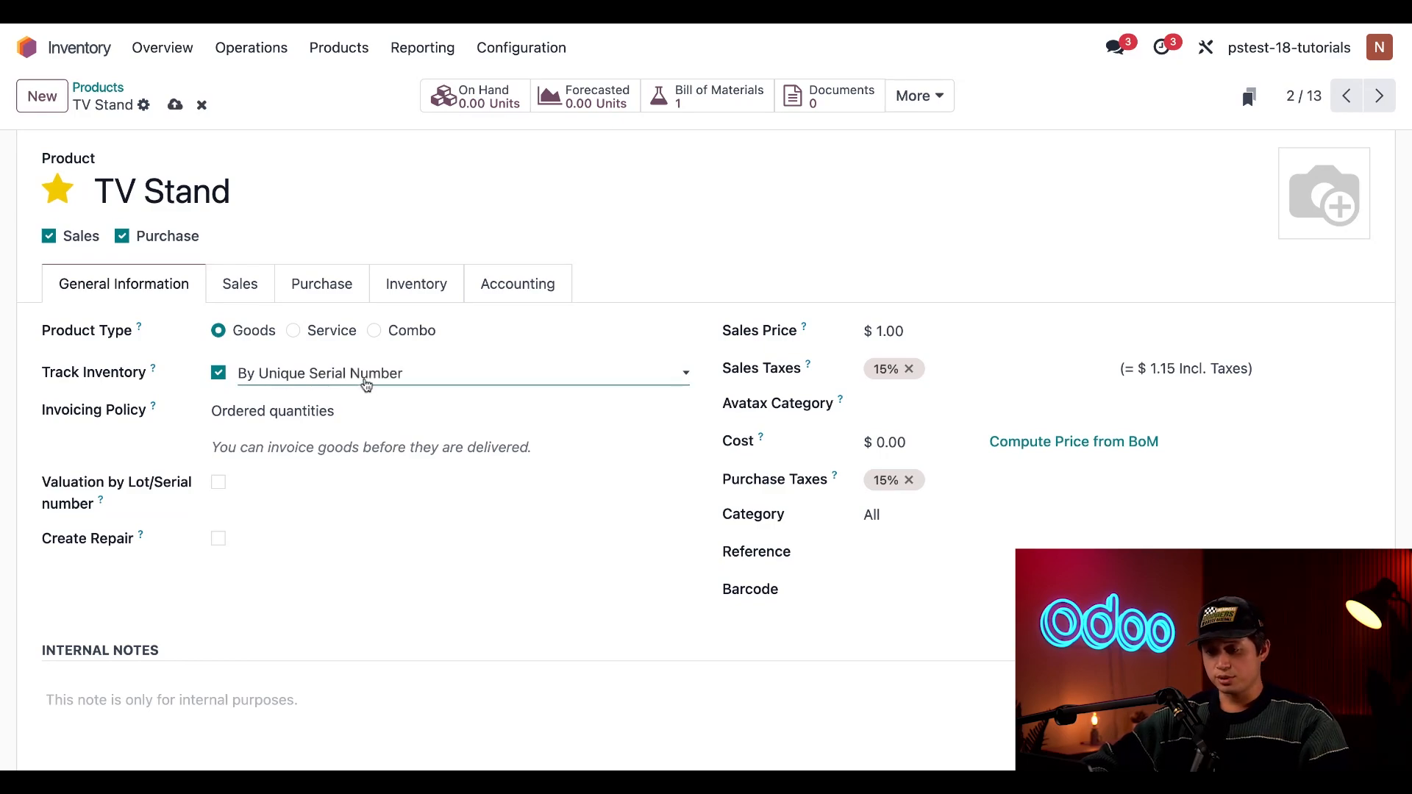
click(442, 373)
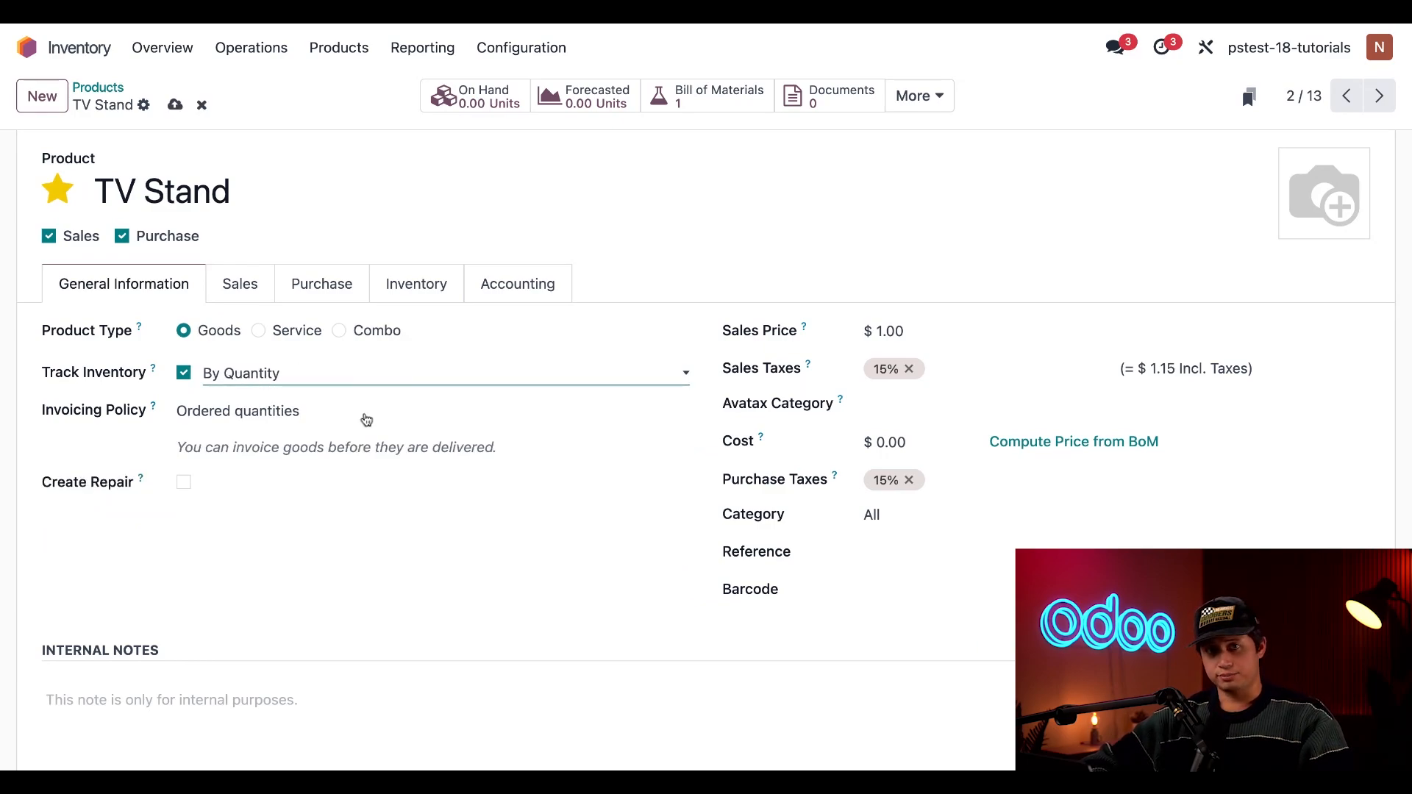
click(442, 372)
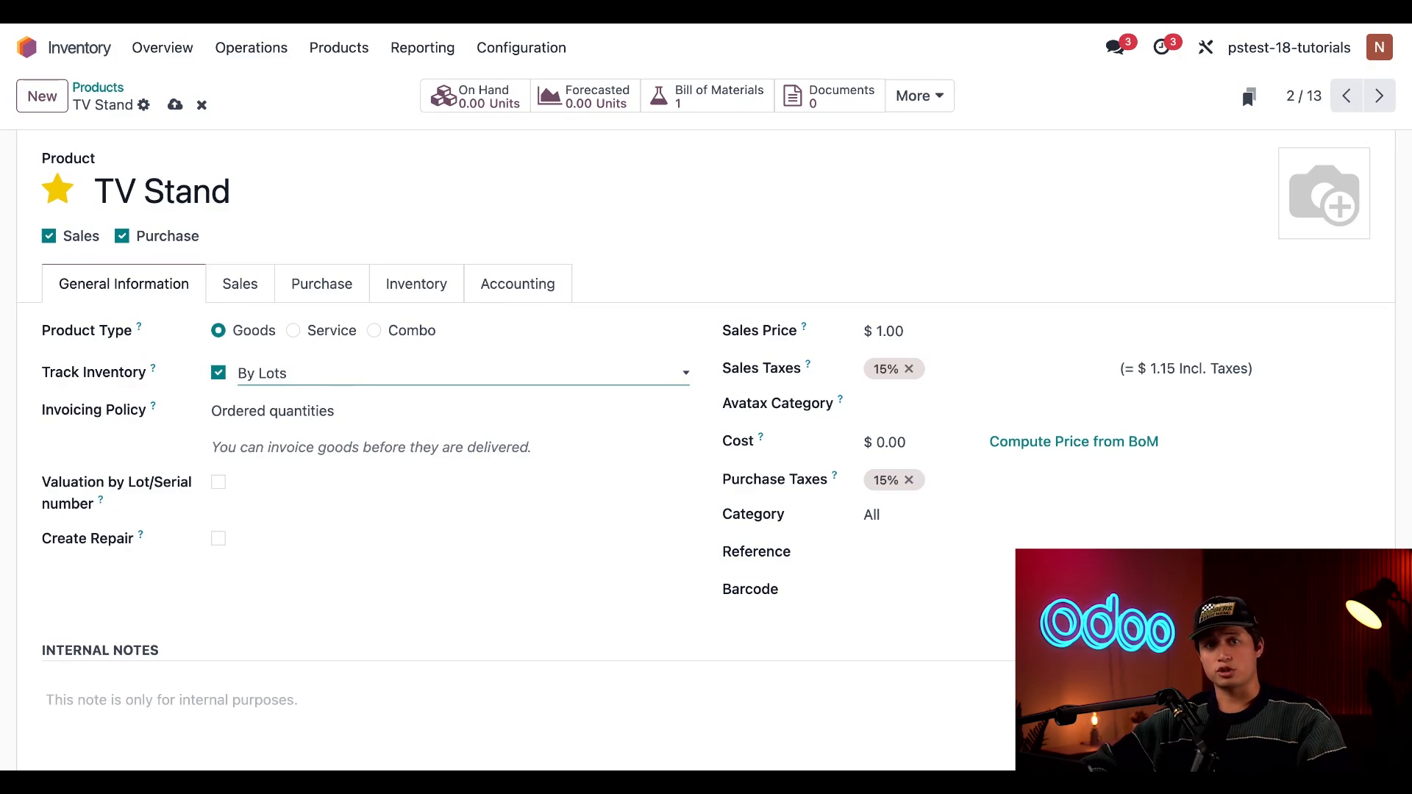
Step: Return to the products list and load Coffee Table, tracked by unique serial number
click(99, 87)
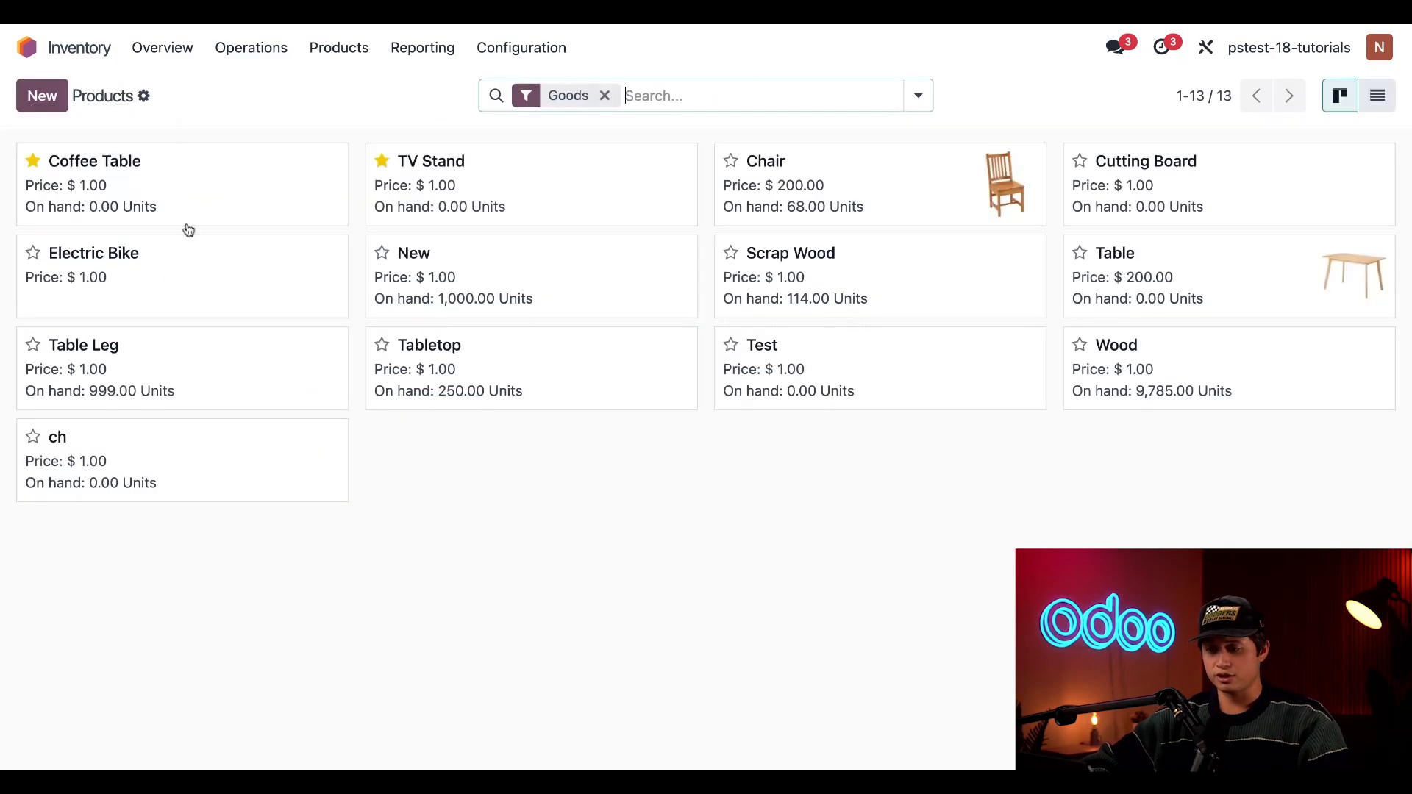
mouse_move(214, 203)
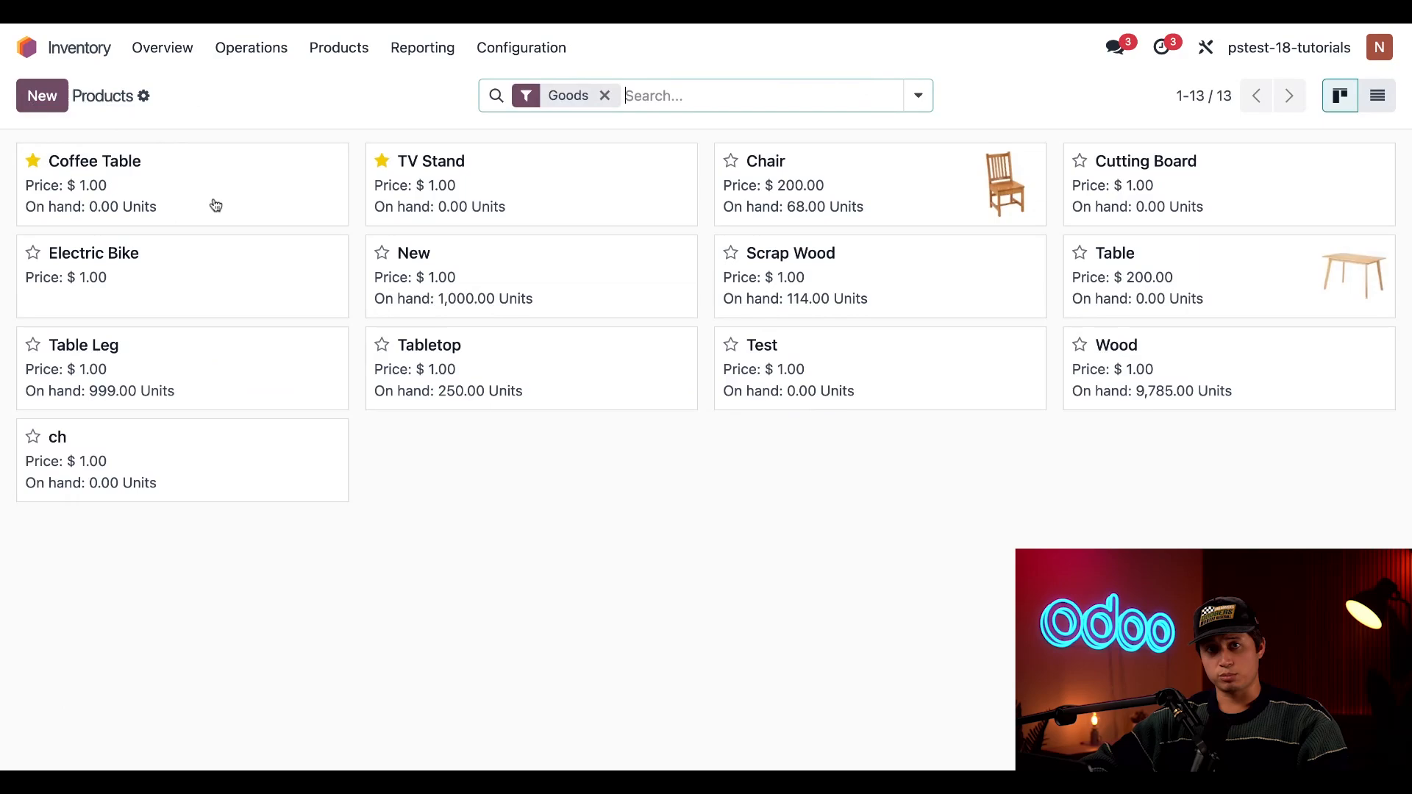
click(97, 160)
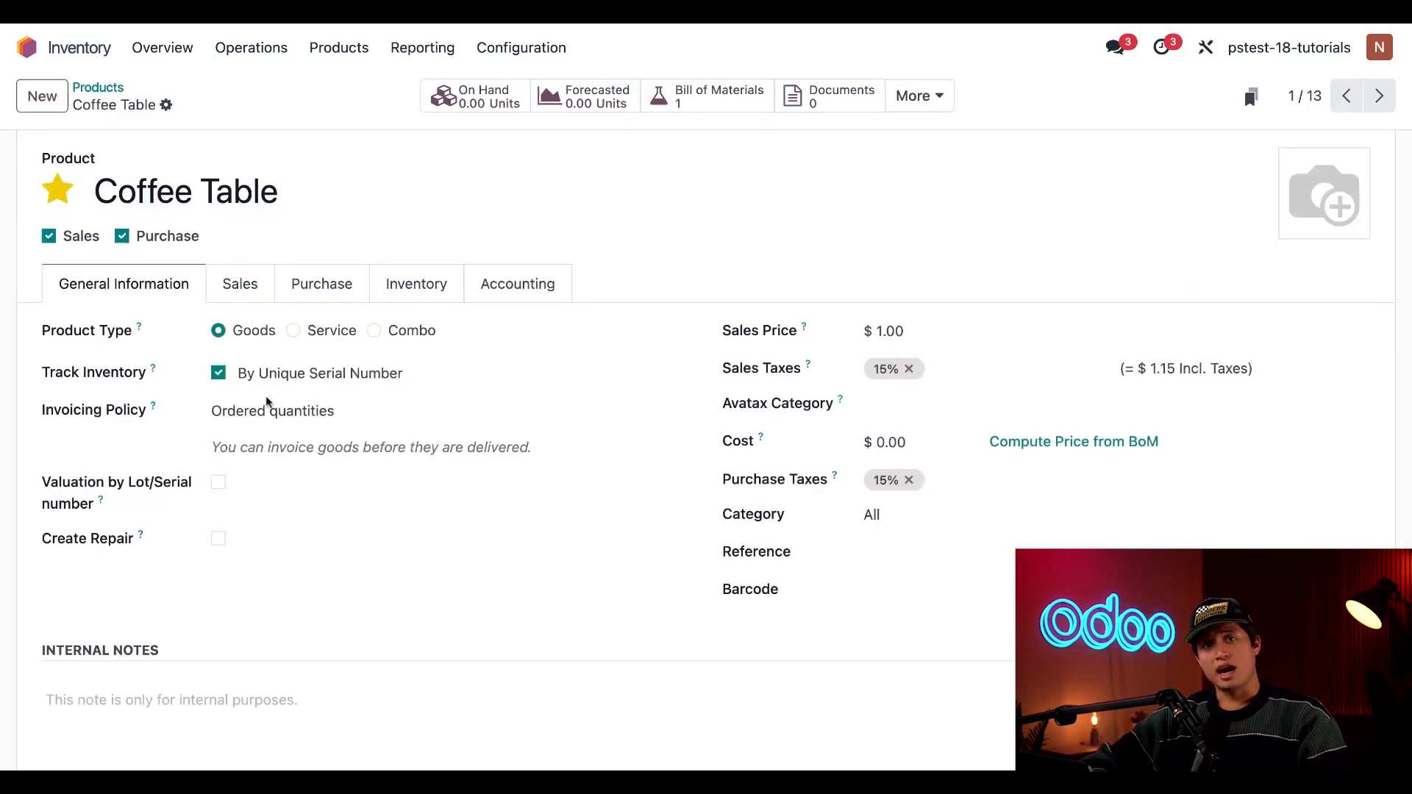
mouse_move(150, 387)
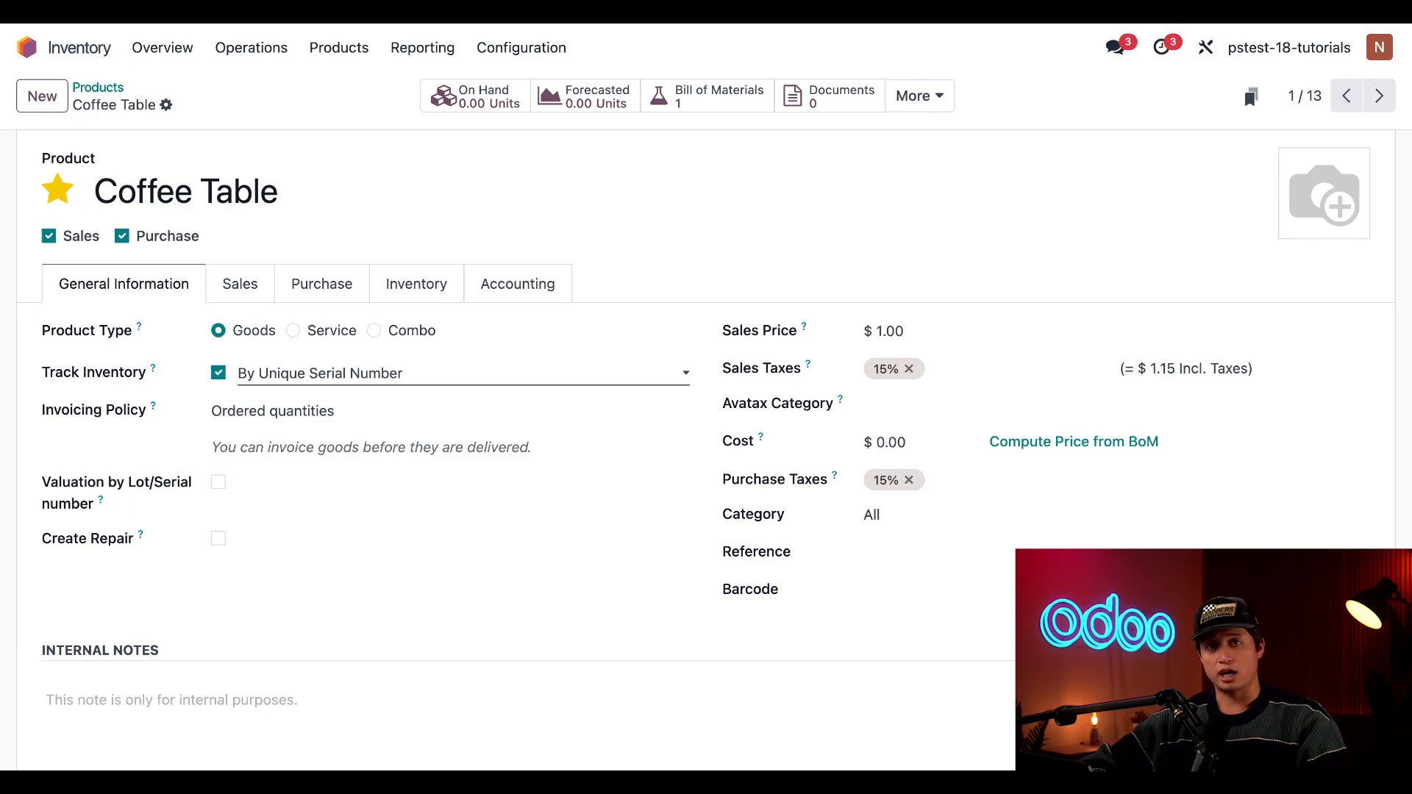
Step: In Manufacturing, save a new TV Stand manufacturing order with quantity 5.00 as WH/MO/00125
click(28, 47)
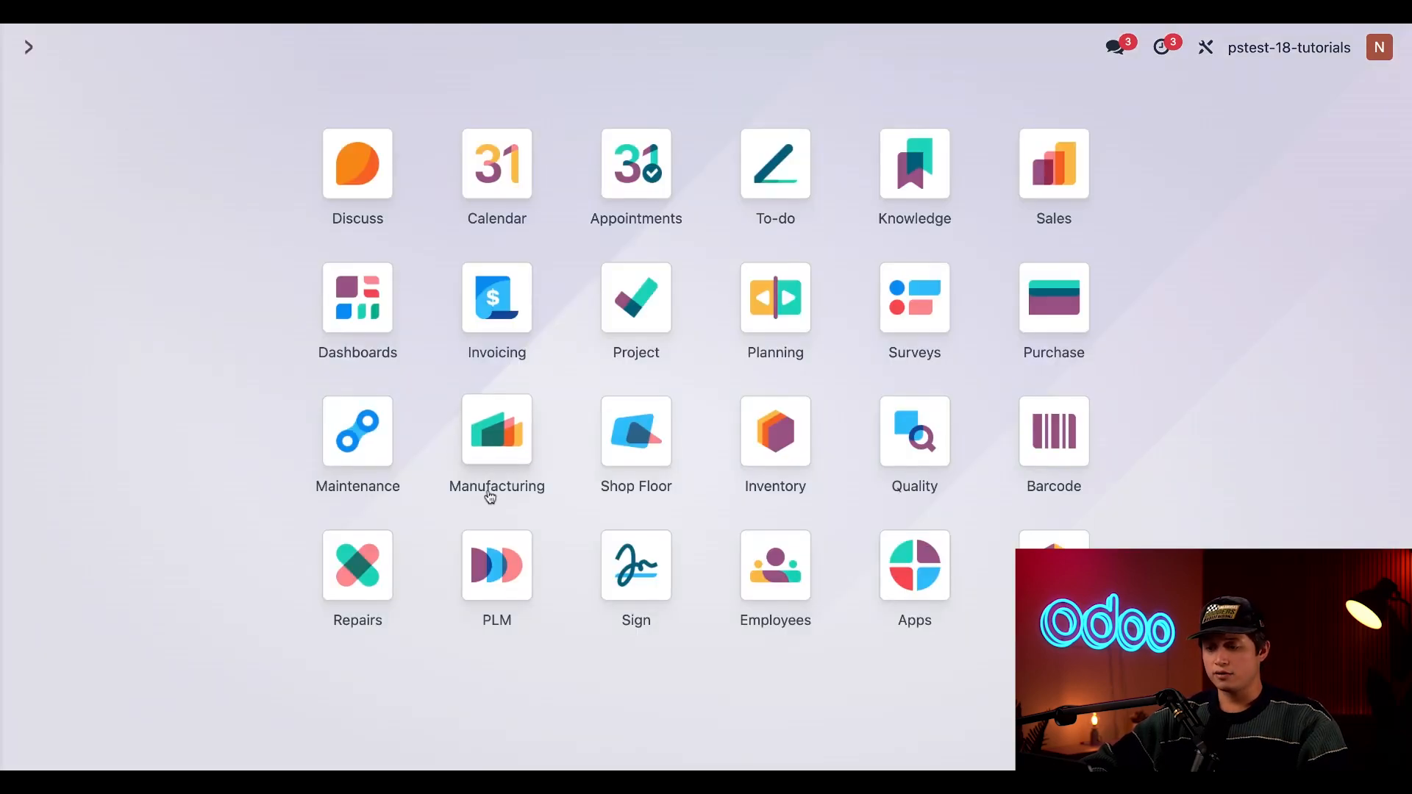
click(495, 431)
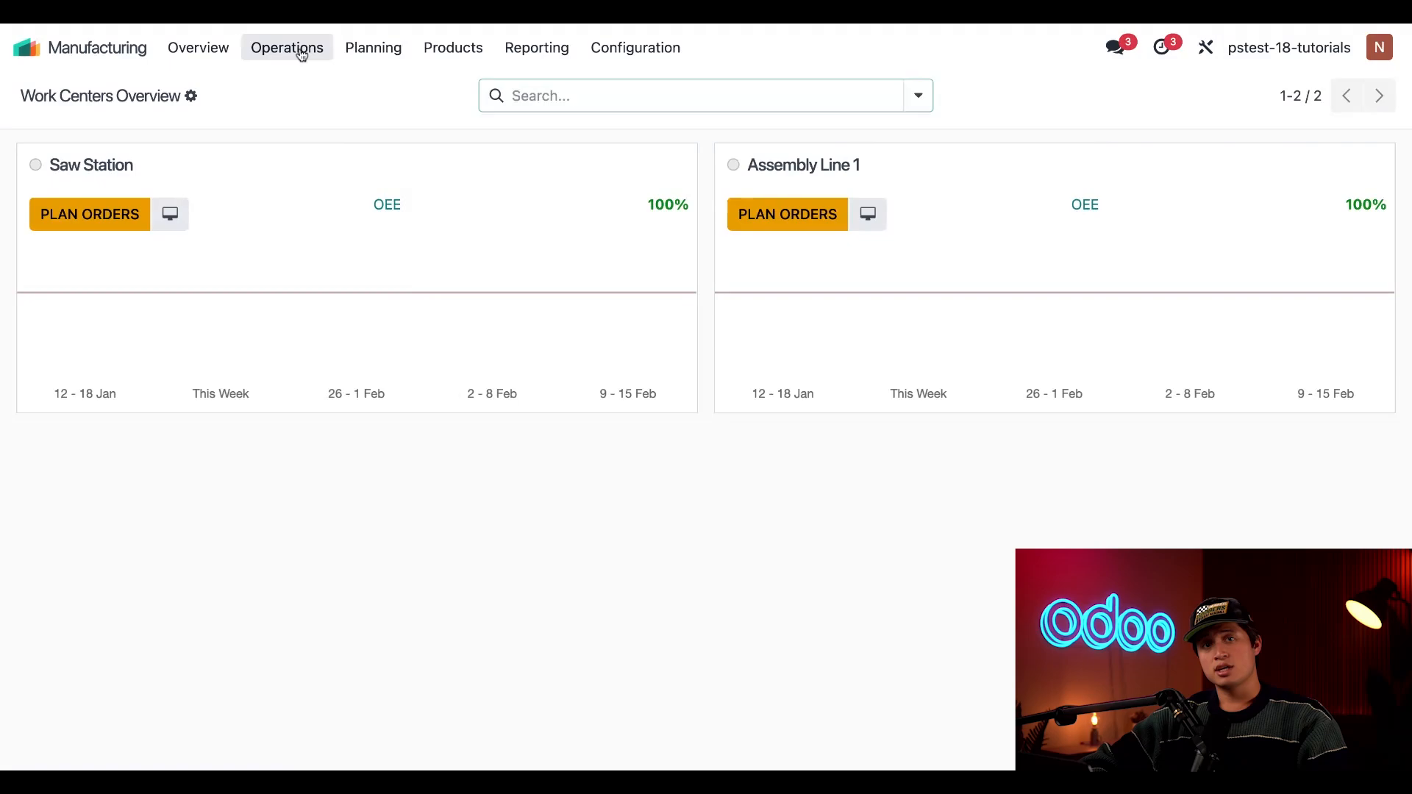
click(287, 47)
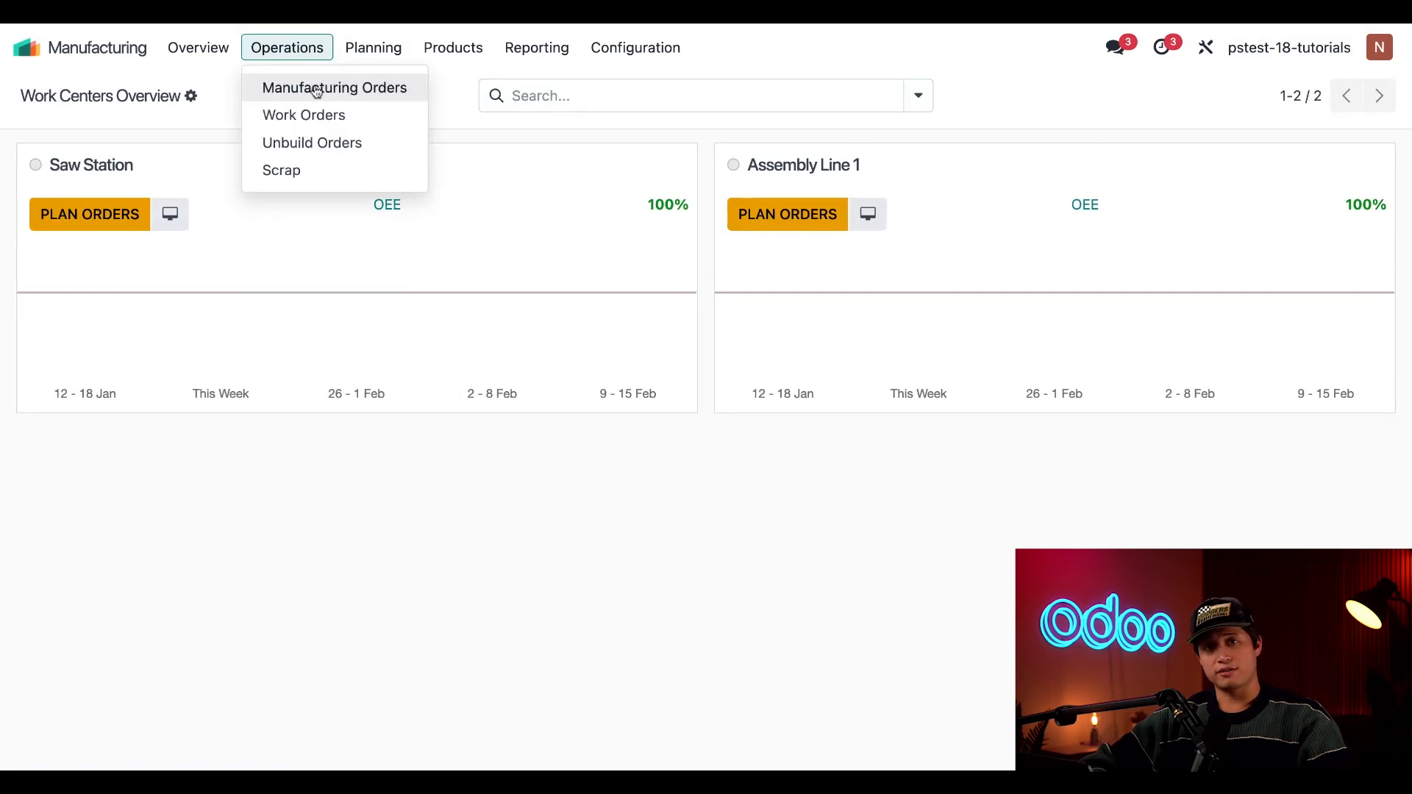
click(334, 87)
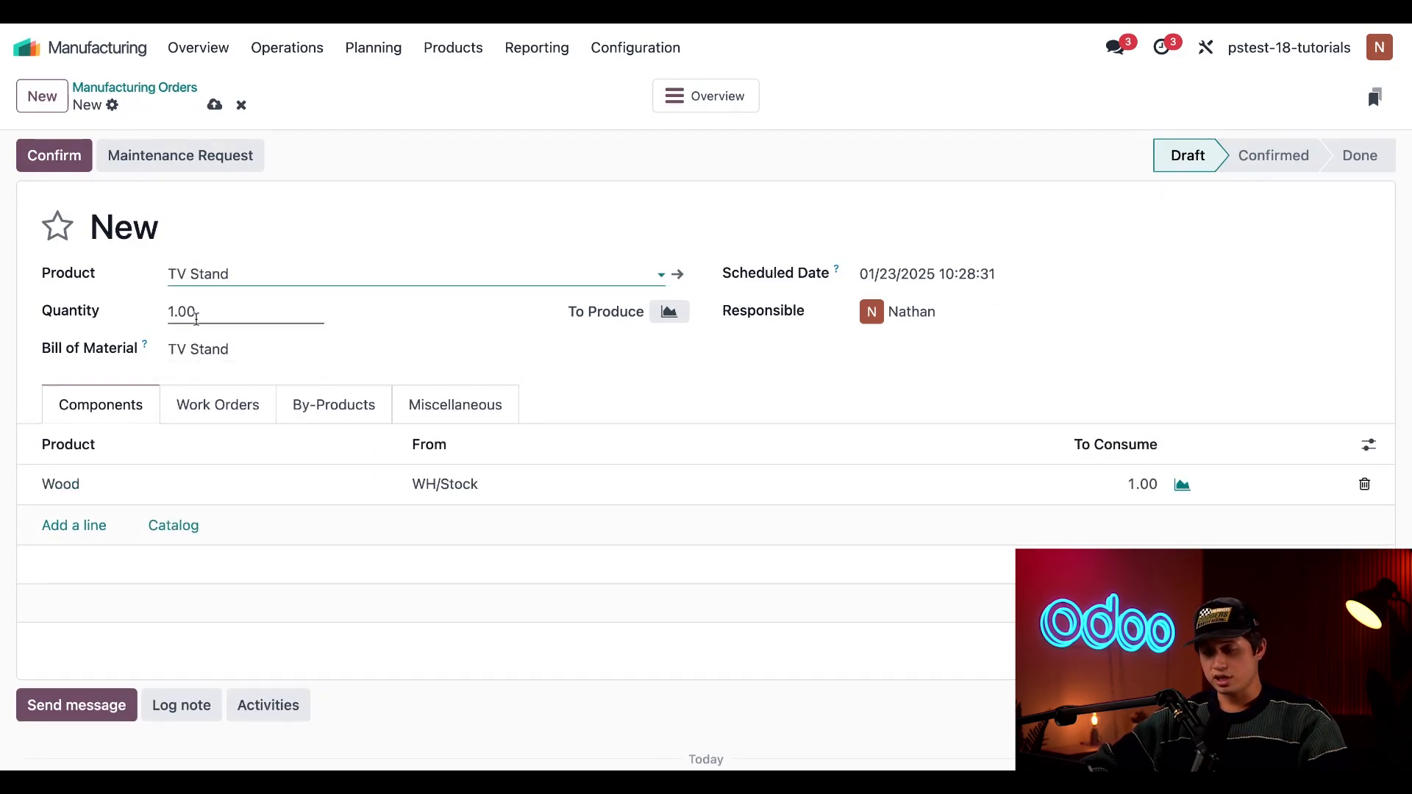
text(5.00)
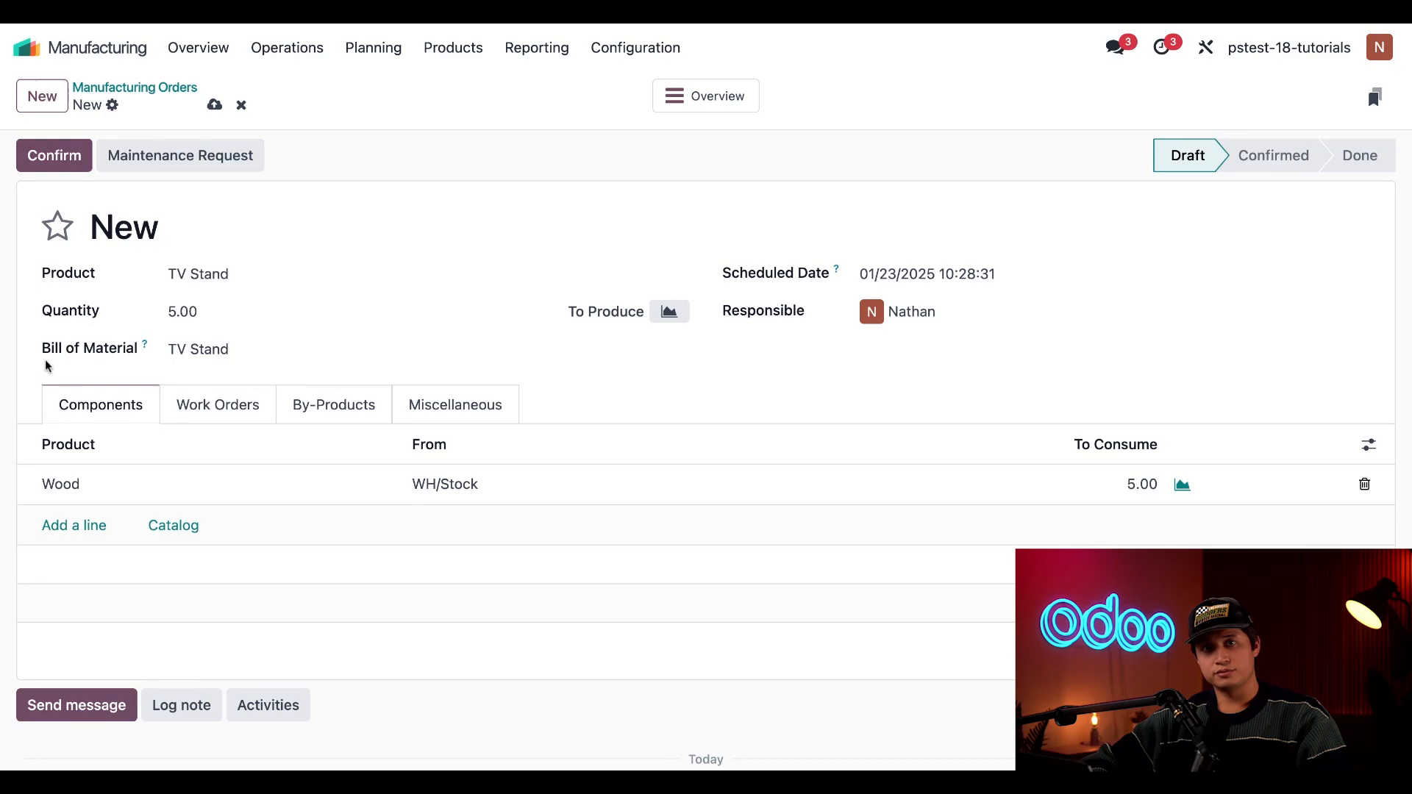
click(215, 105)
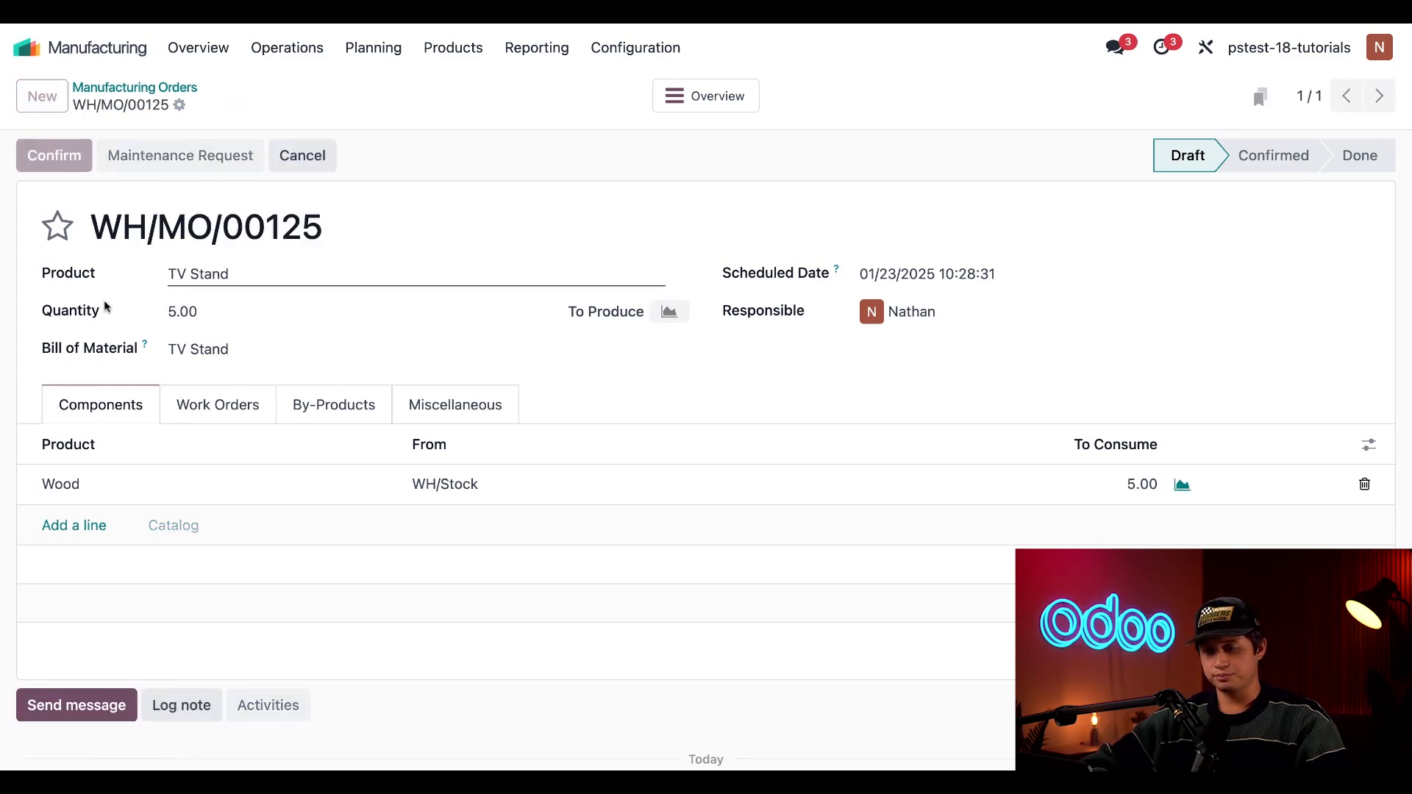
Step: Confirm WH/MO/00125 so its 5 Wood components become available
click(53, 154)
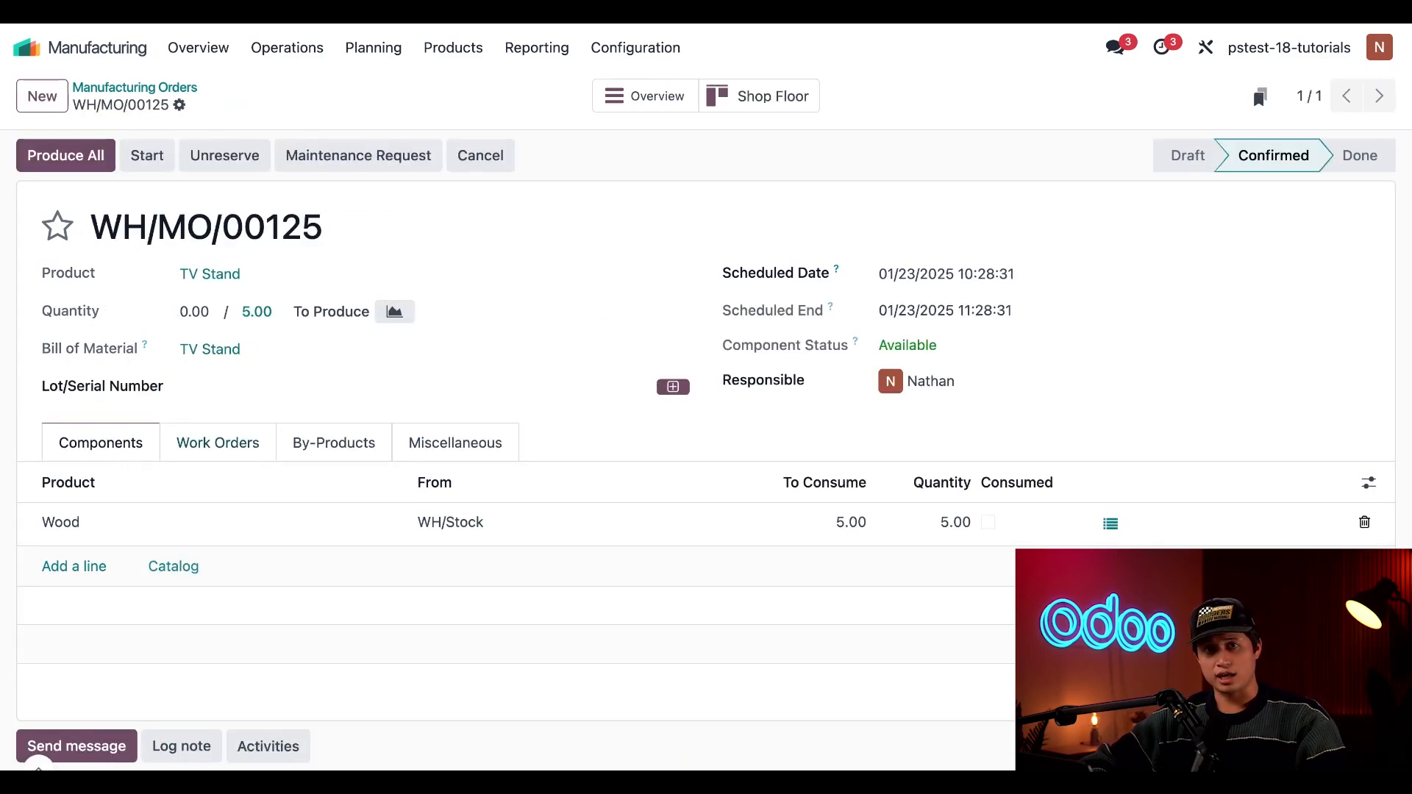
mouse_move(186, 407)
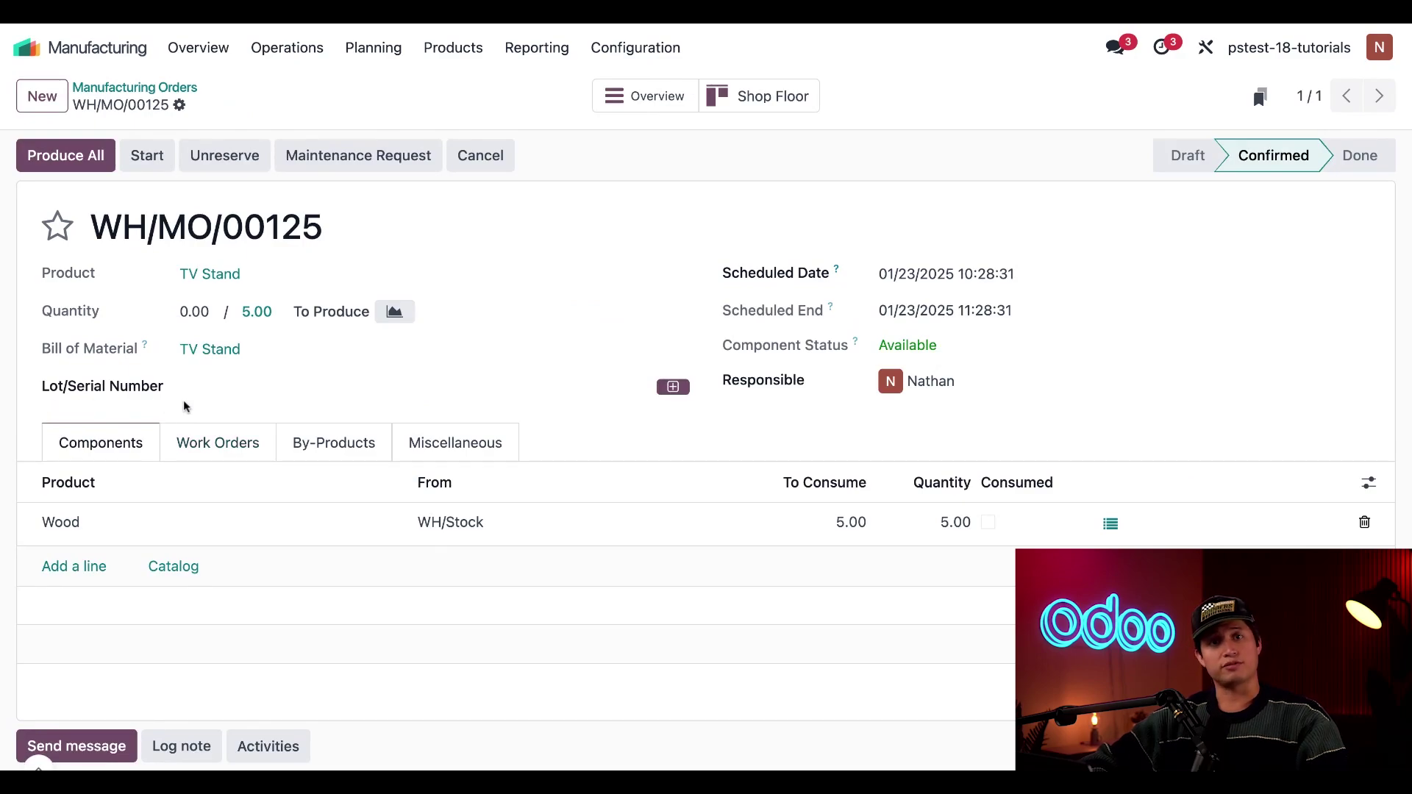
mouse_move(231, 410)
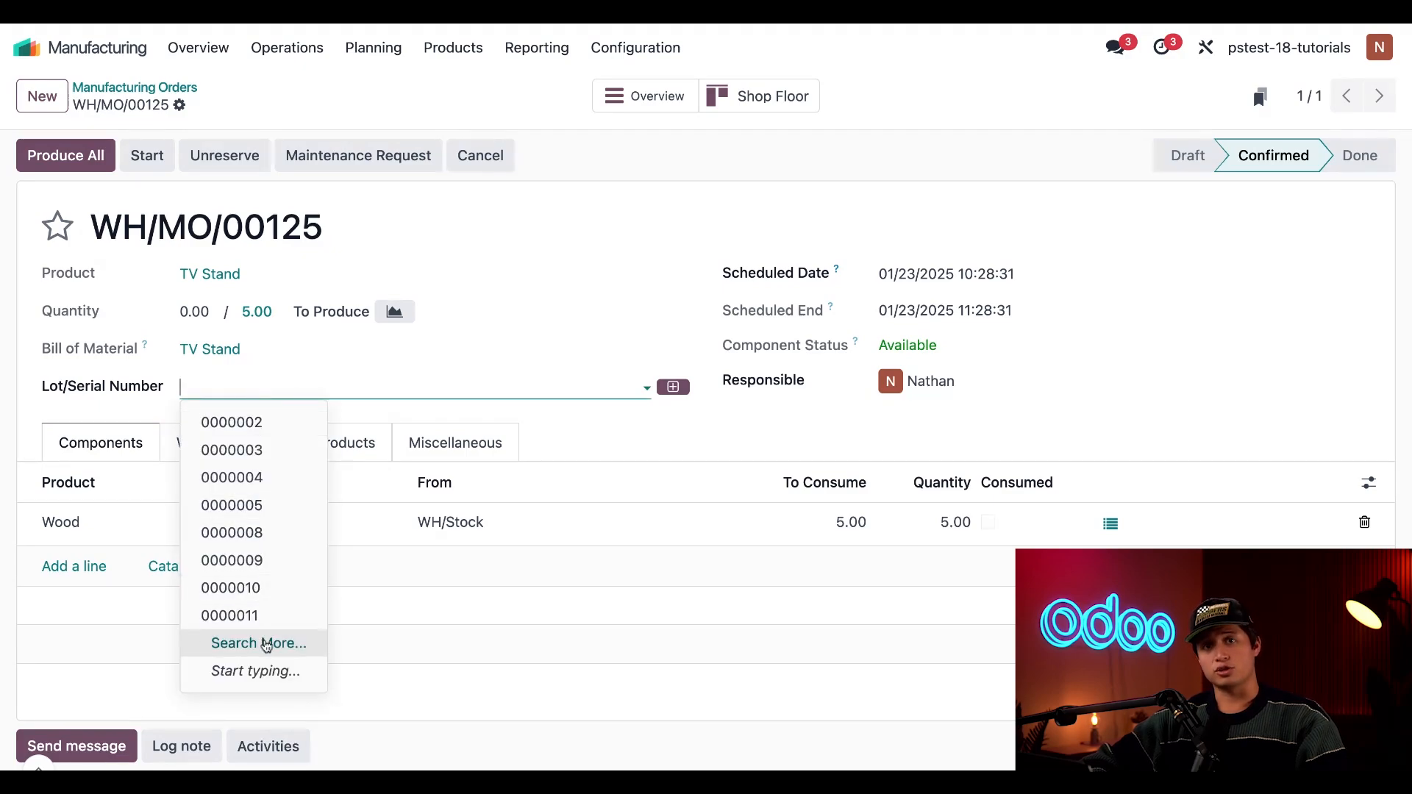
click(257, 643)
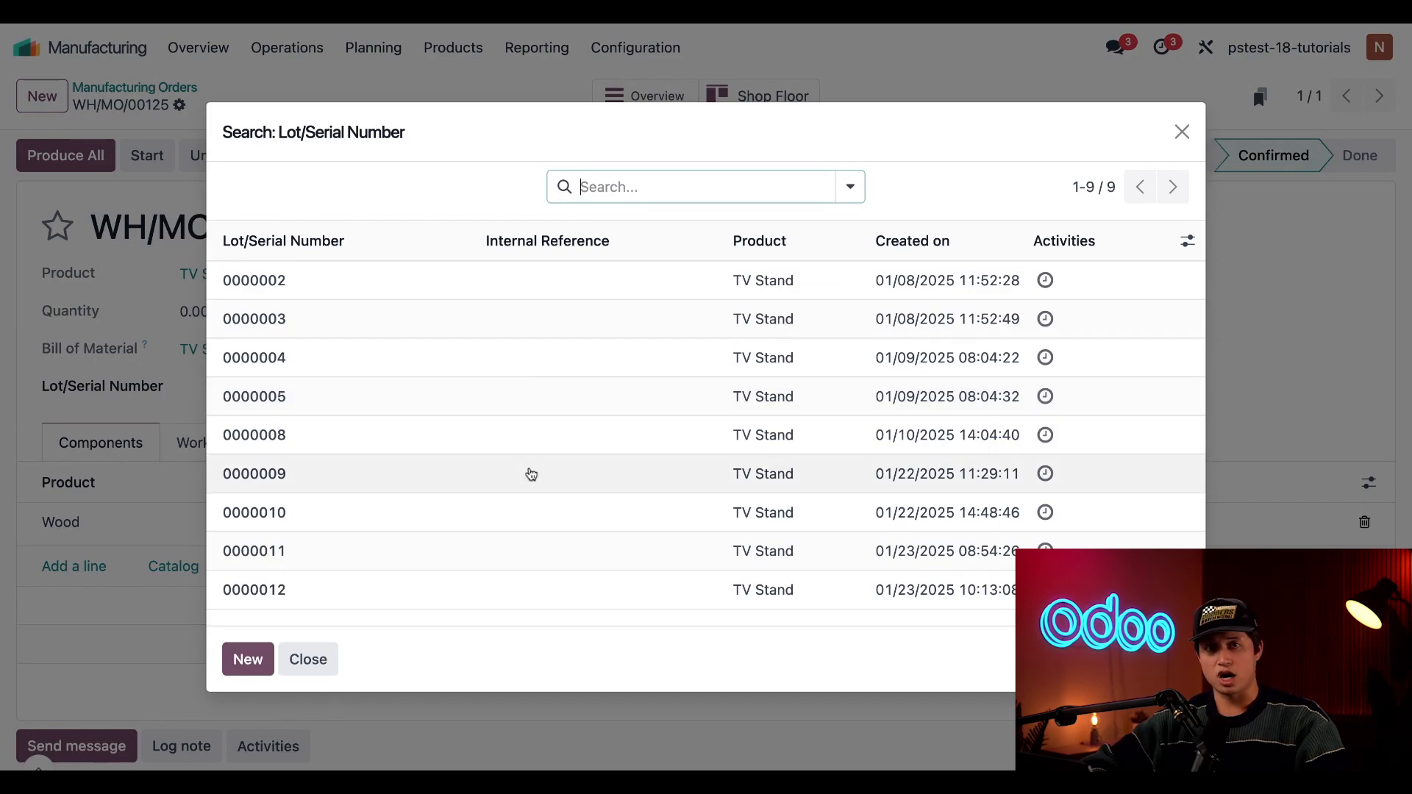
mouse_move(322, 519)
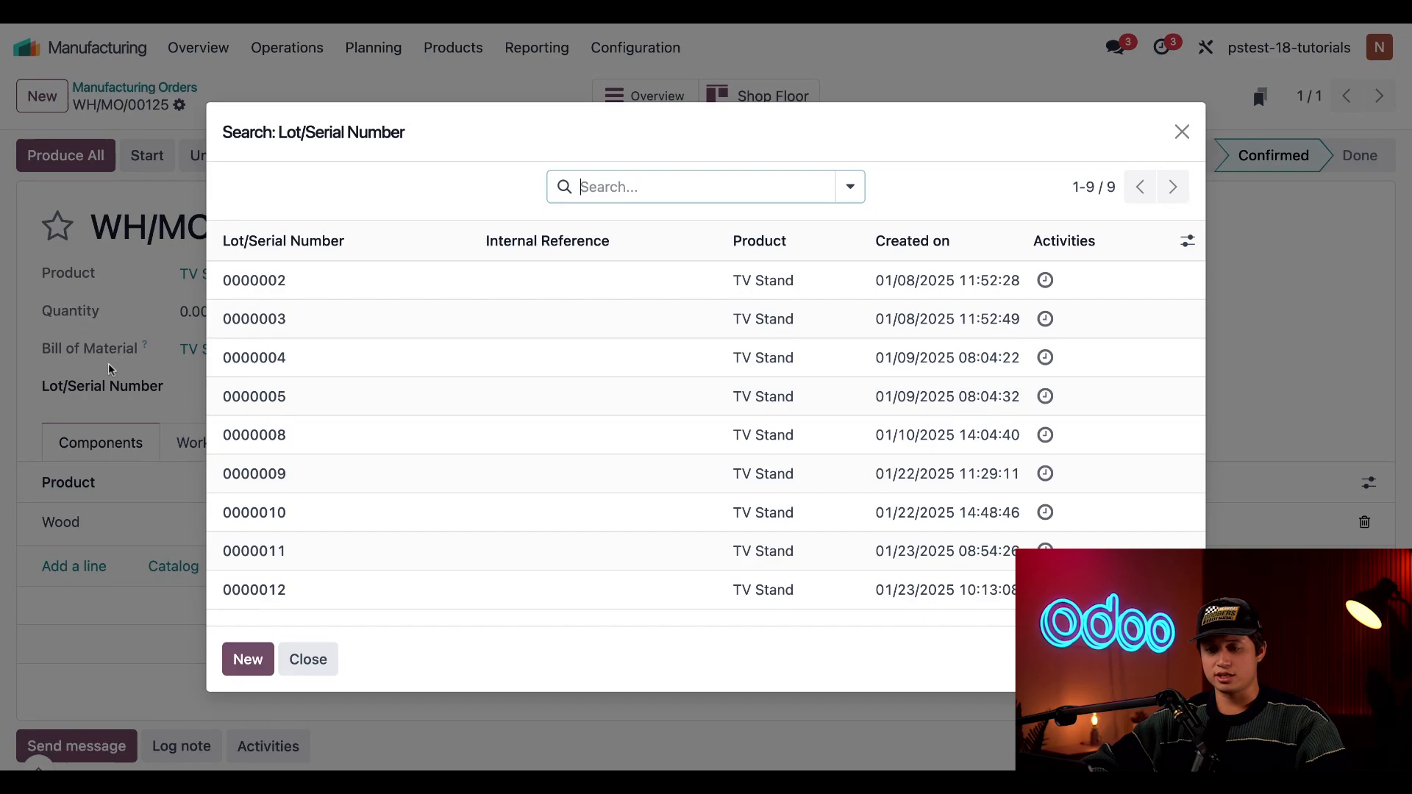
mouse_move(255, 551)
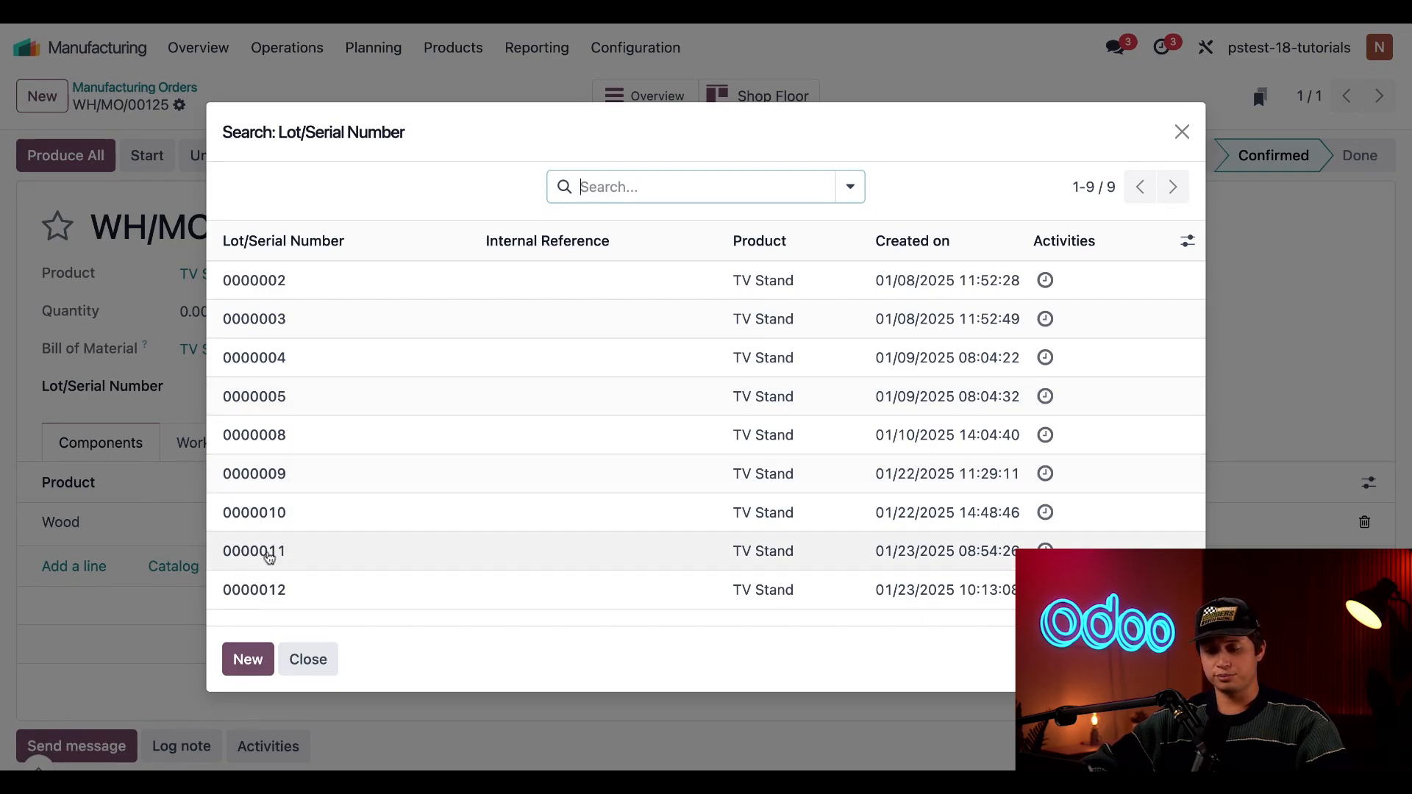
click(307, 659)
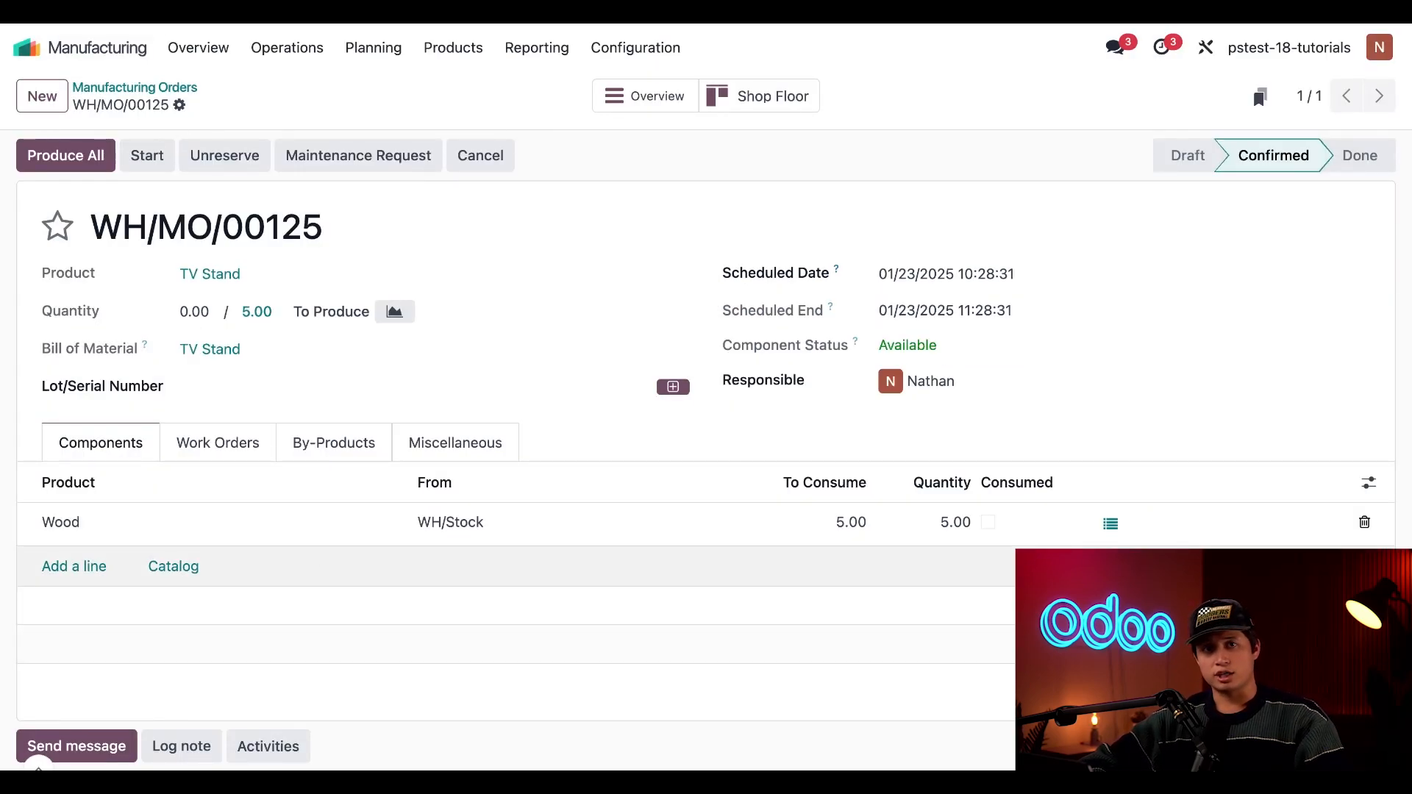
mouse_move(673, 387)
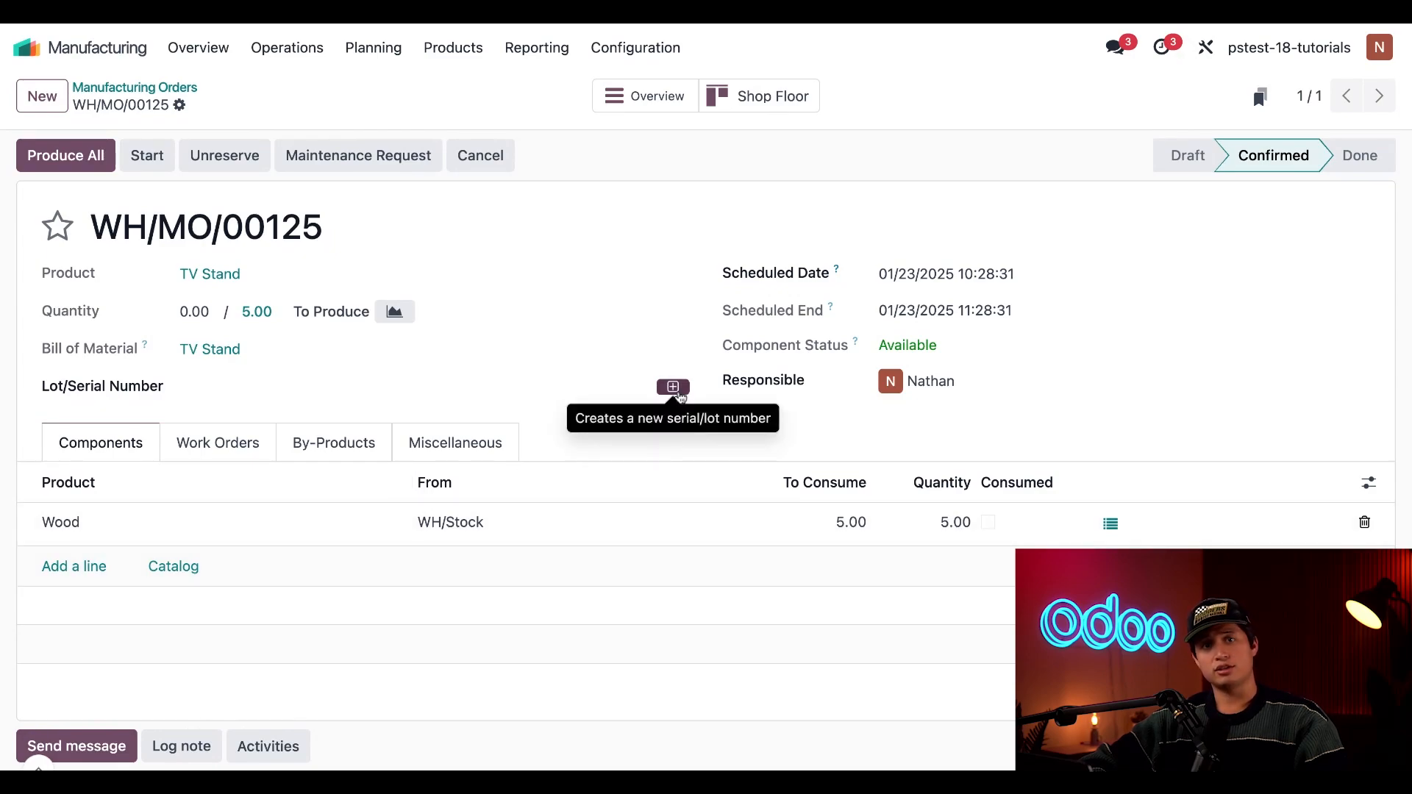
mouse_move(675, 398)
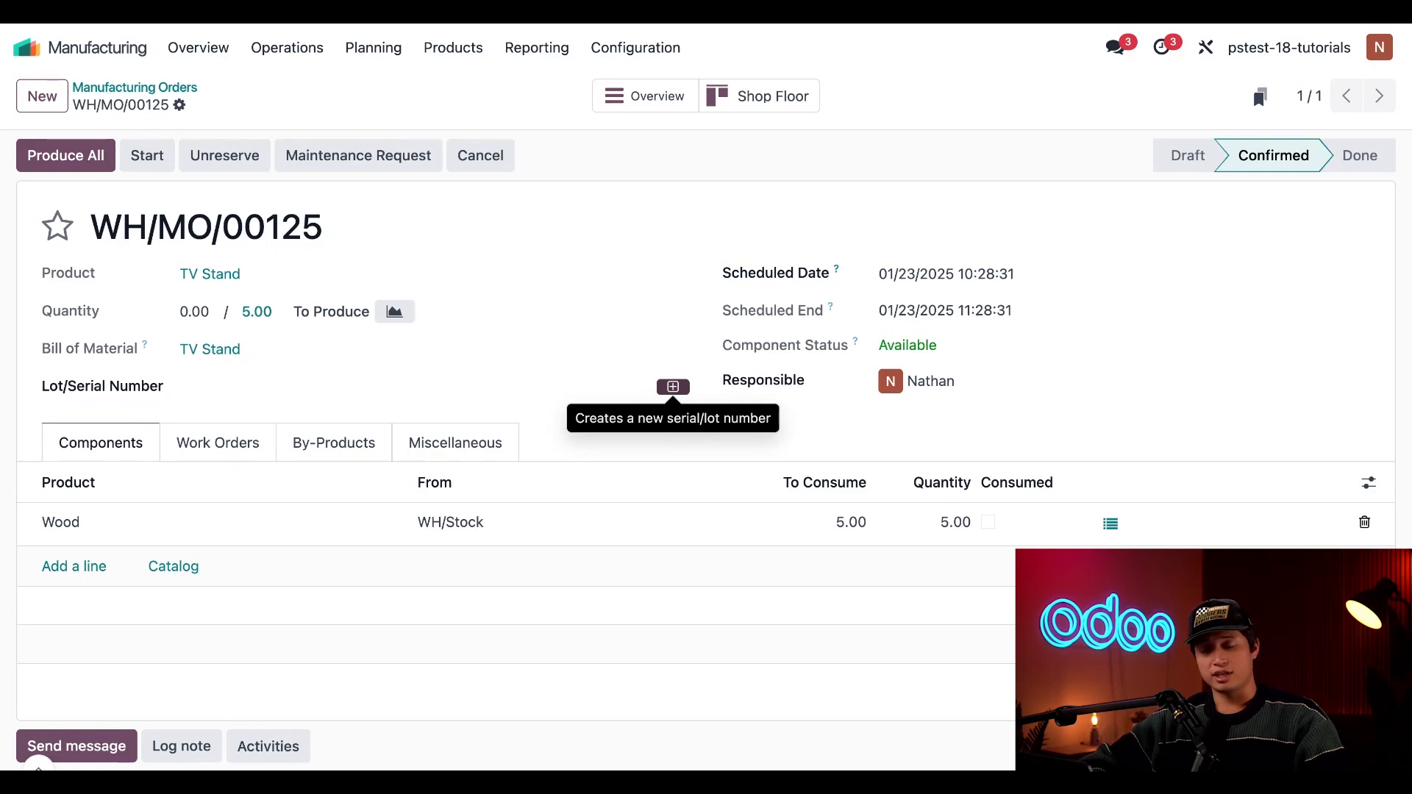
Step: Generate lot 0000013, produce all 5 TV Stands, and return to the manufacturing orders list
click(672, 387)
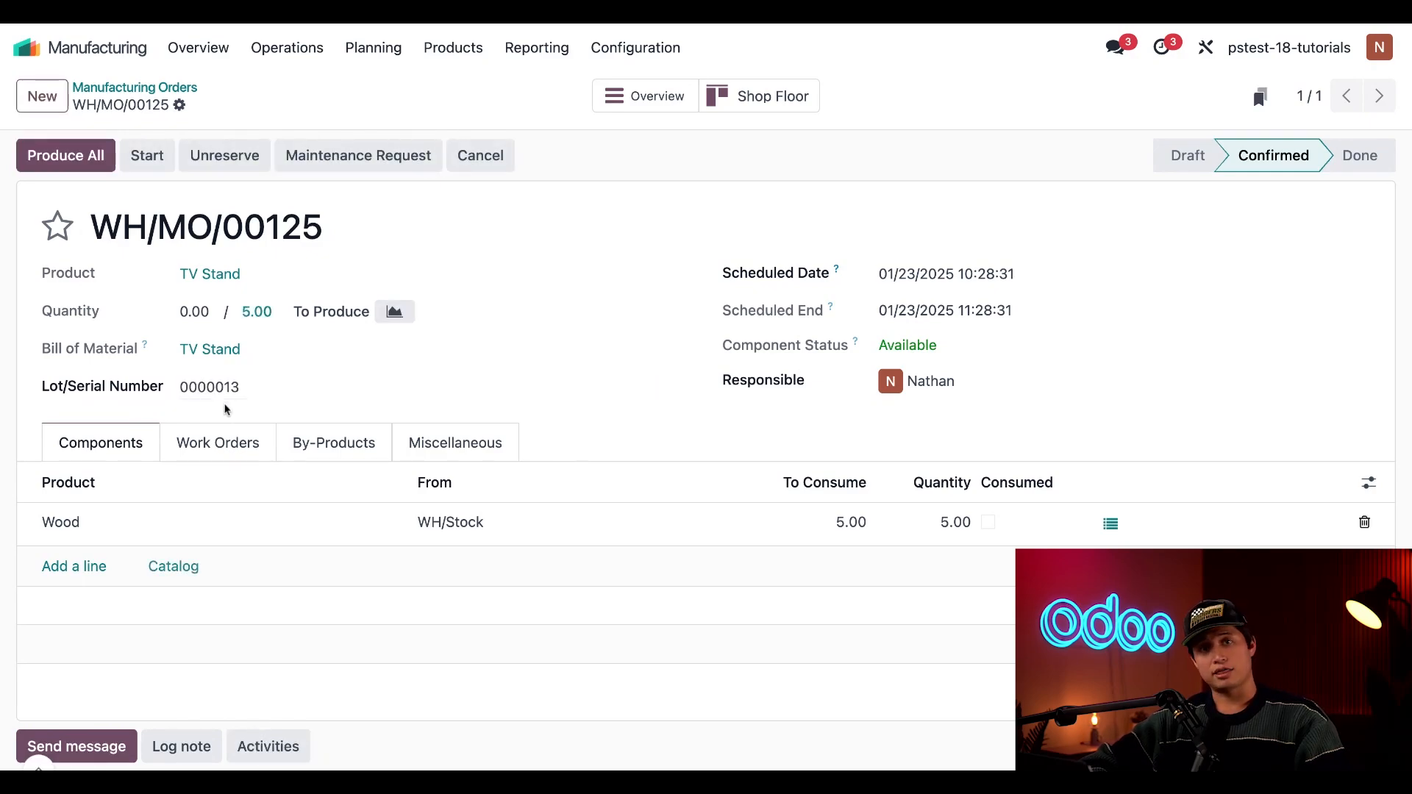
mouse_move(282, 414)
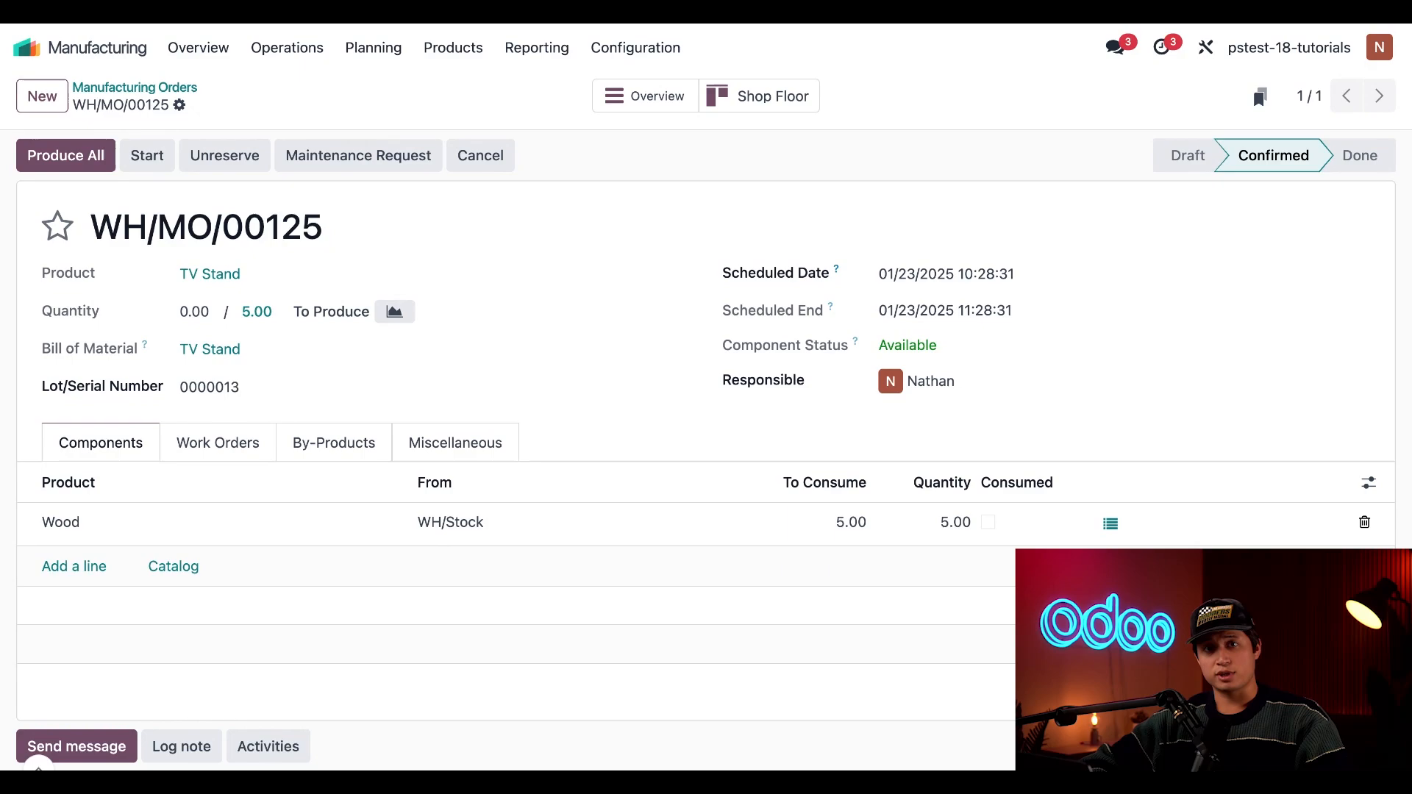
mouse_move(81, 185)
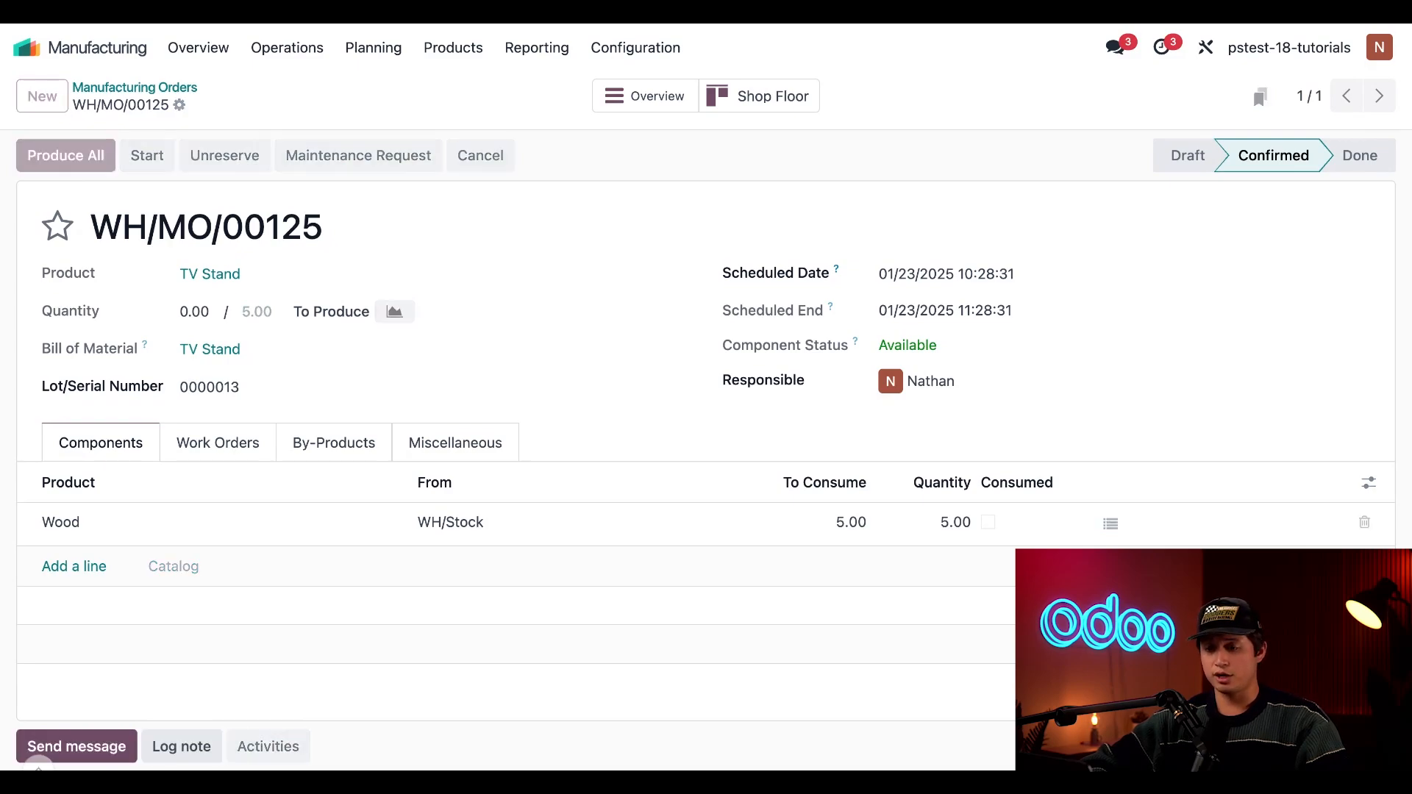
click(65, 154)
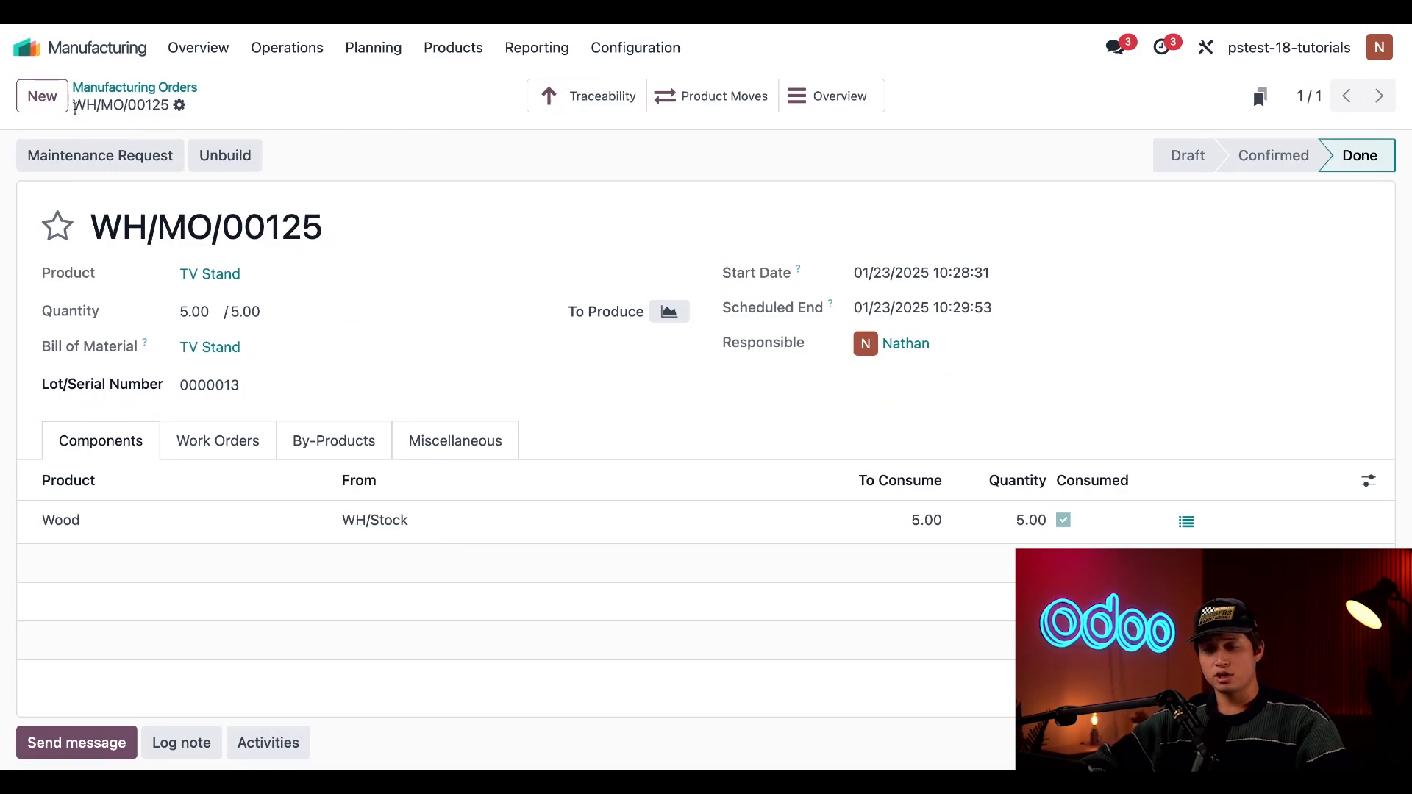
mouse_move(136, 87)
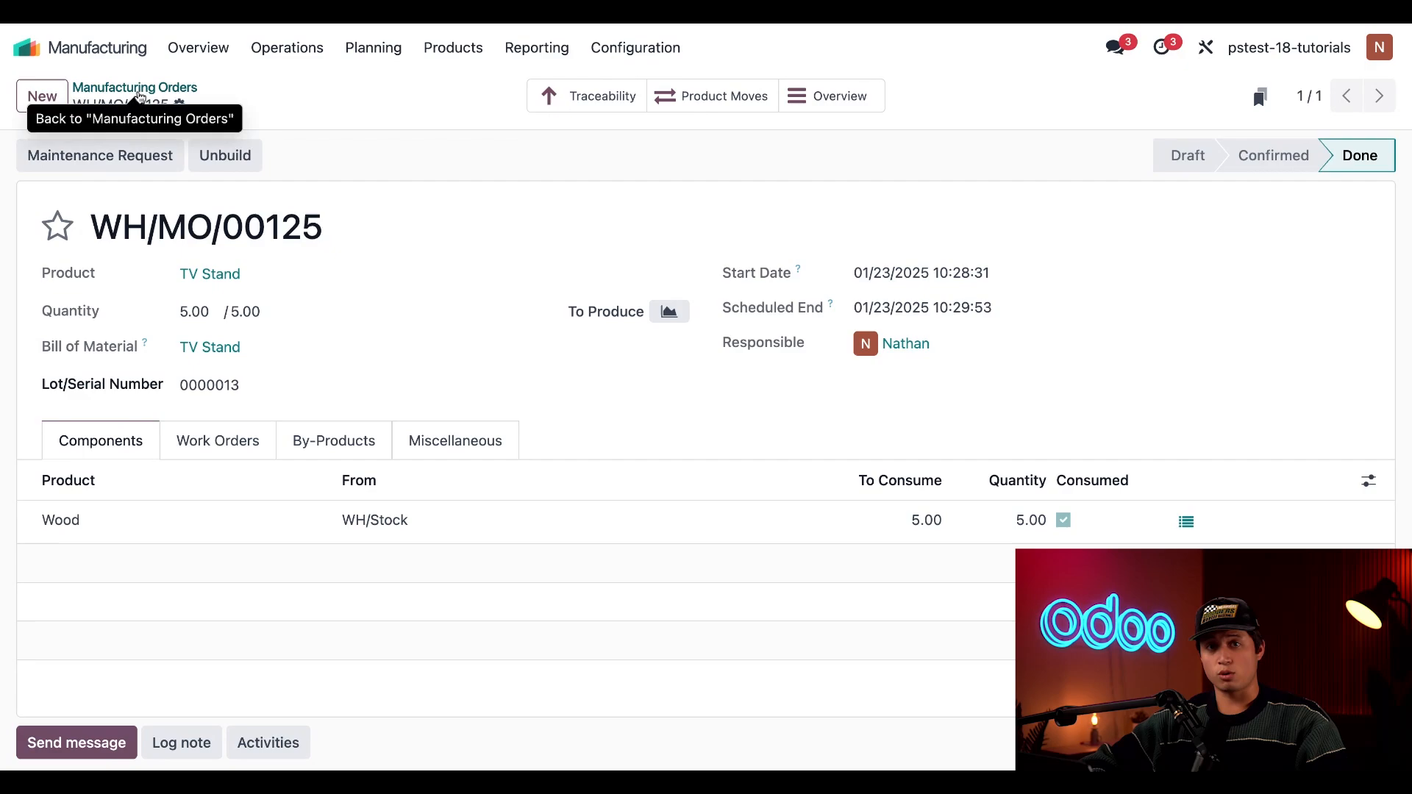
click(134, 87)
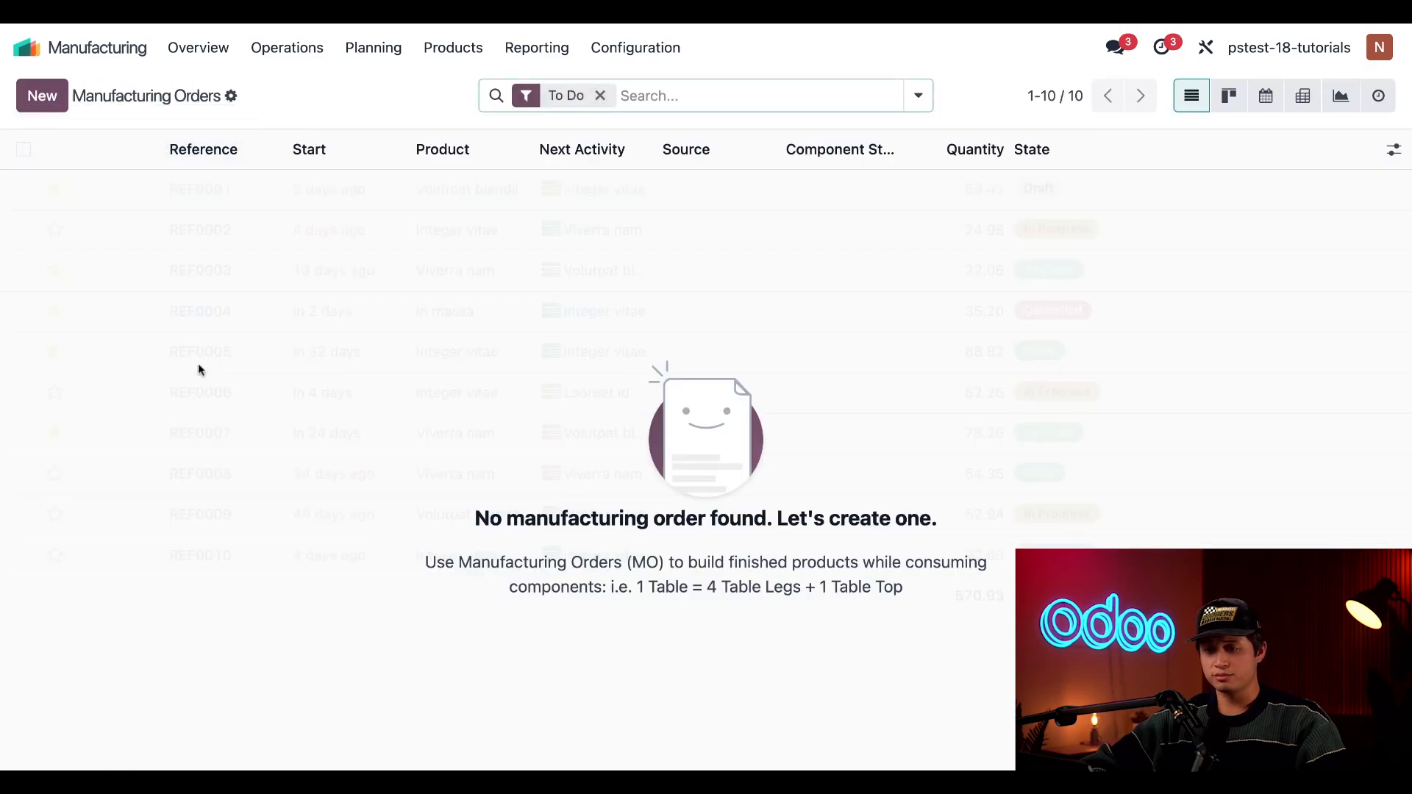
Step: Create, save and confirm a new manufacturing order for Coffee Table, numbered WH/MO/00126
click(41, 95)
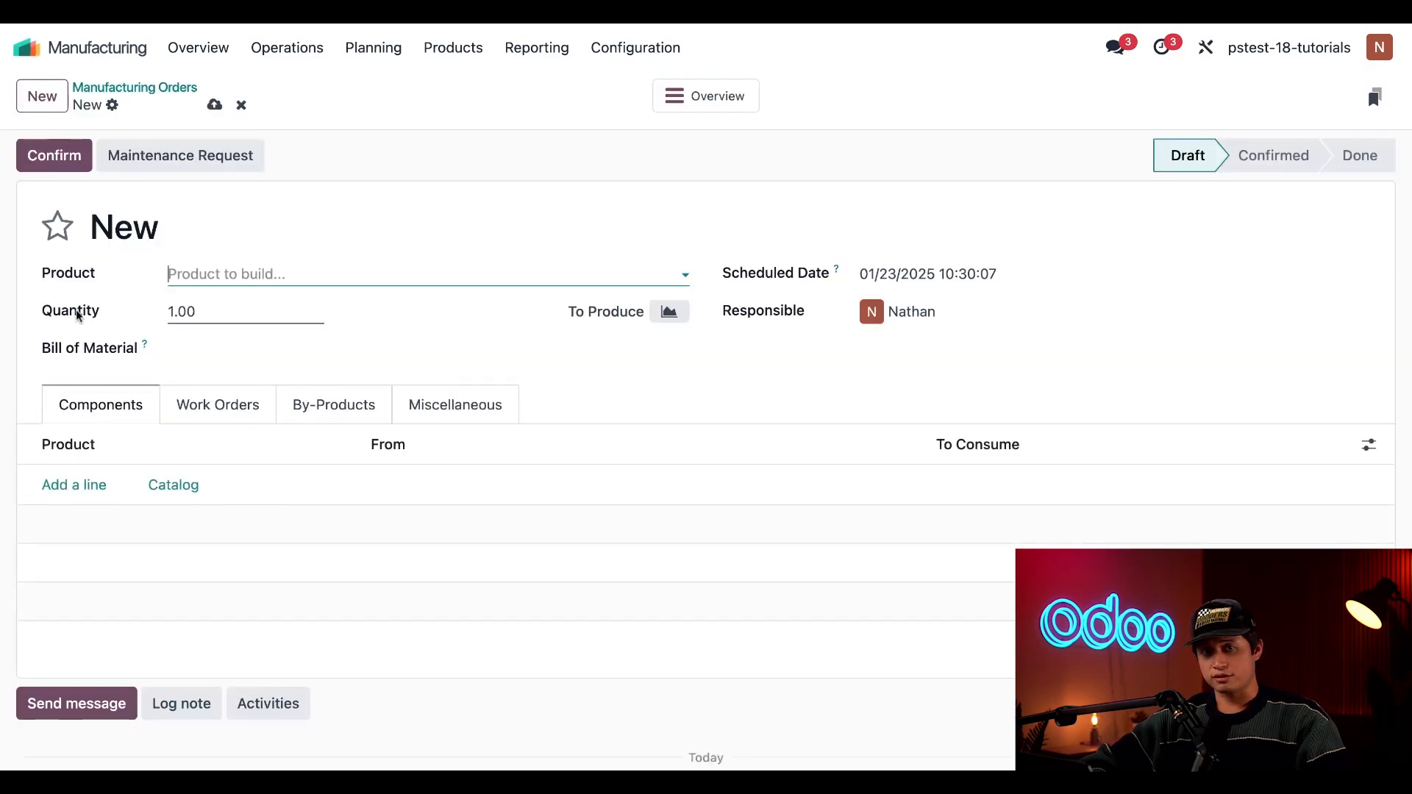
click(424, 274)
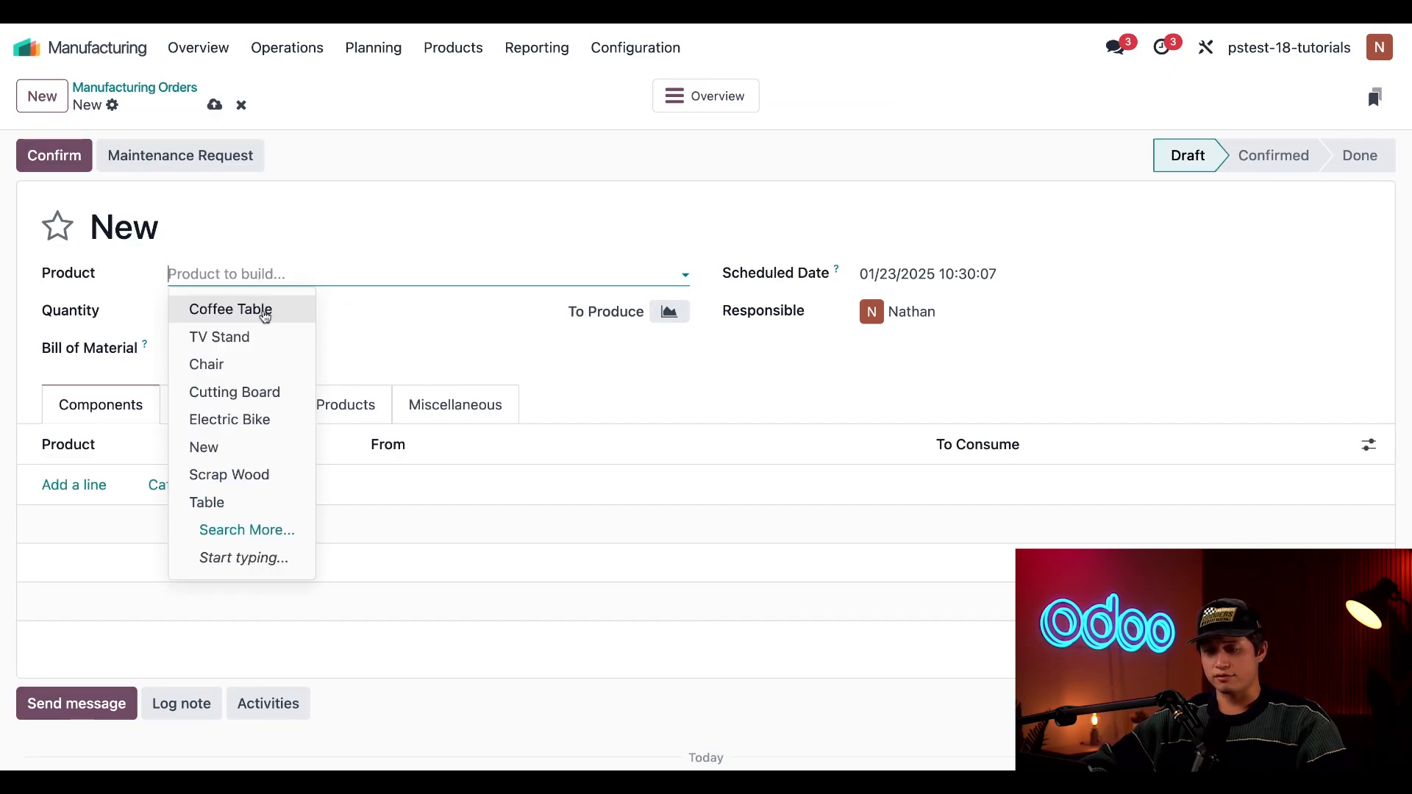
click(231, 309)
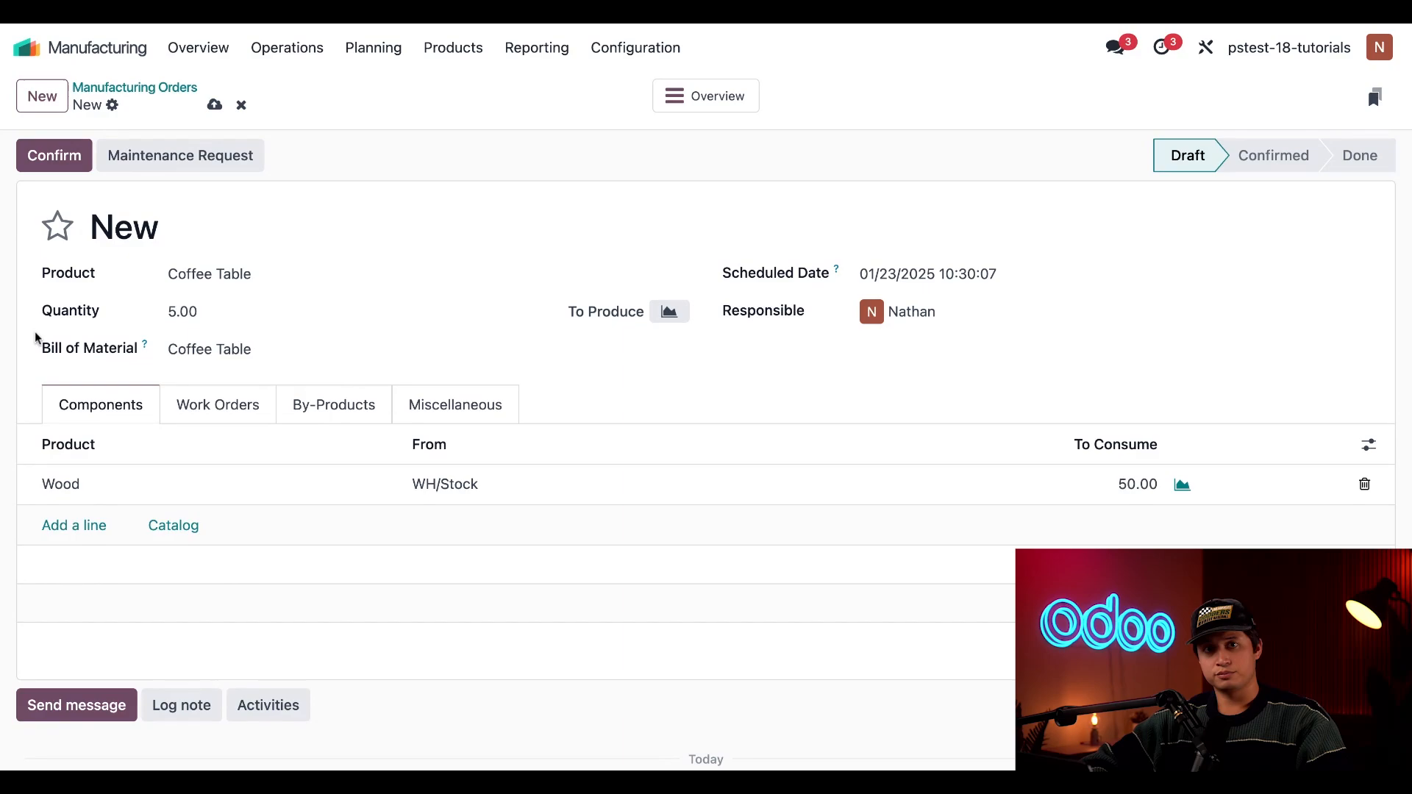
click(215, 105)
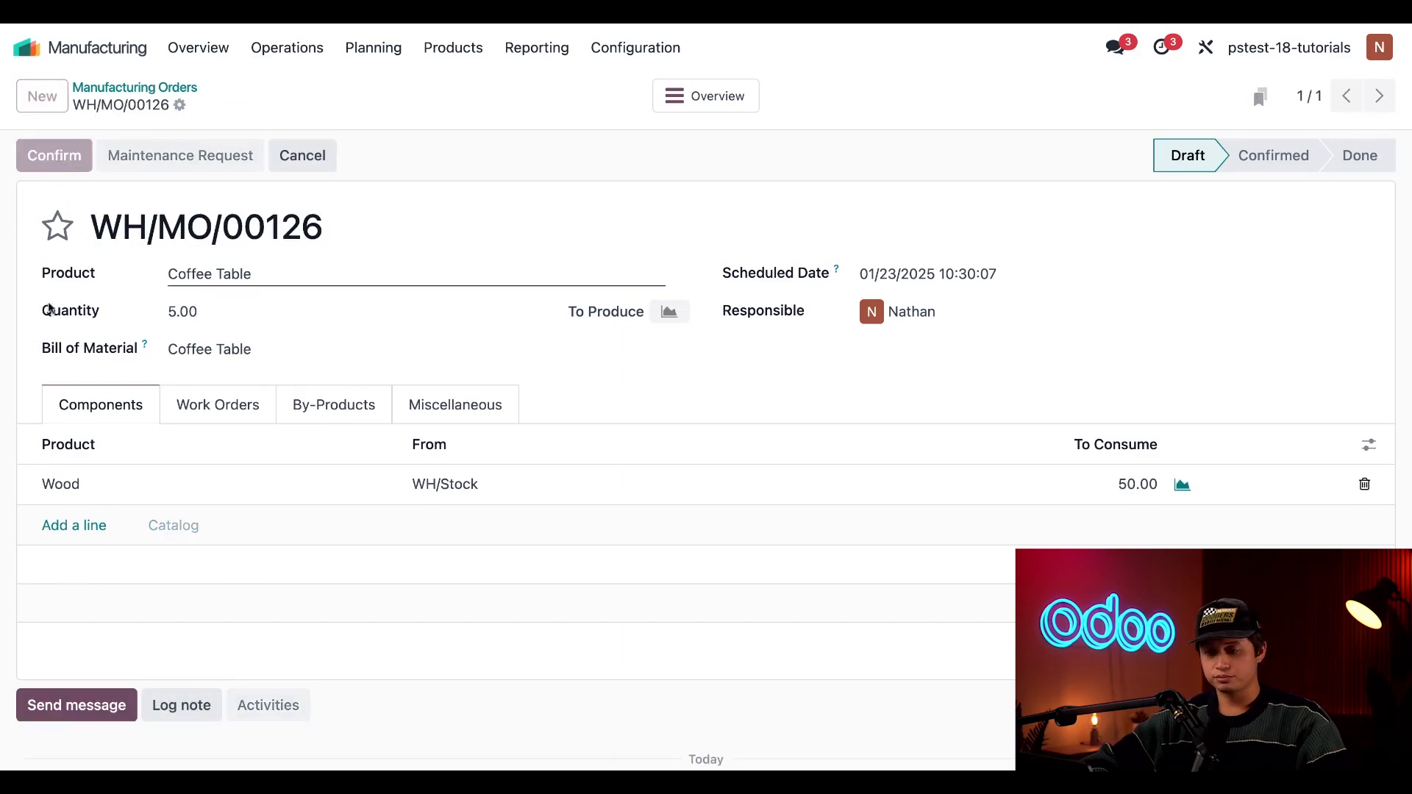
click(53, 154)
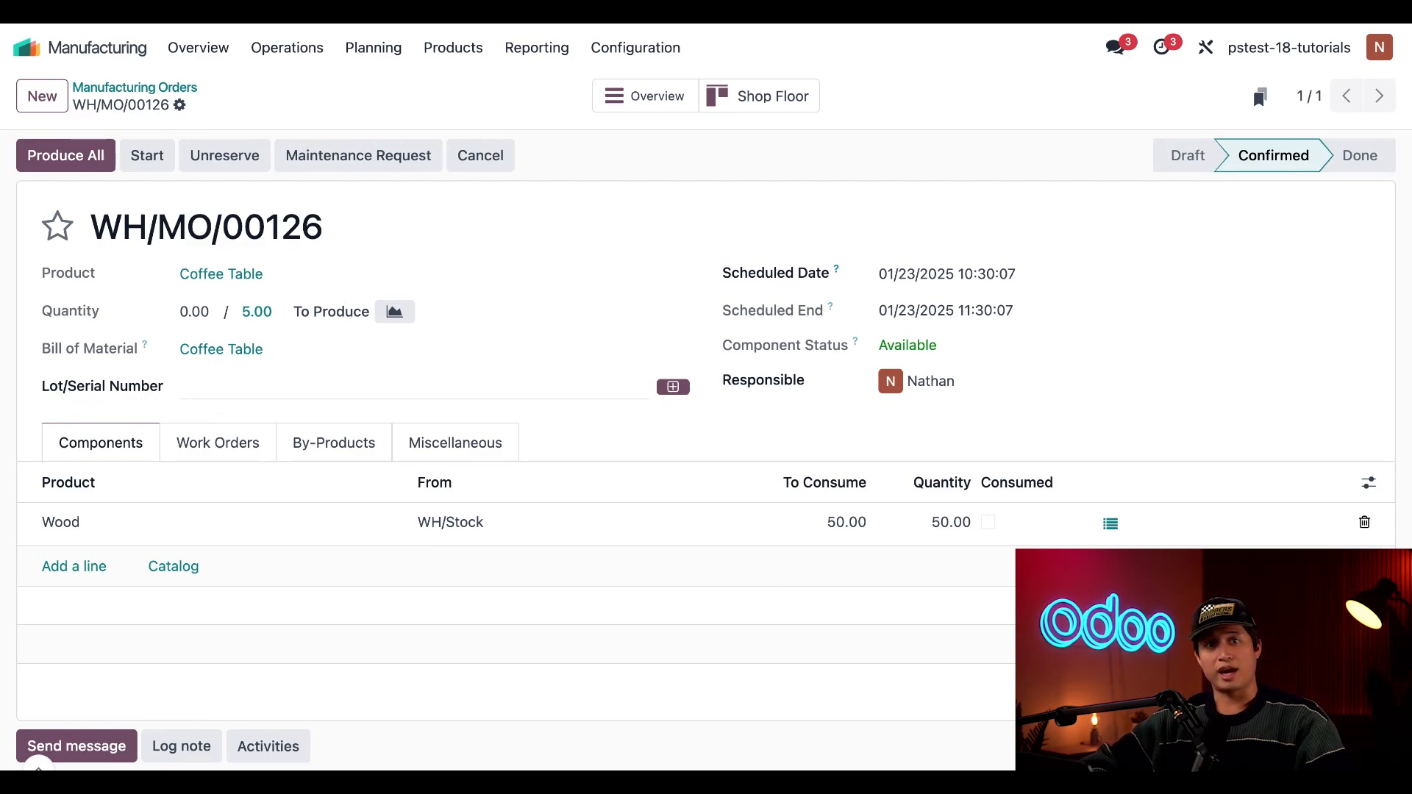
mouse_move(134, 402)
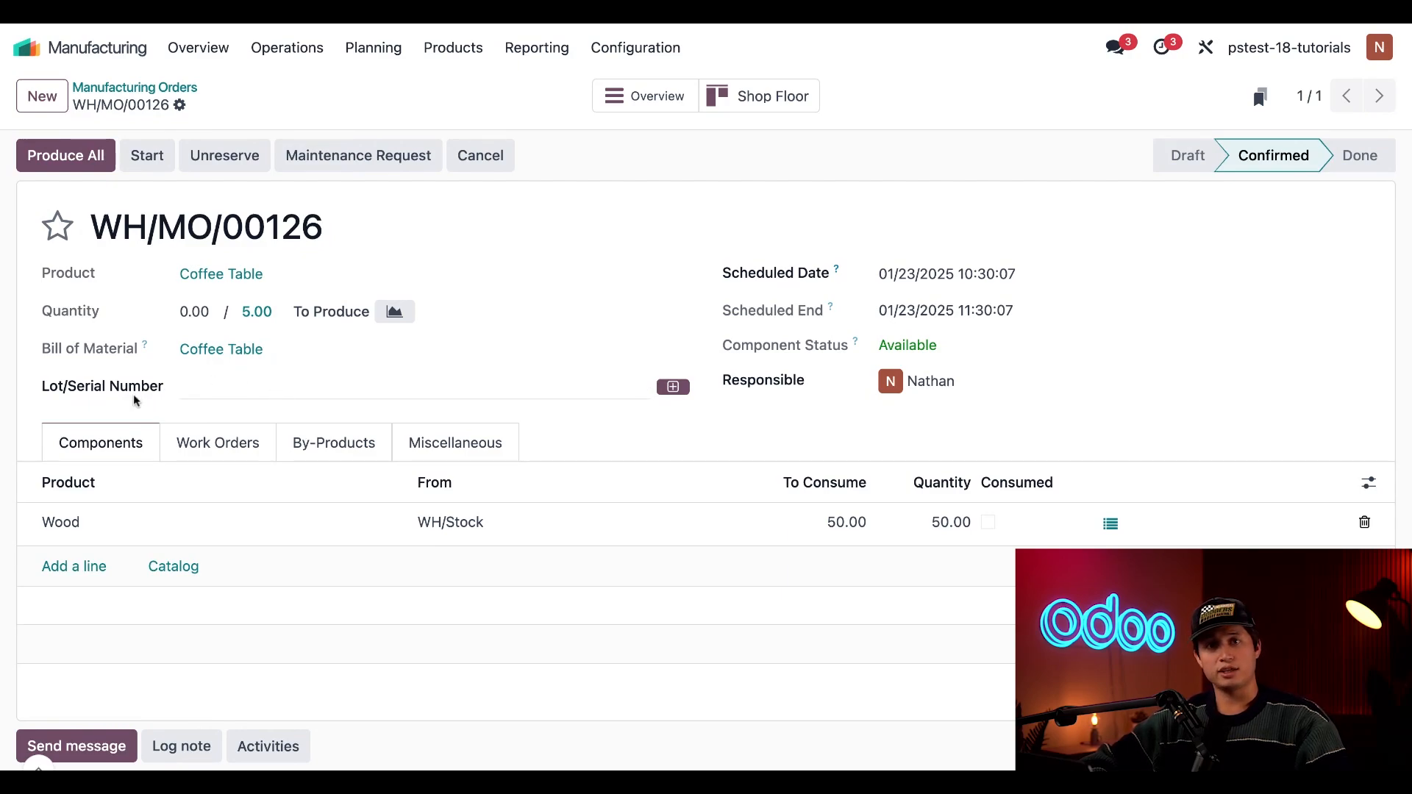
mouse_move(673, 387)
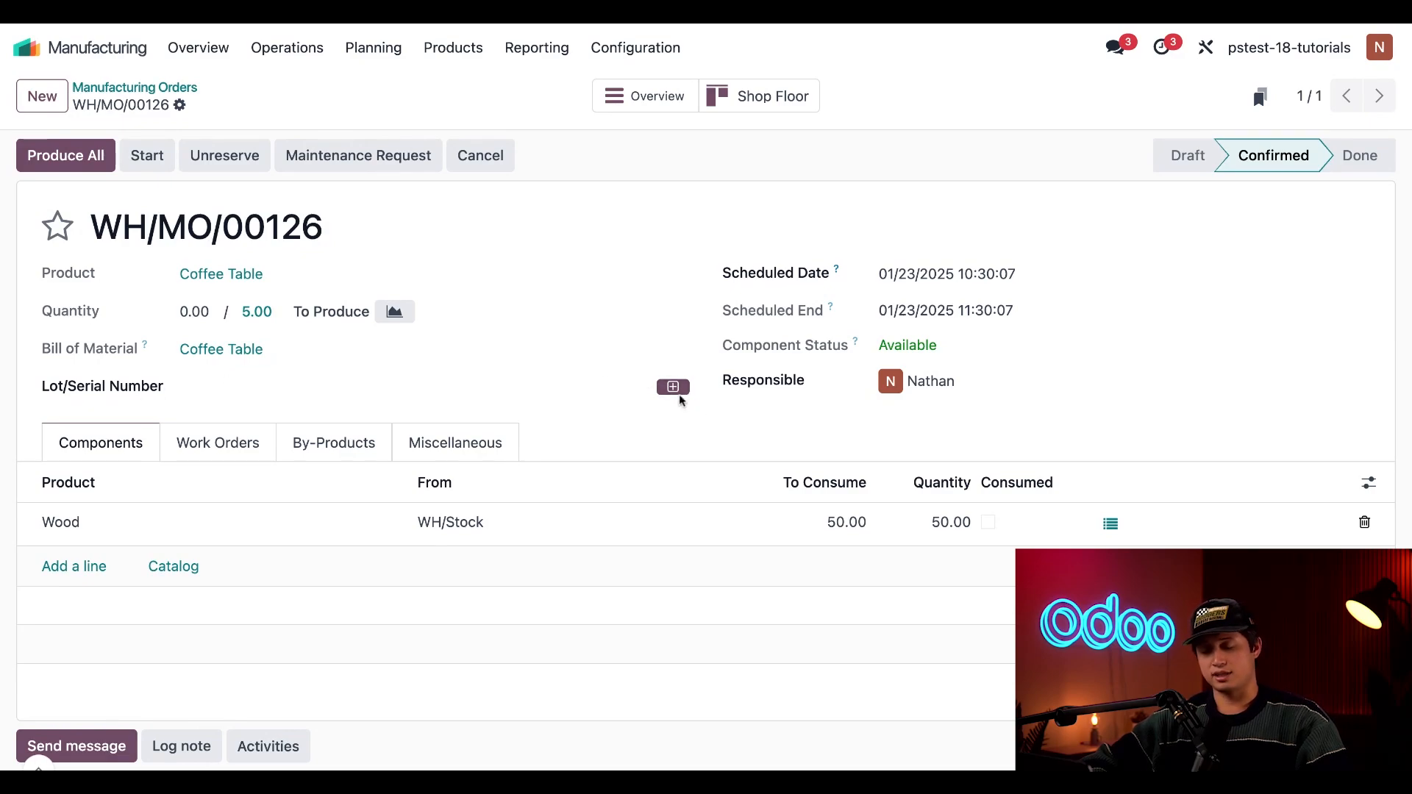
mouse_move(683, 418)
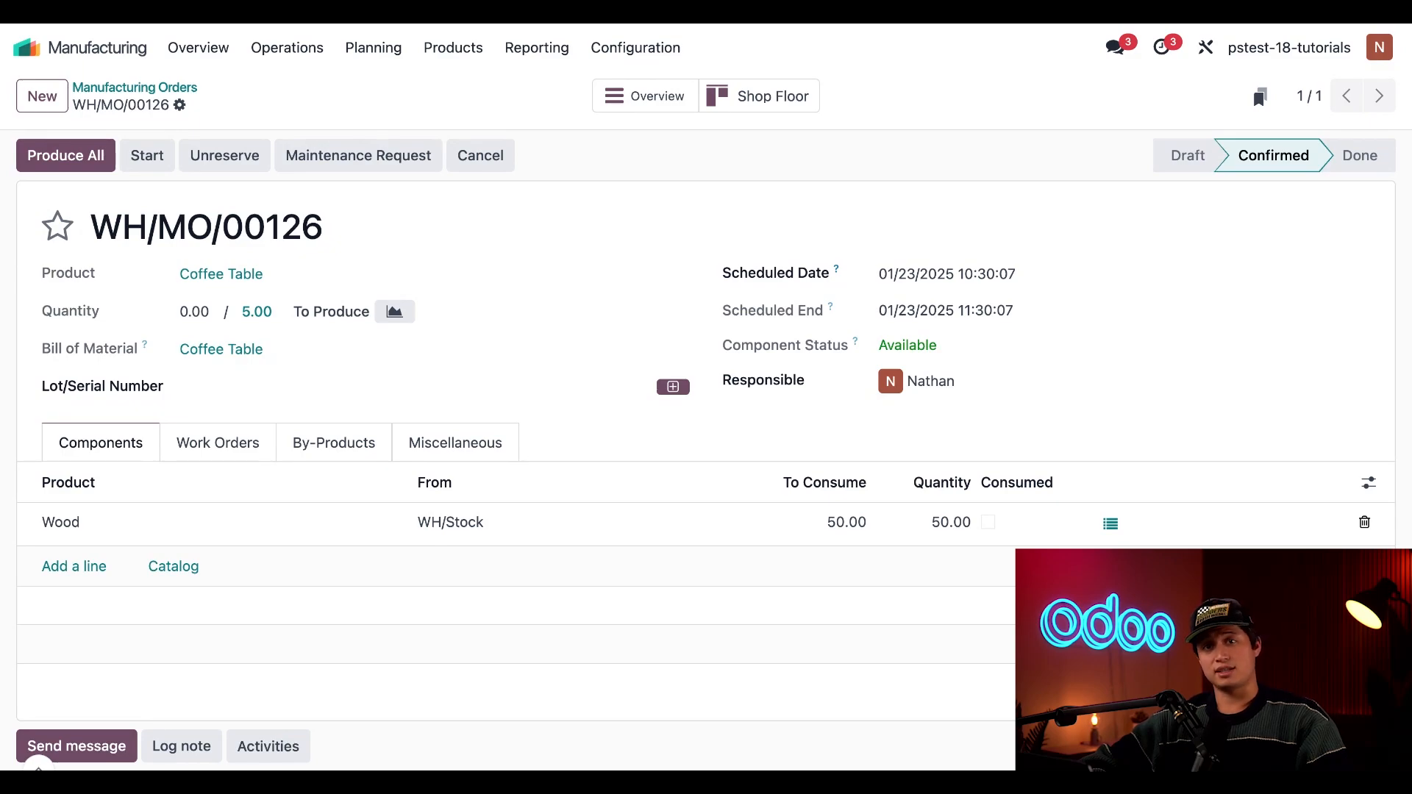
mouse_move(264, 413)
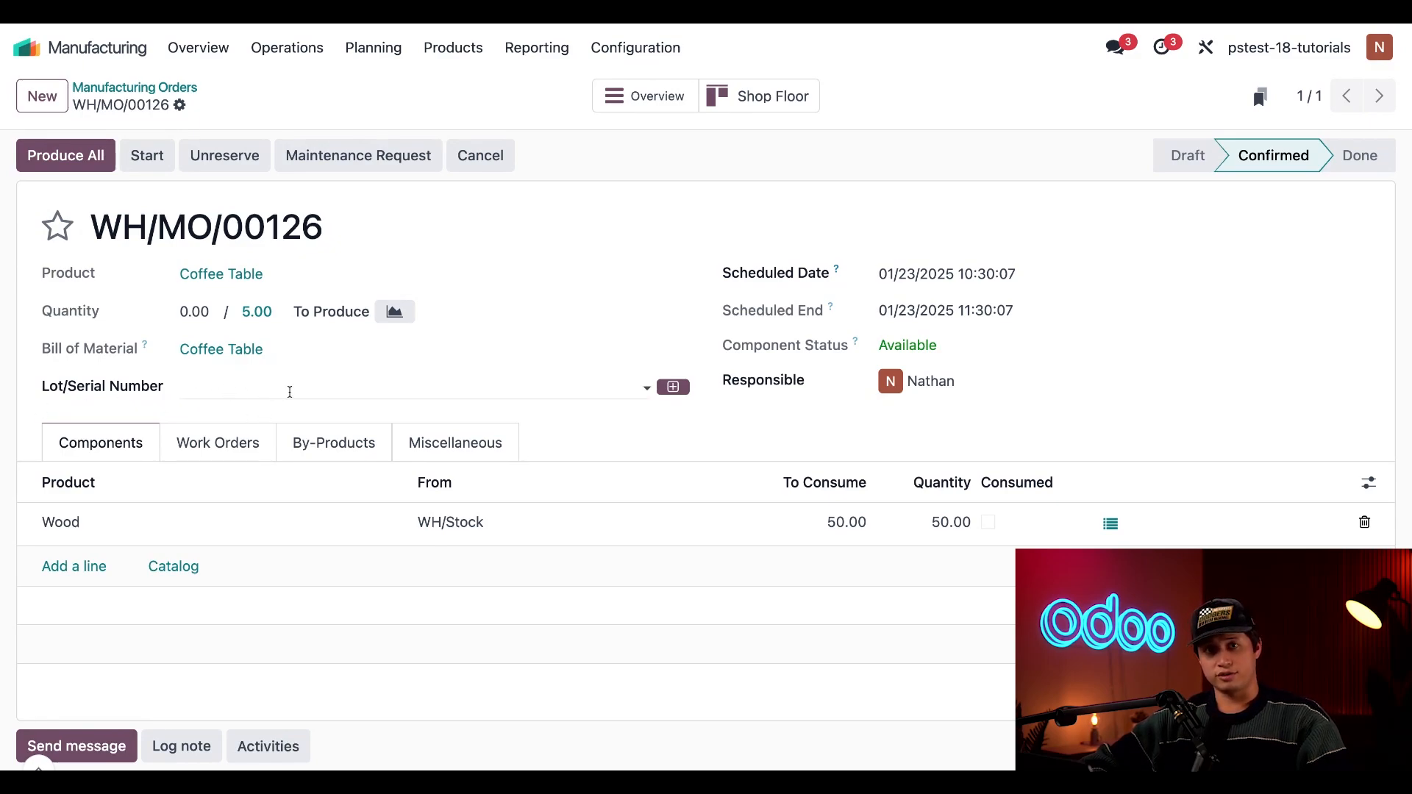
mouse_move(65, 155)
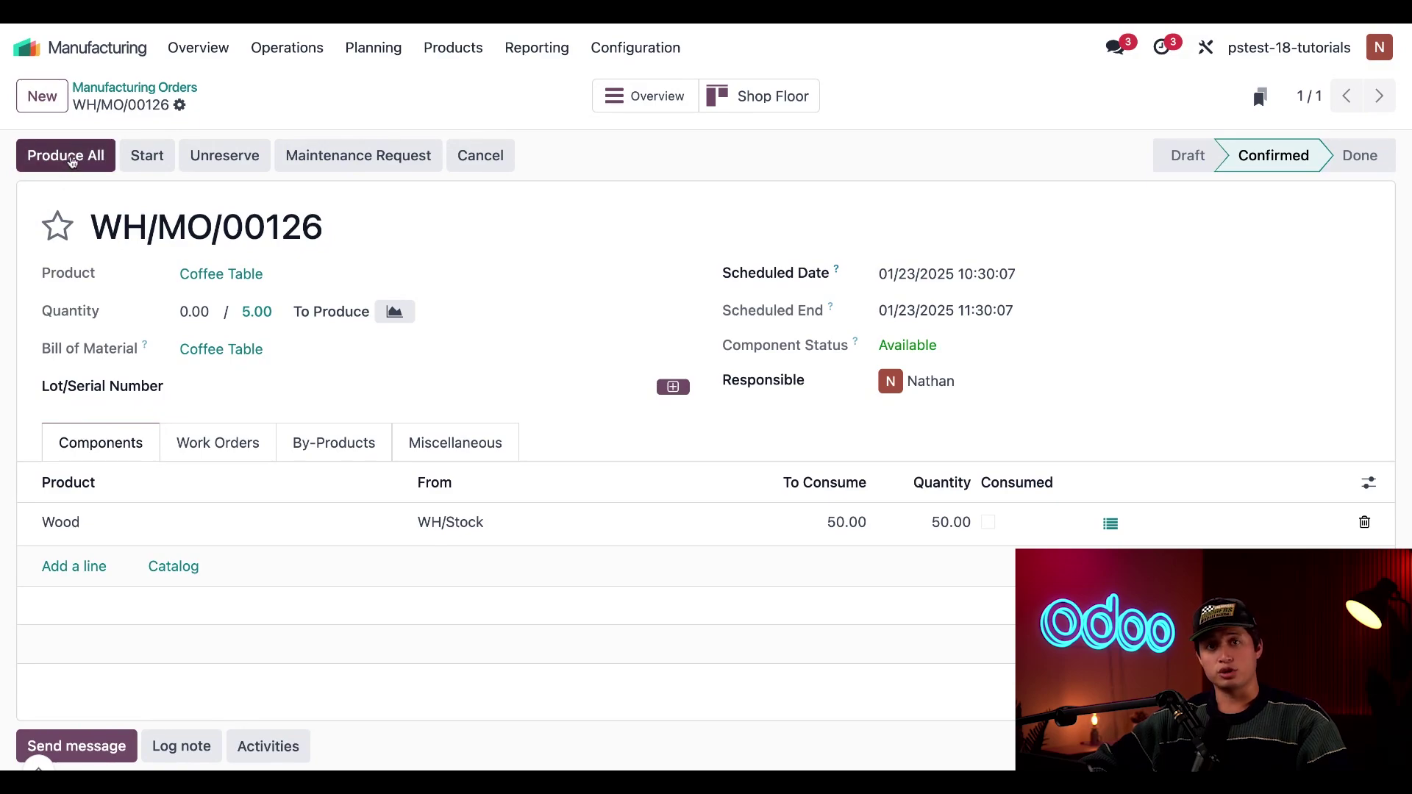
Step: Start Produce All and generate serial numbers from First SN 0000036 for 5 units
click(64, 155)
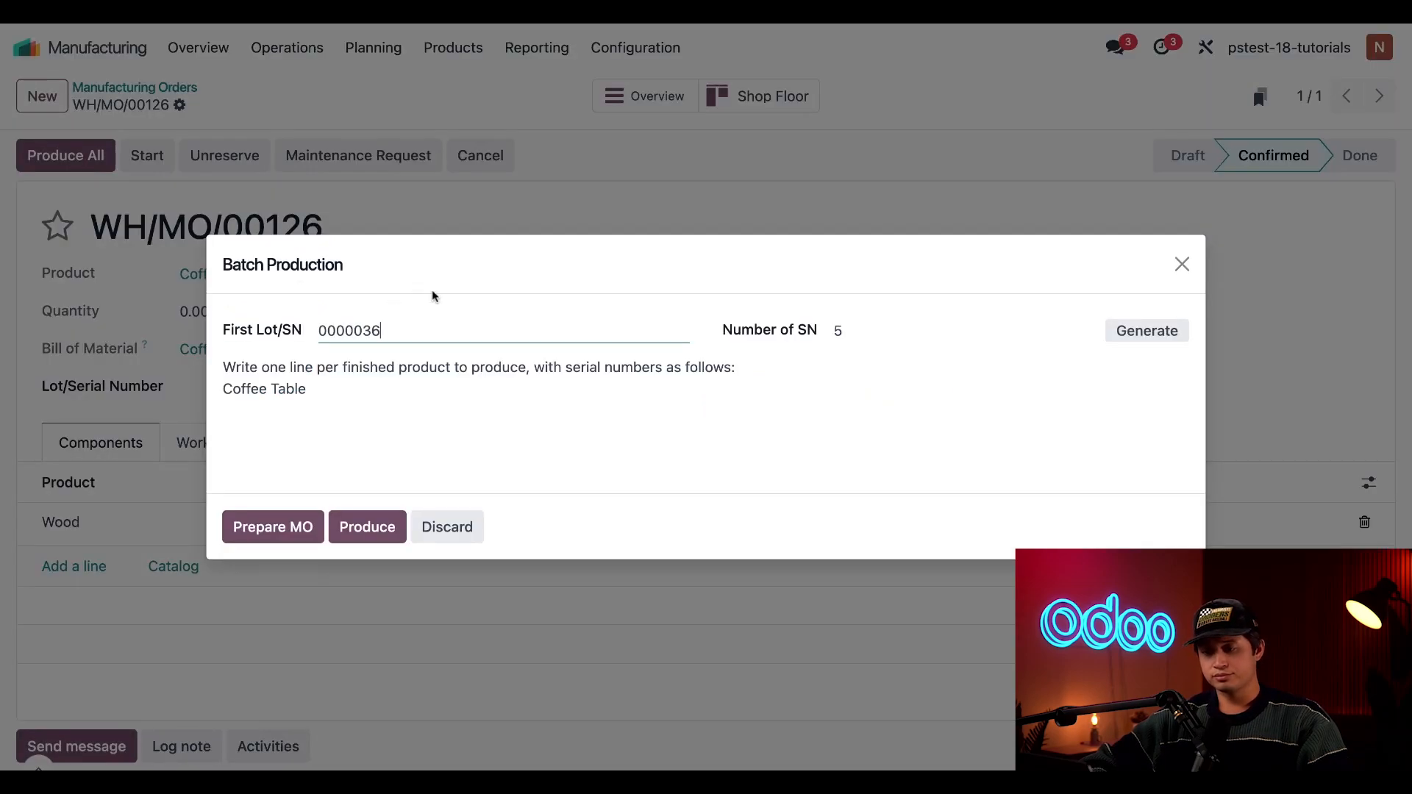
mouse_move(464, 307)
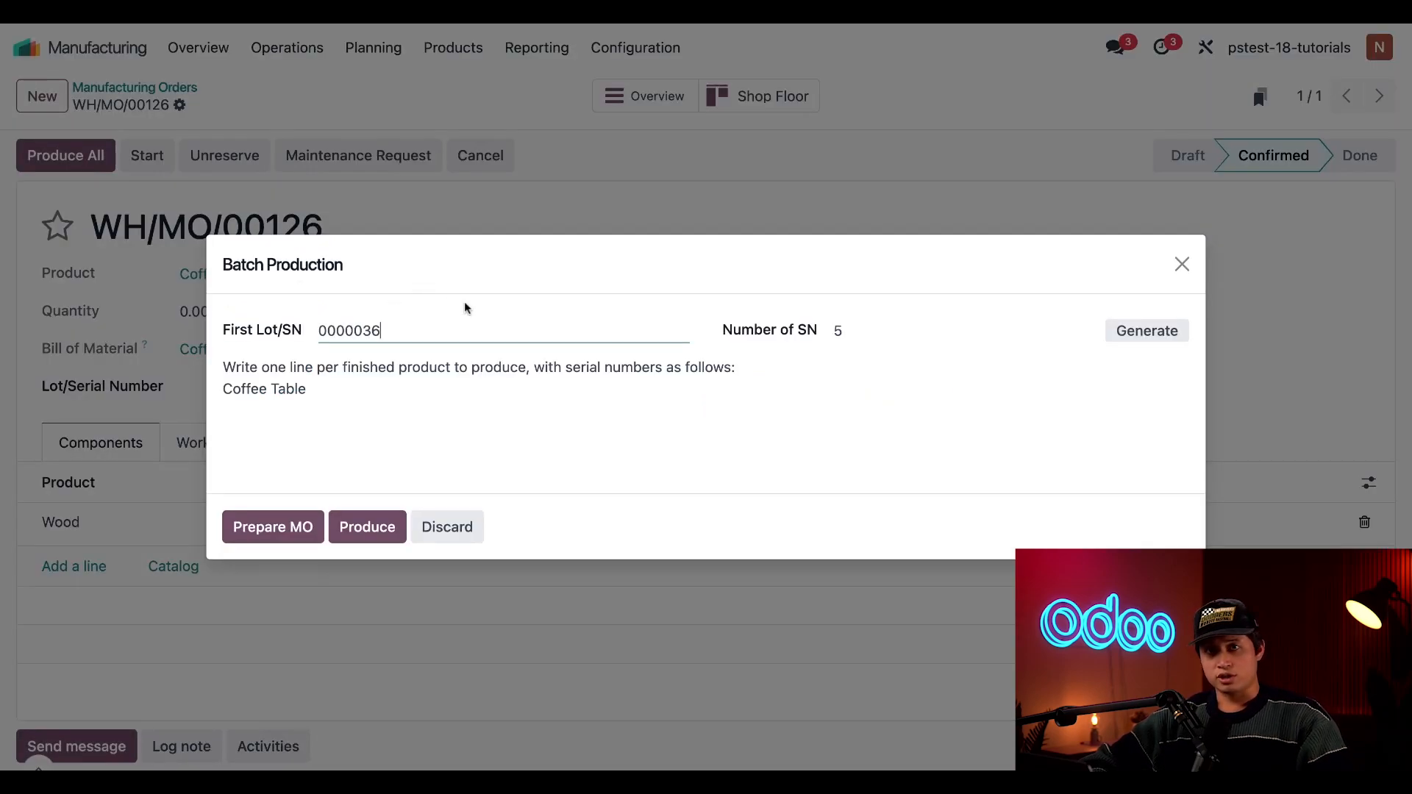
mouse_move(412, 308)
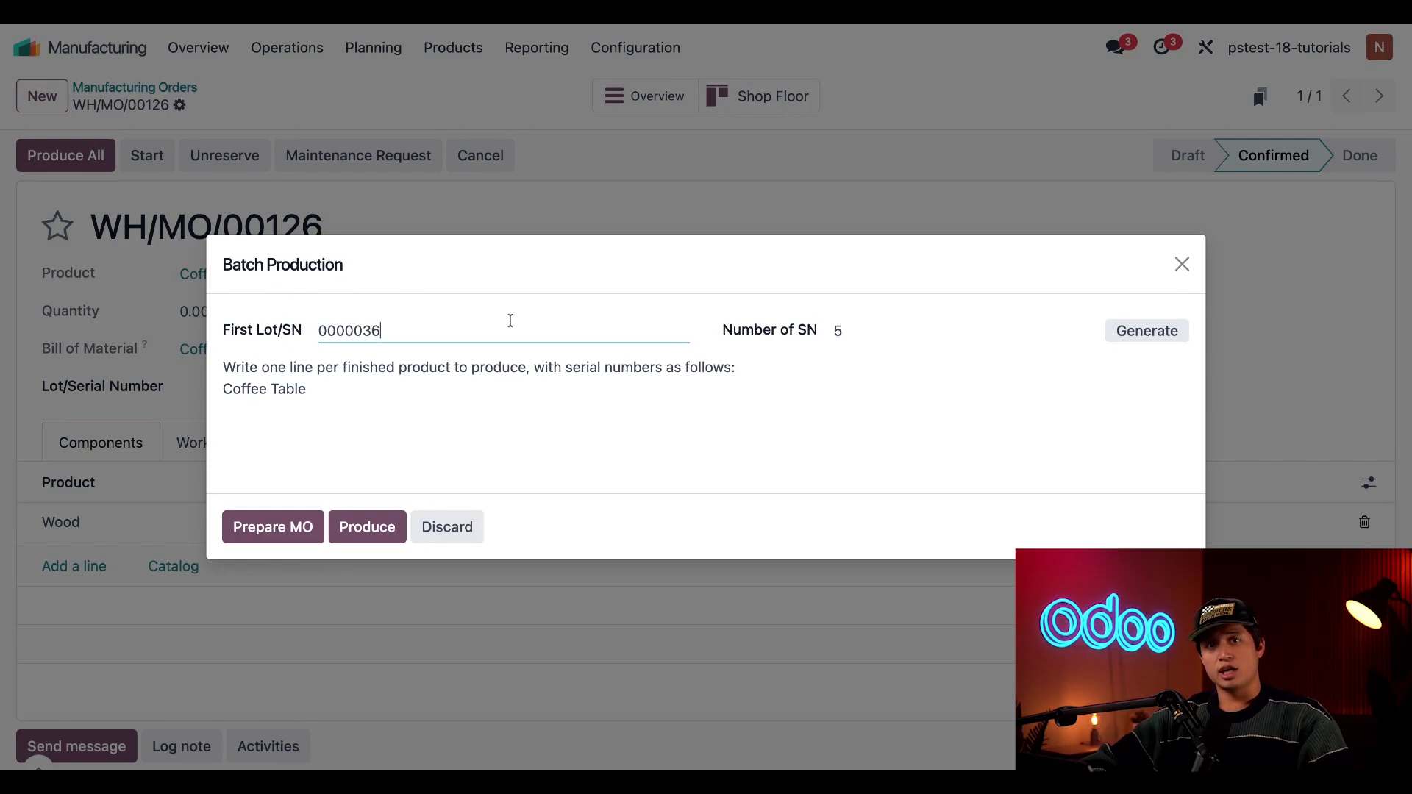
mouse_move(705, 352)
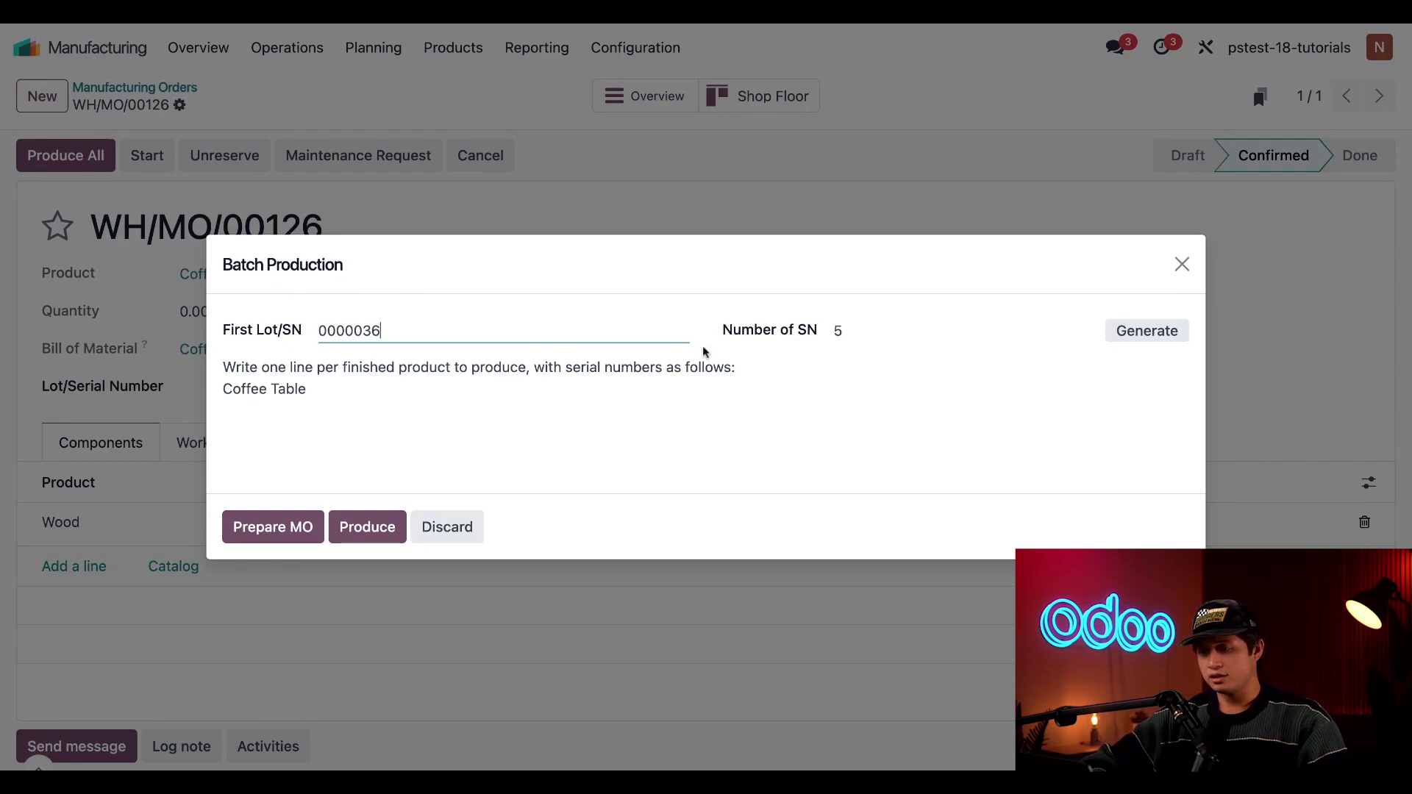
mouse_move(611, 333)
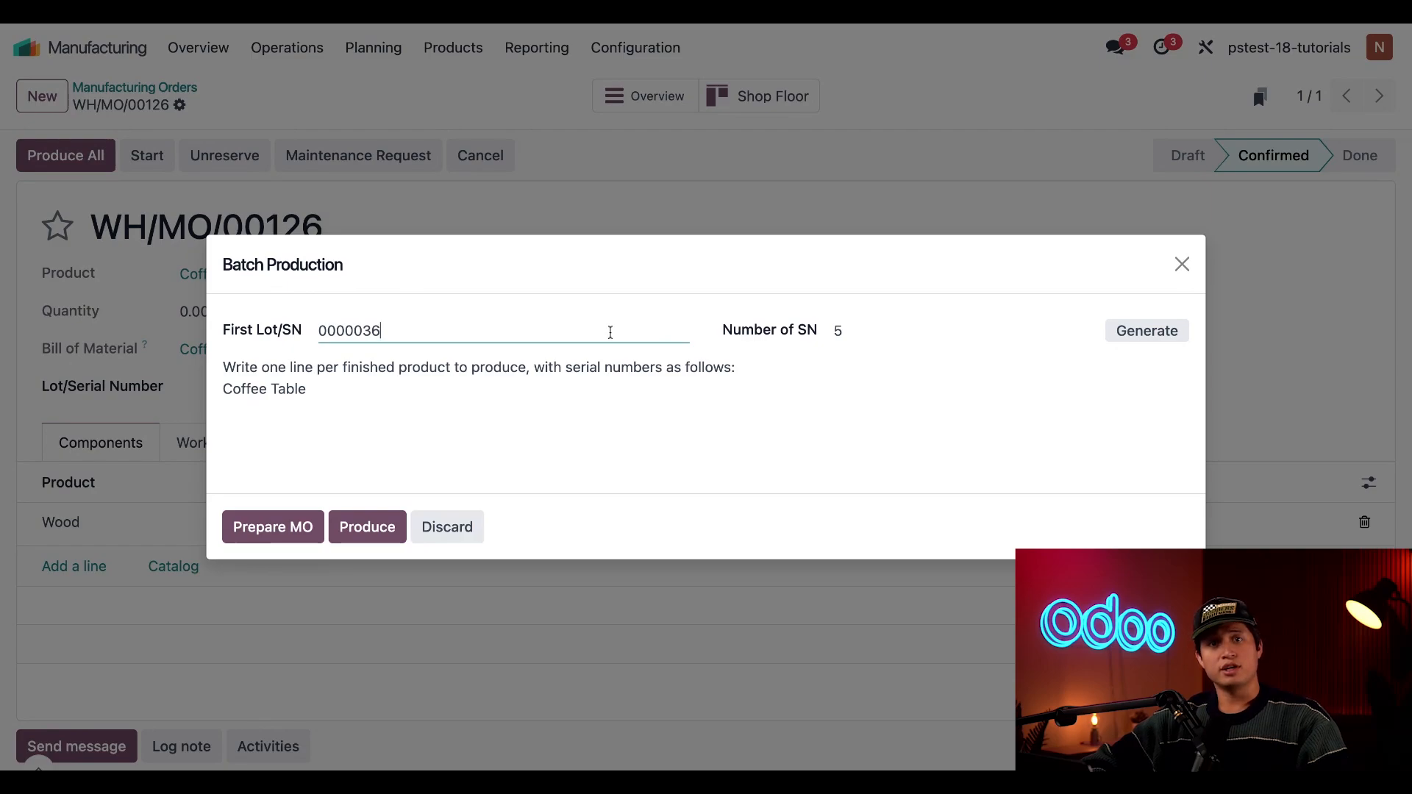
mouse_move(610, 334)
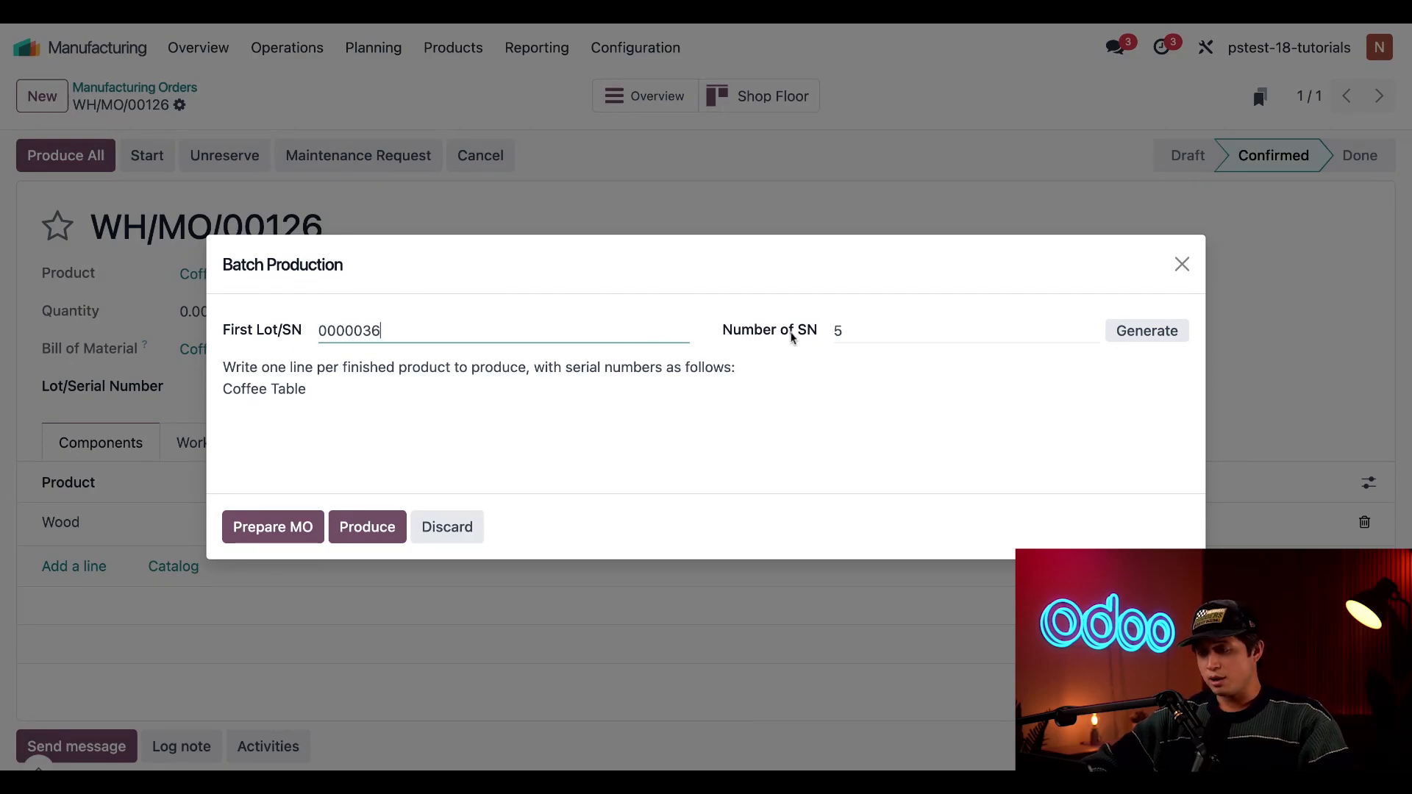
mouse_move(847, 352)
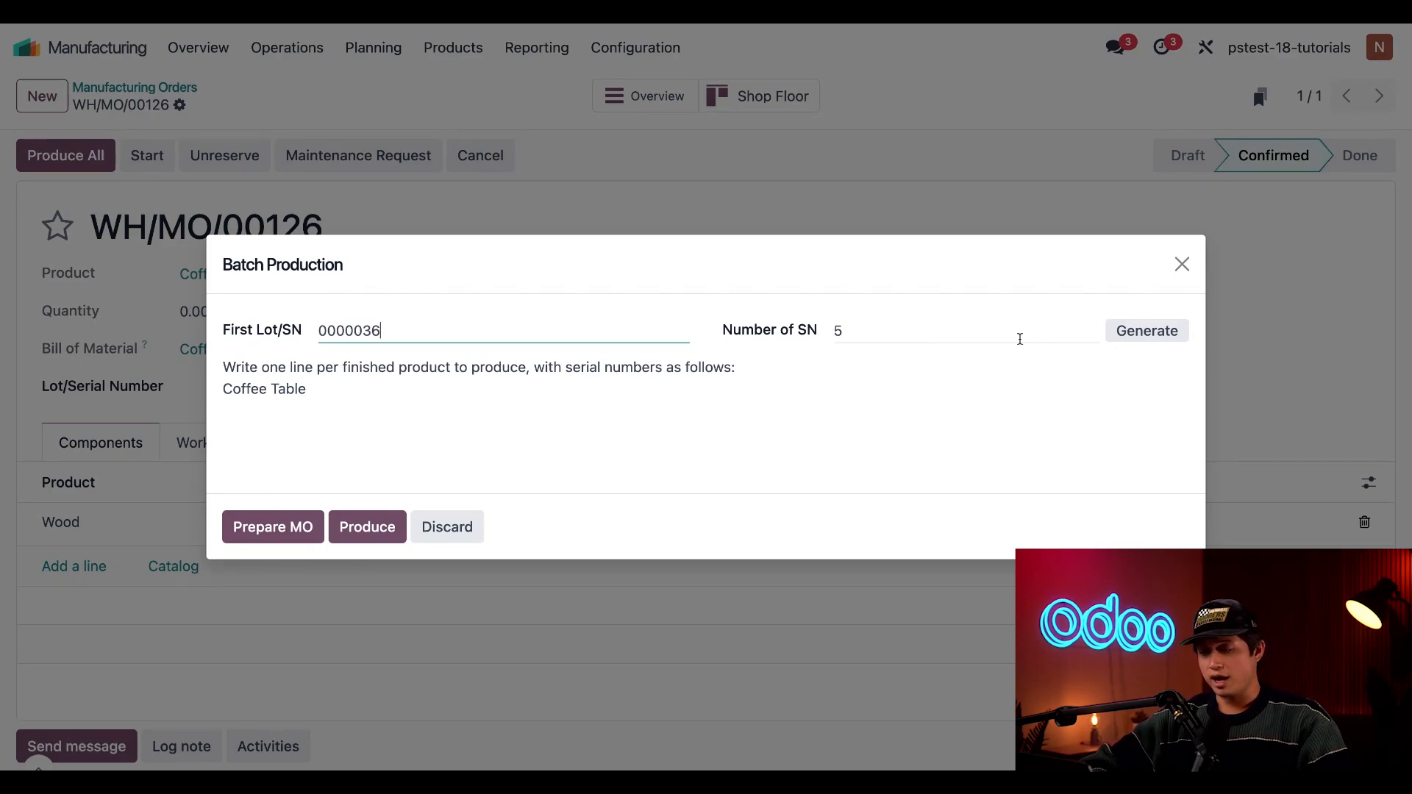
click(1146, 331)
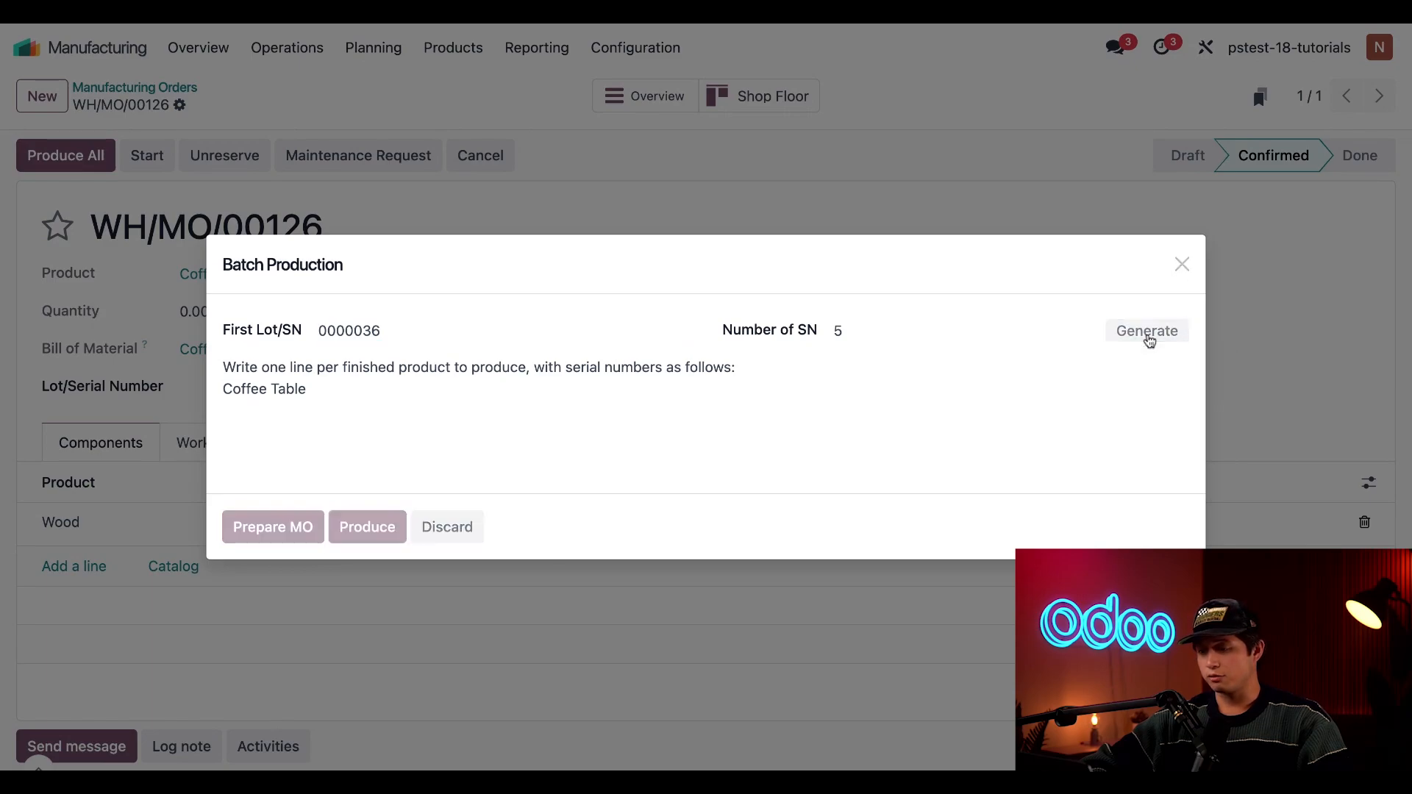
Step: Generate the serial numbers 0000036 through 0000040 in the Batch Production dialog
click(1146, 329)
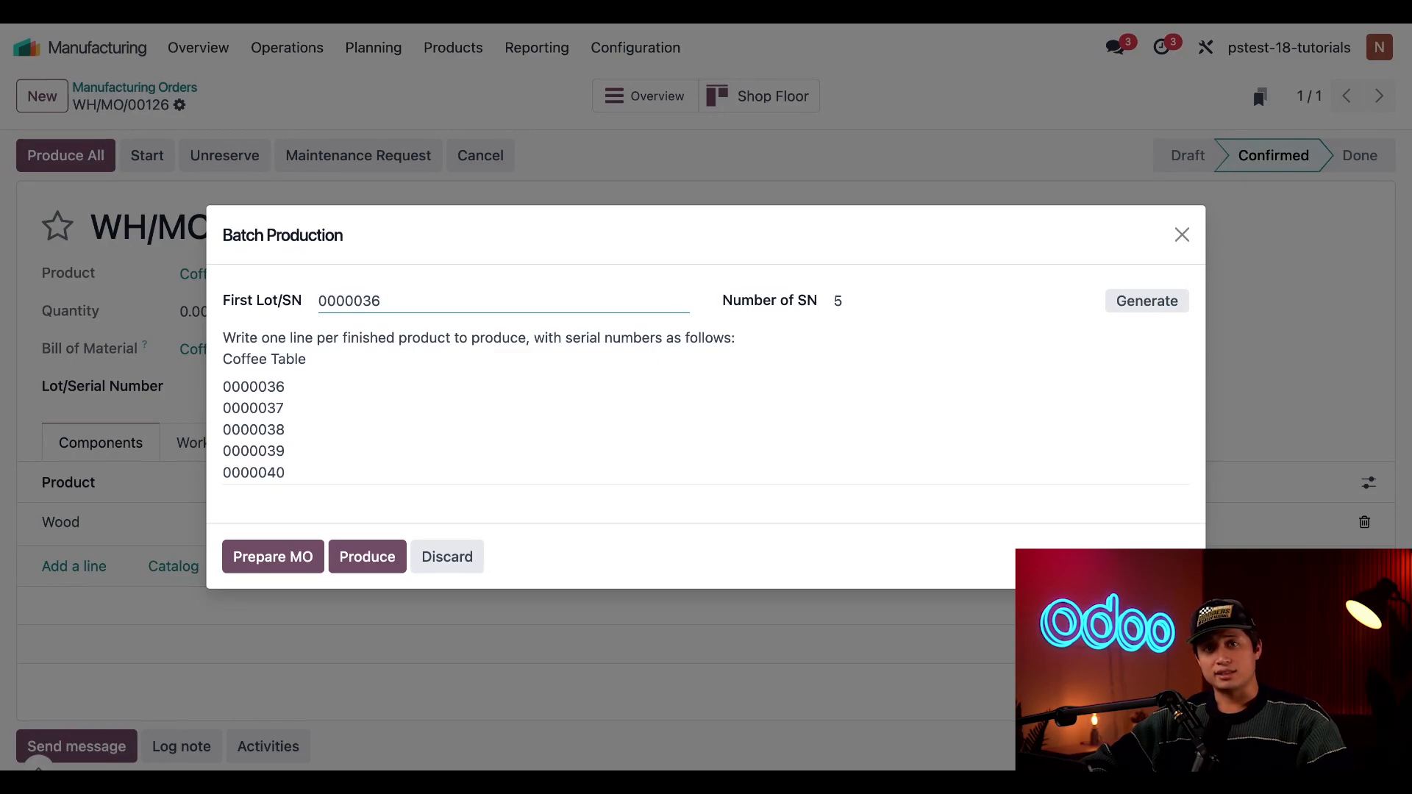
mouse_move(367, 556)
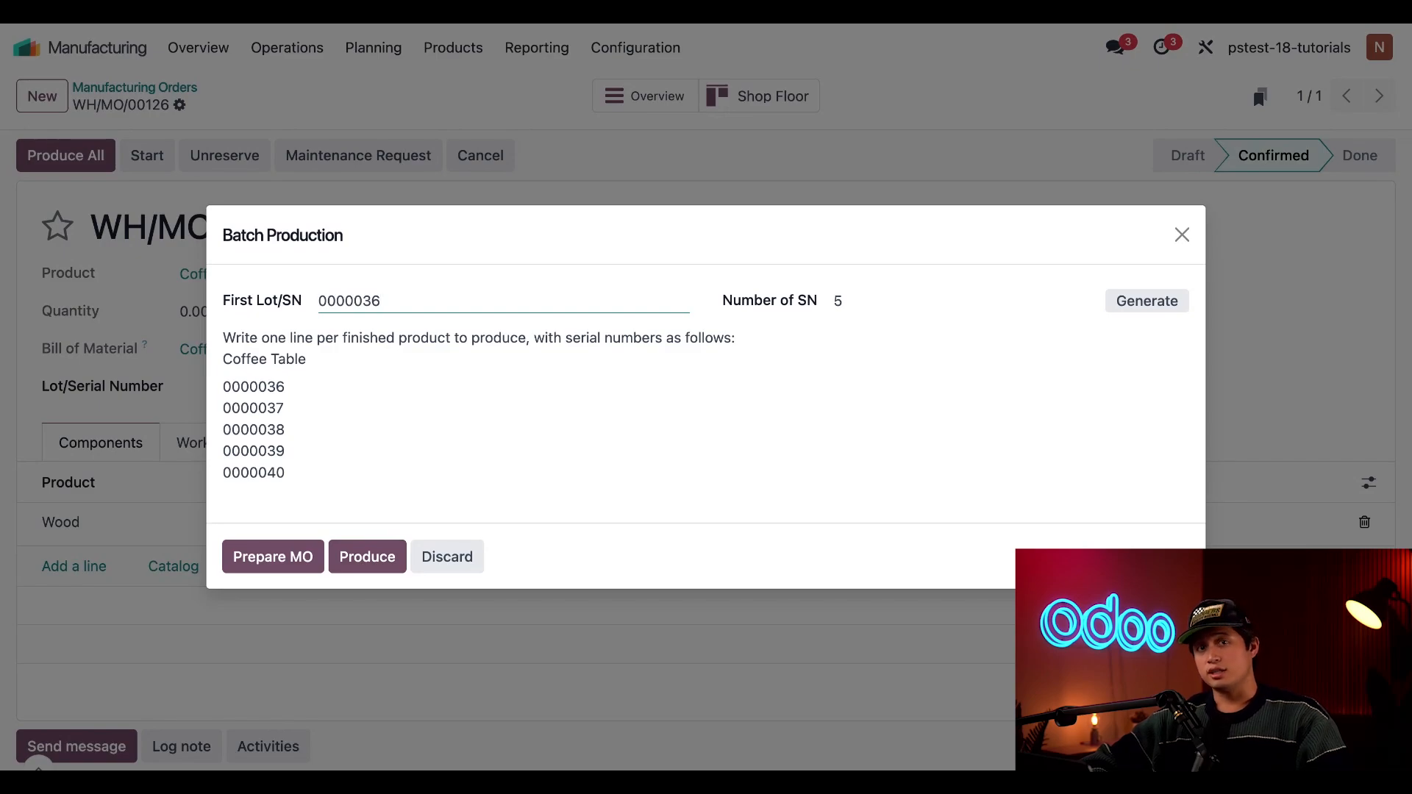
mouse_move(273, 556)
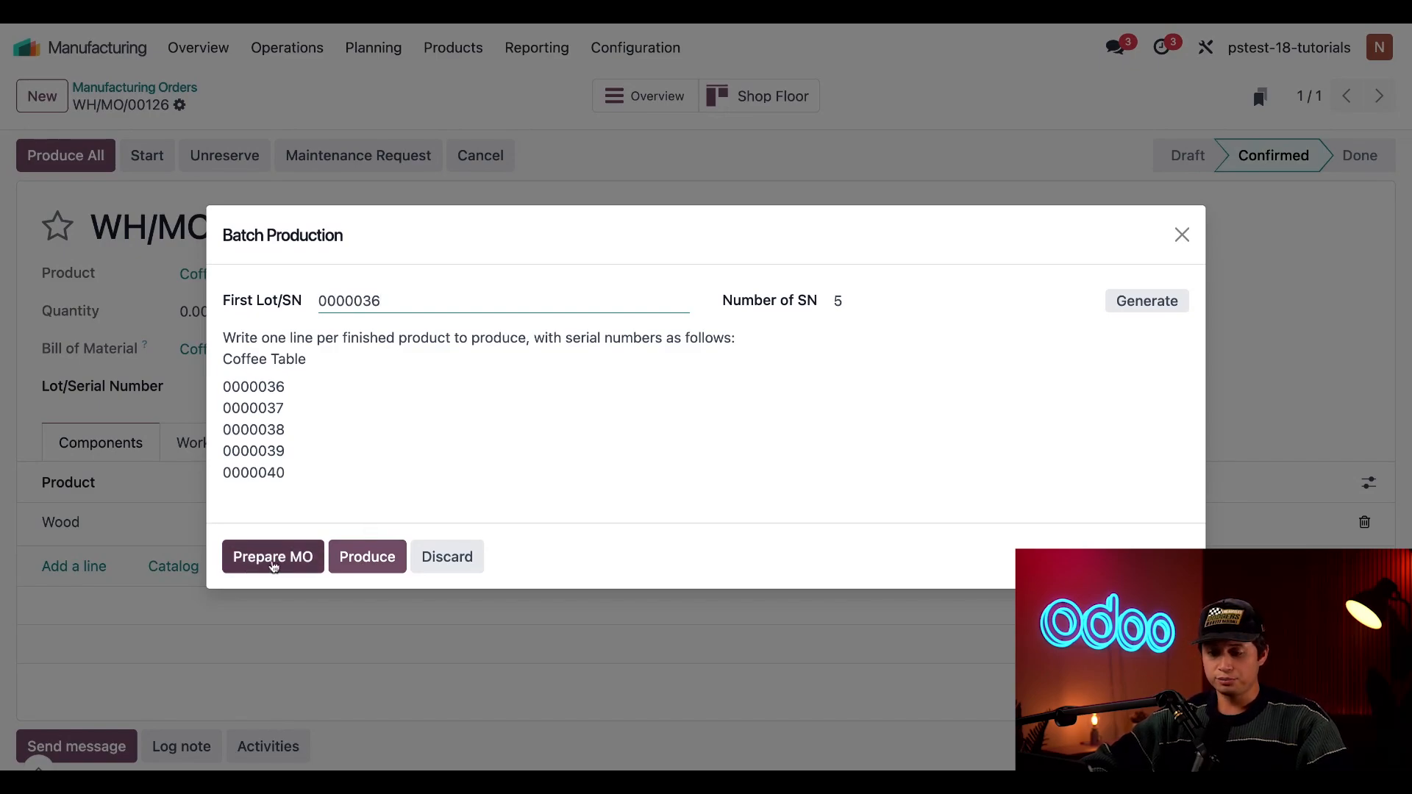
mouse_move(358, 503)
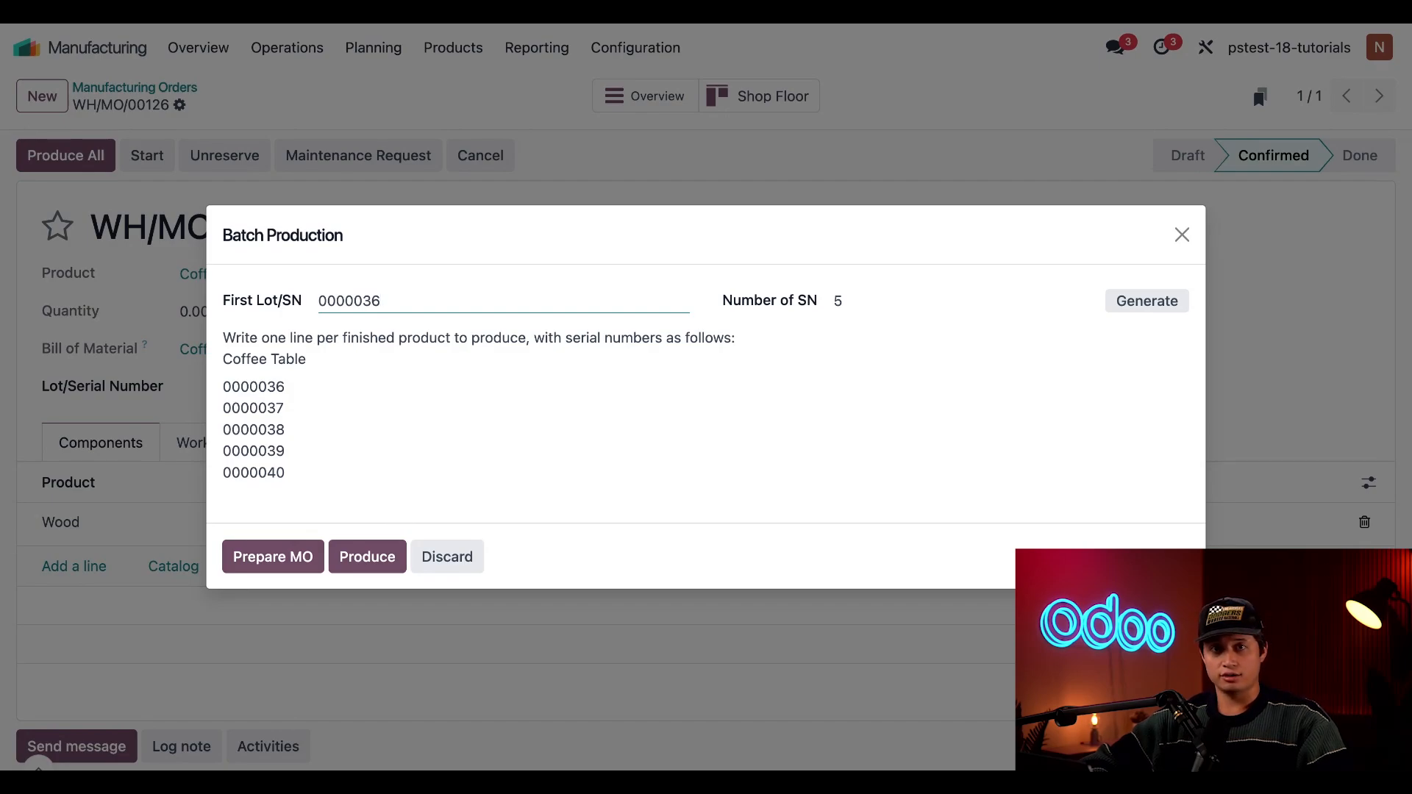
mouse_move(420, 503)
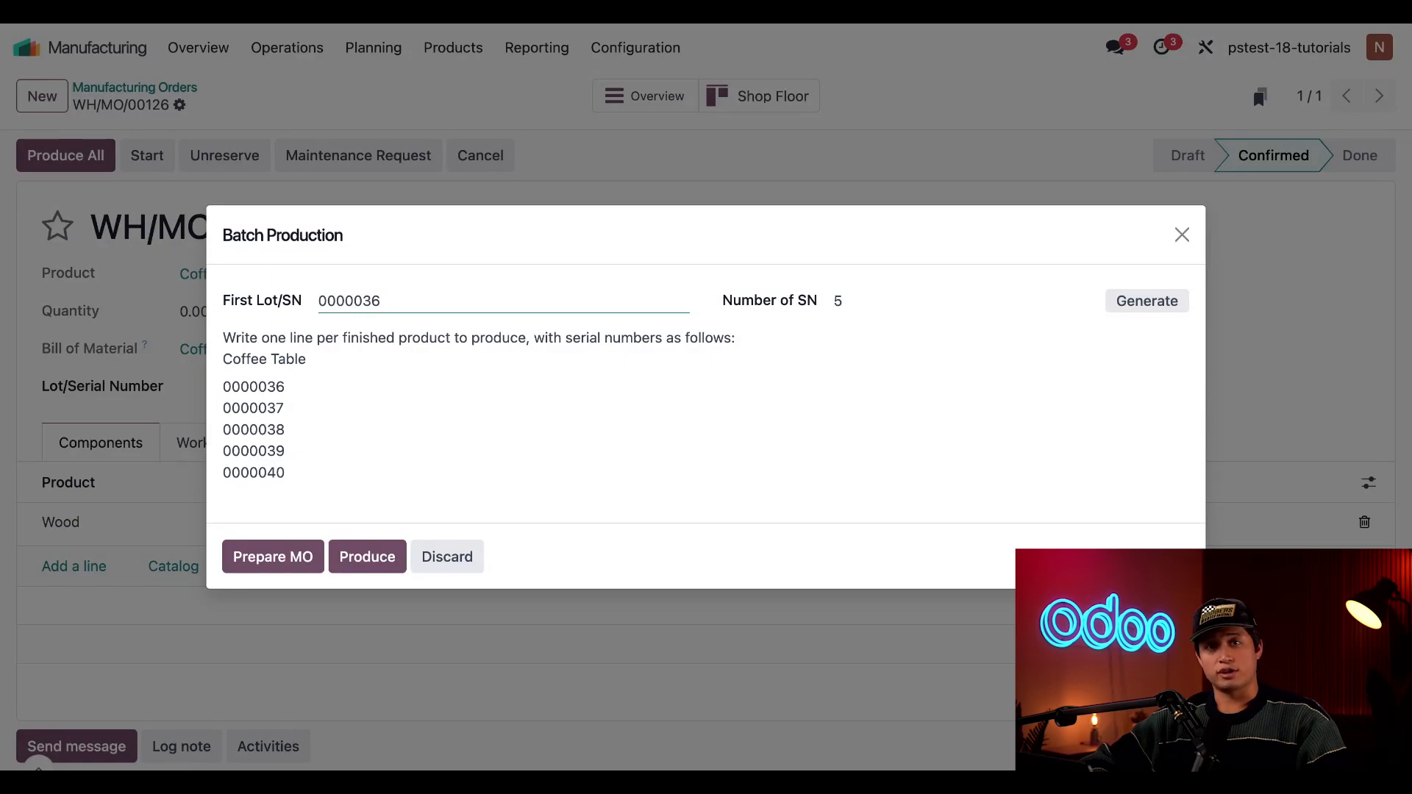
mouse_move(368, 556)
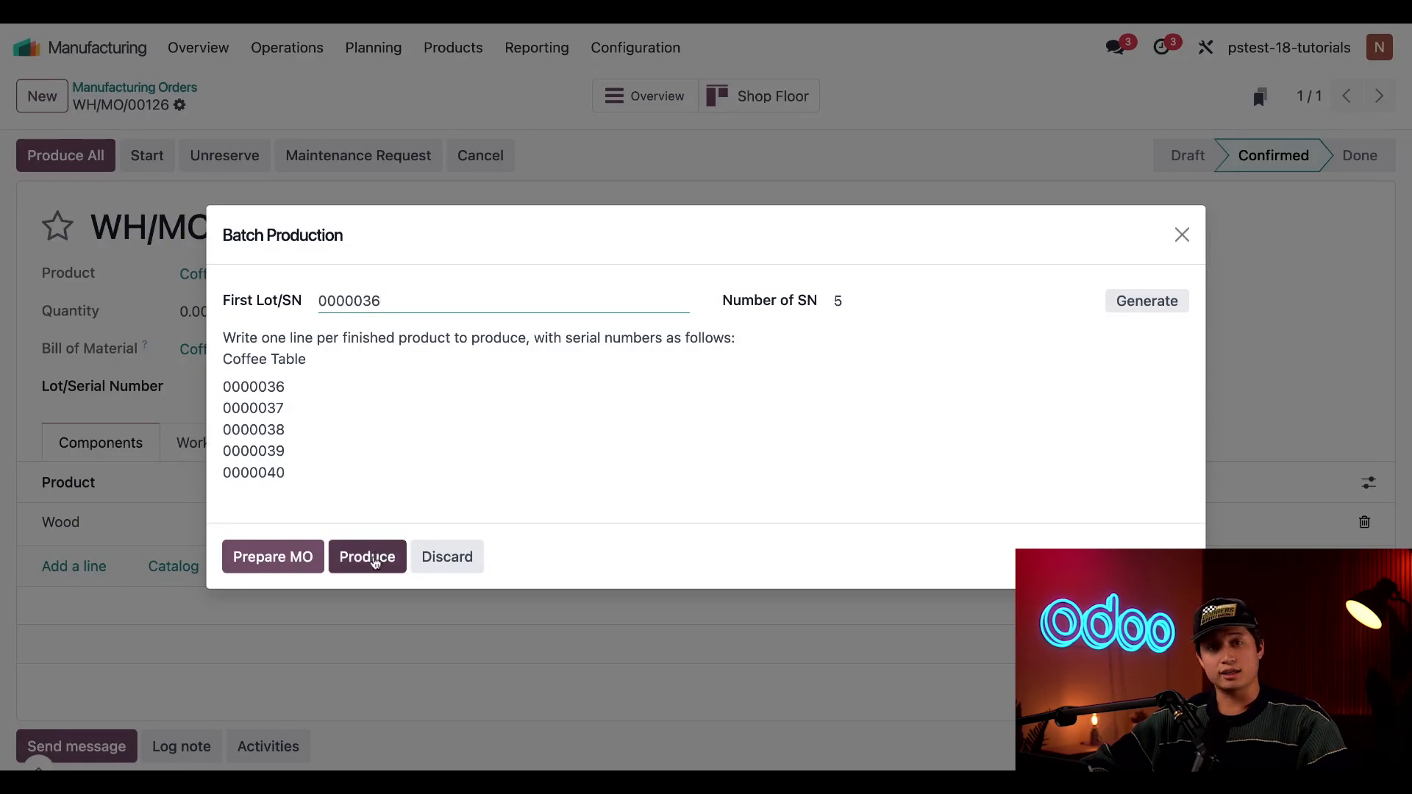
Step: Produce the batch and review done order WH/MO/00126-001 with serial 0000036 and 10 Wood consumed
click(366, 556)
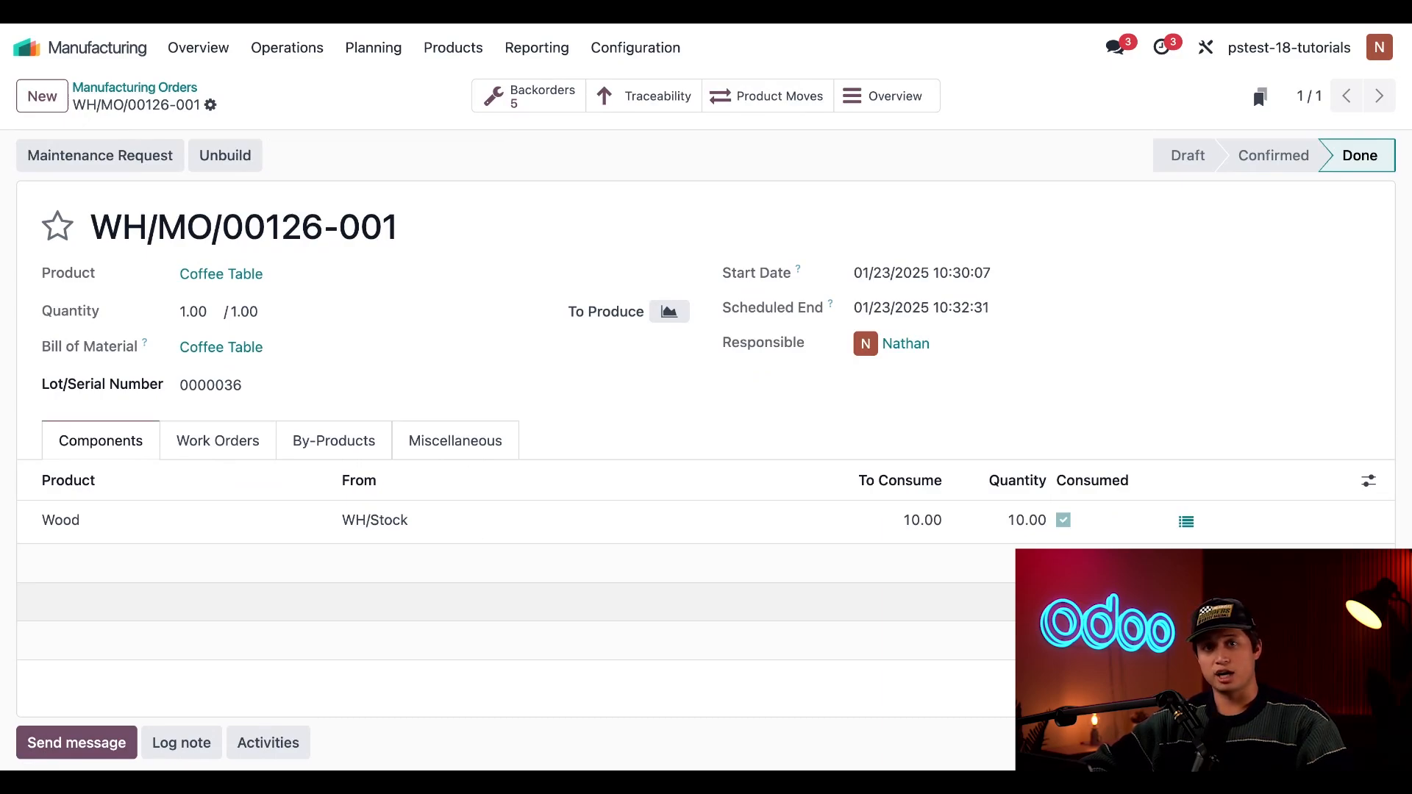
mouse_move(366, 256)
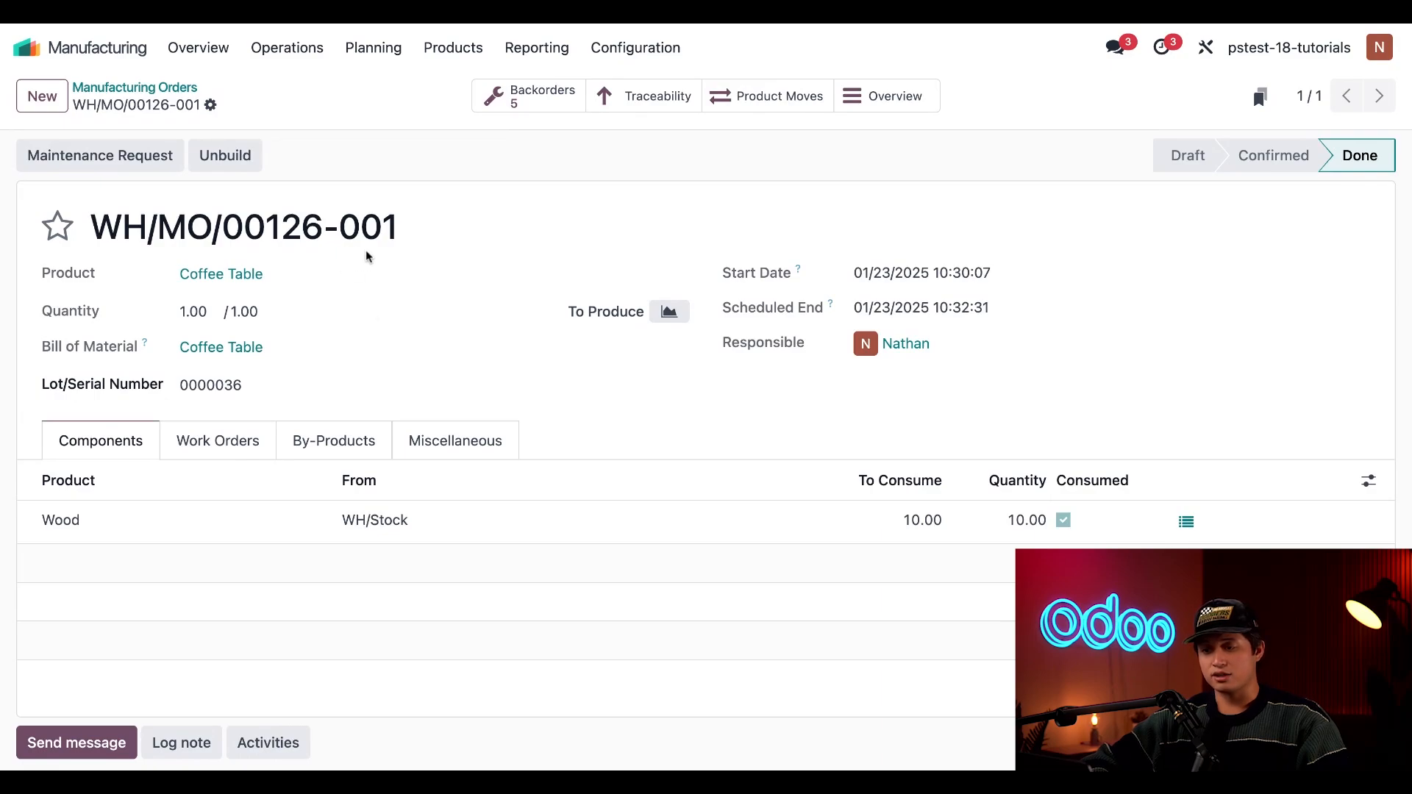
mouse_move(381, 260)
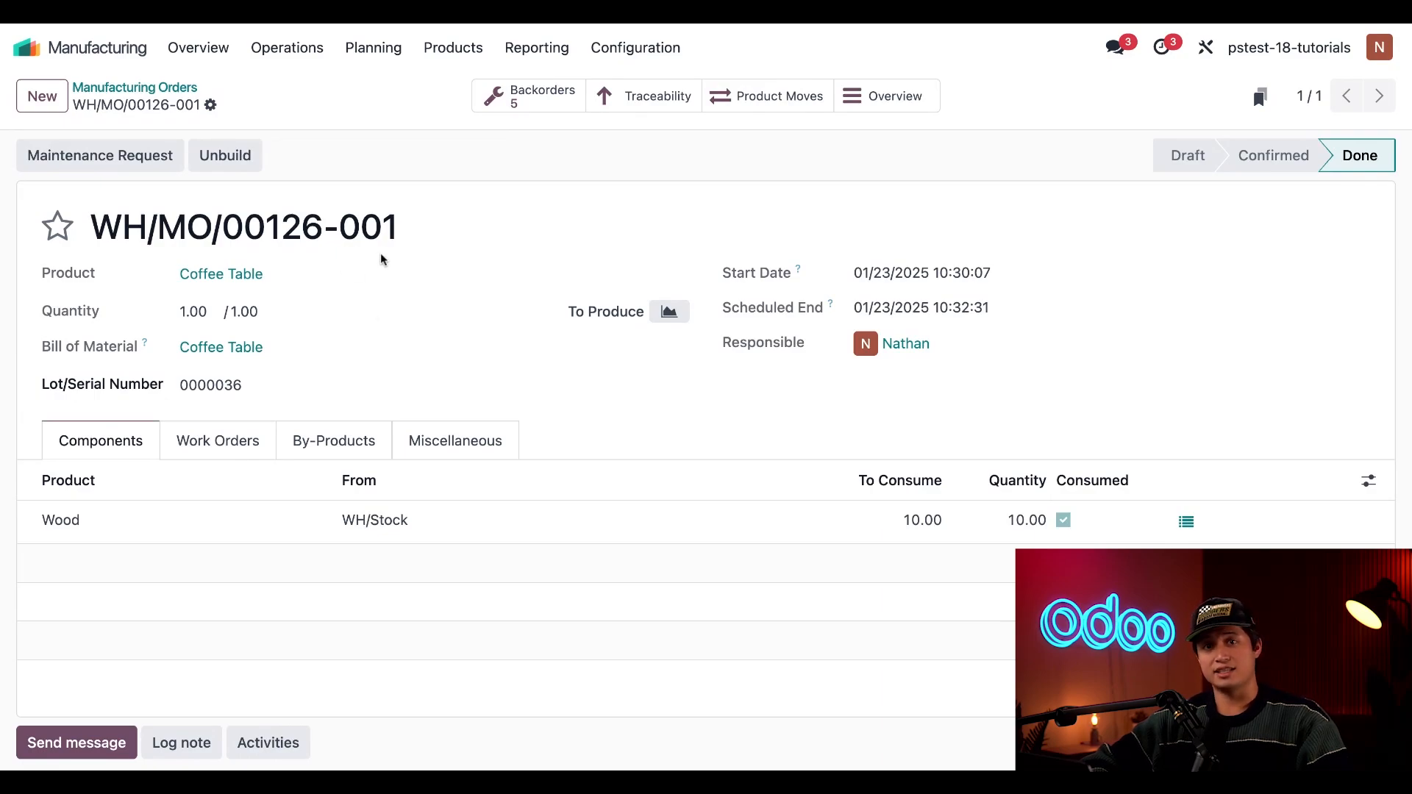
mouse_move(335, 290)
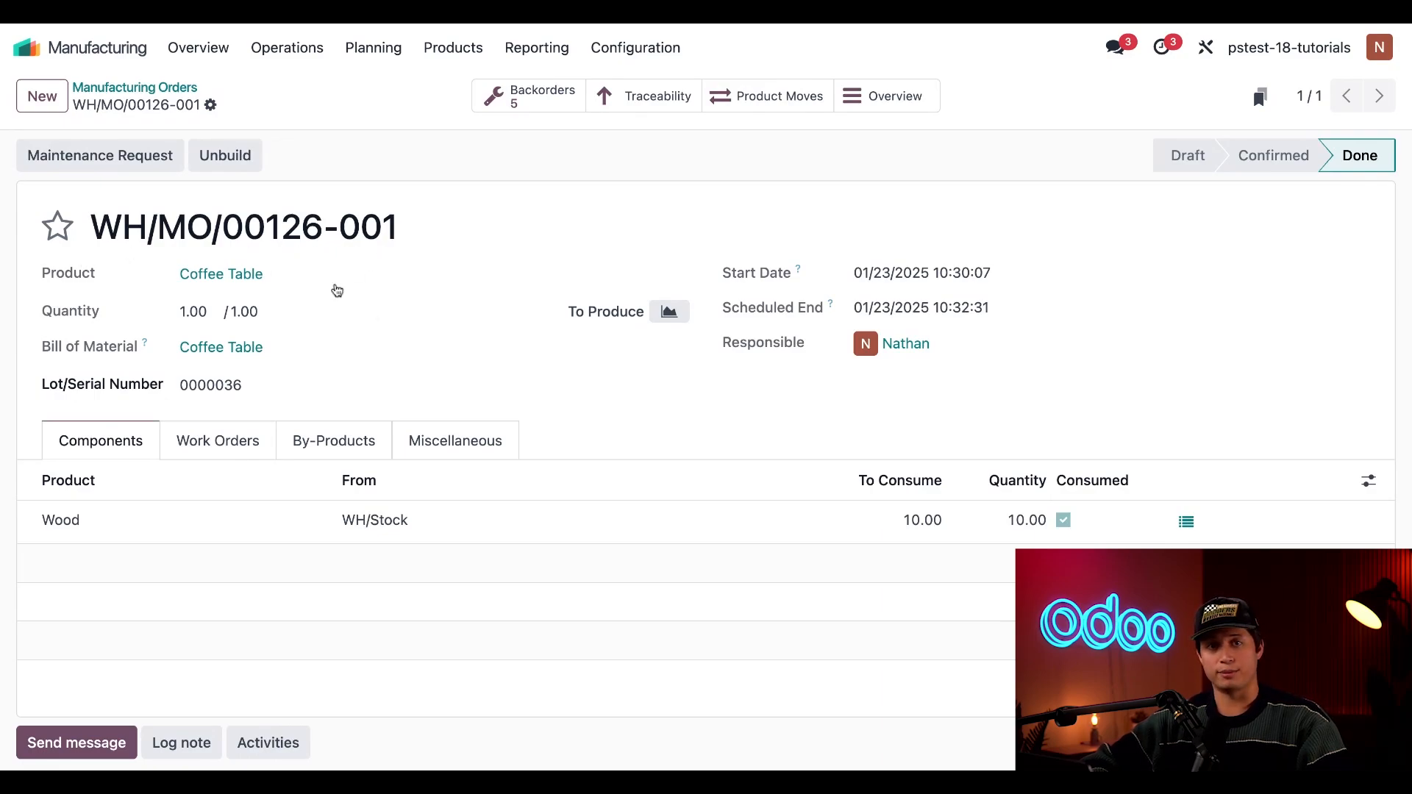
click(211, 384)
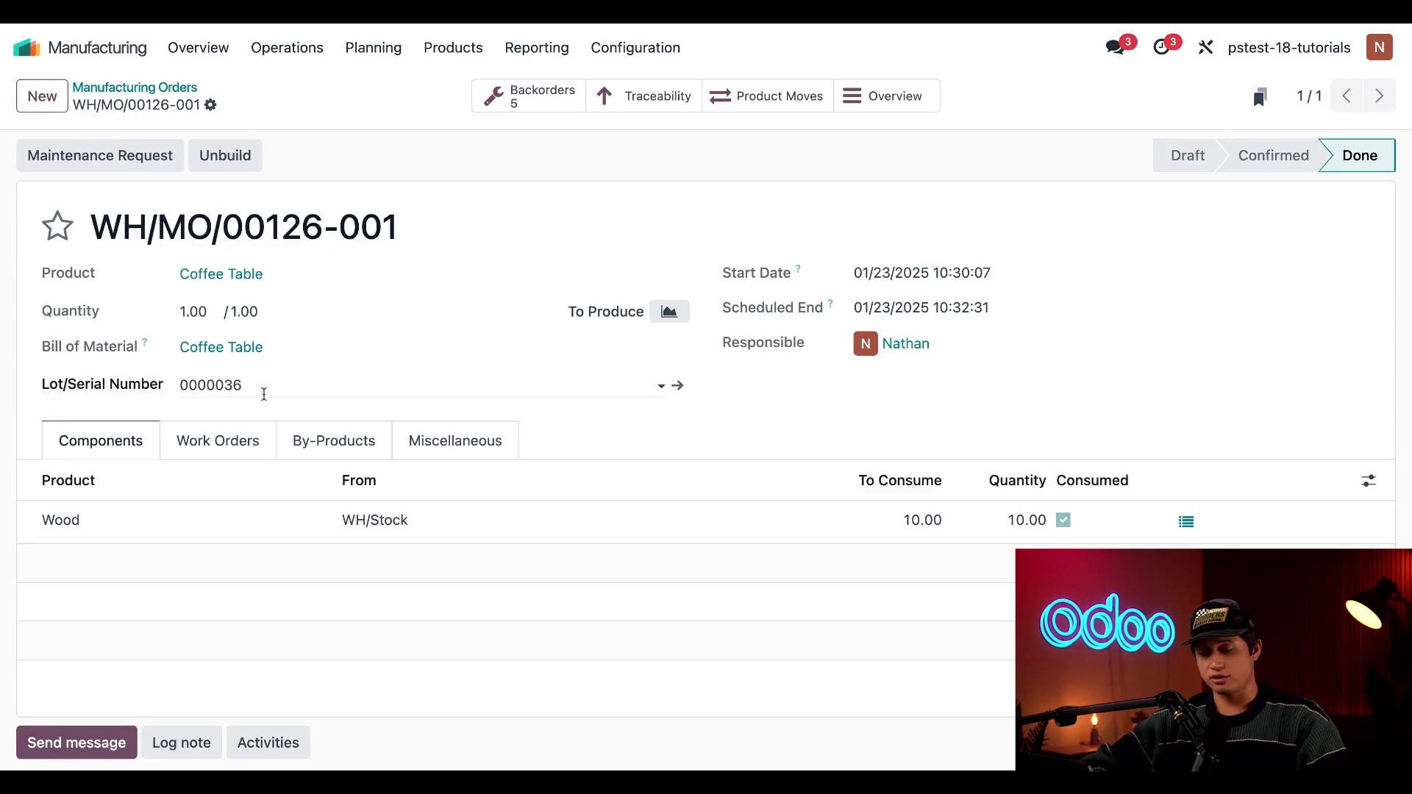
click(234, 410)
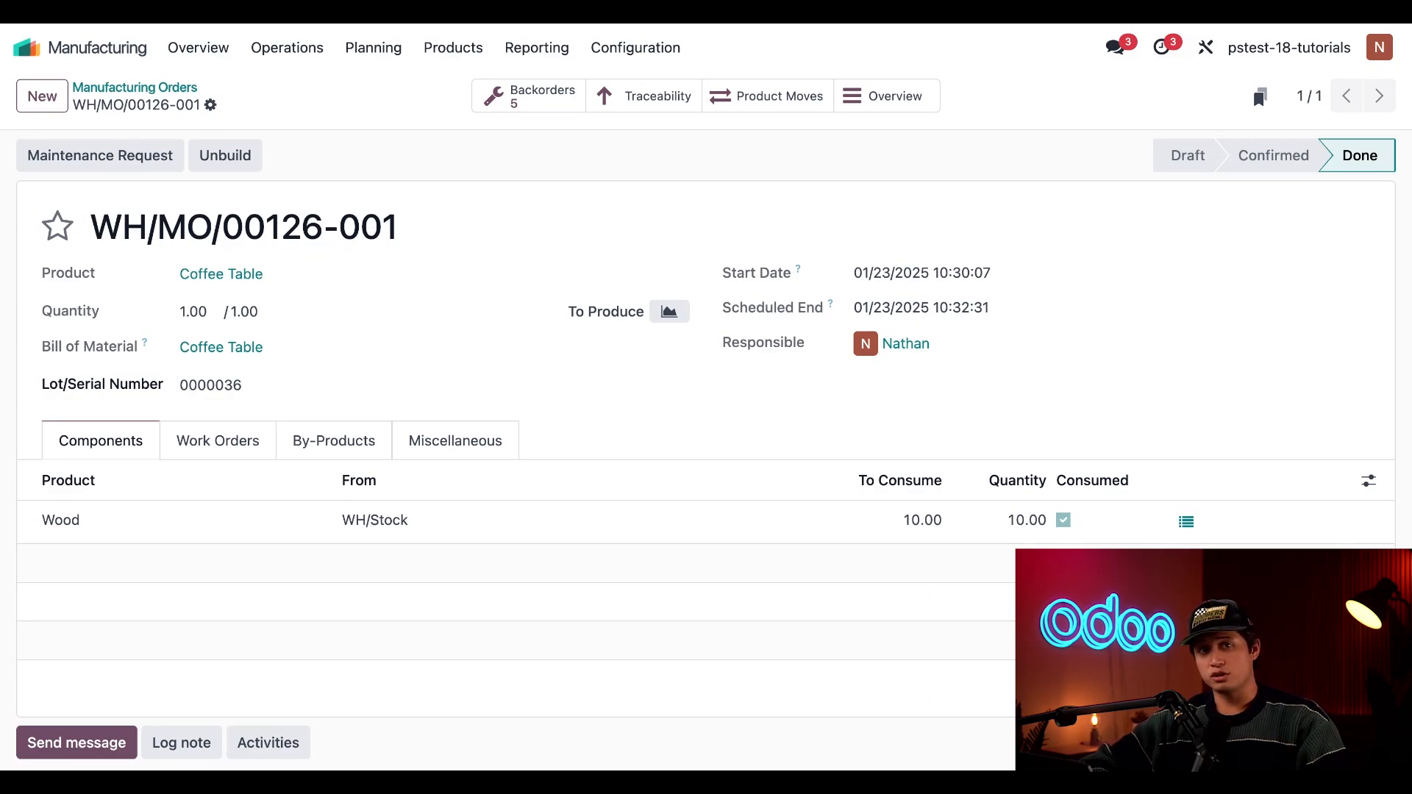
mouse_move(535, 108)
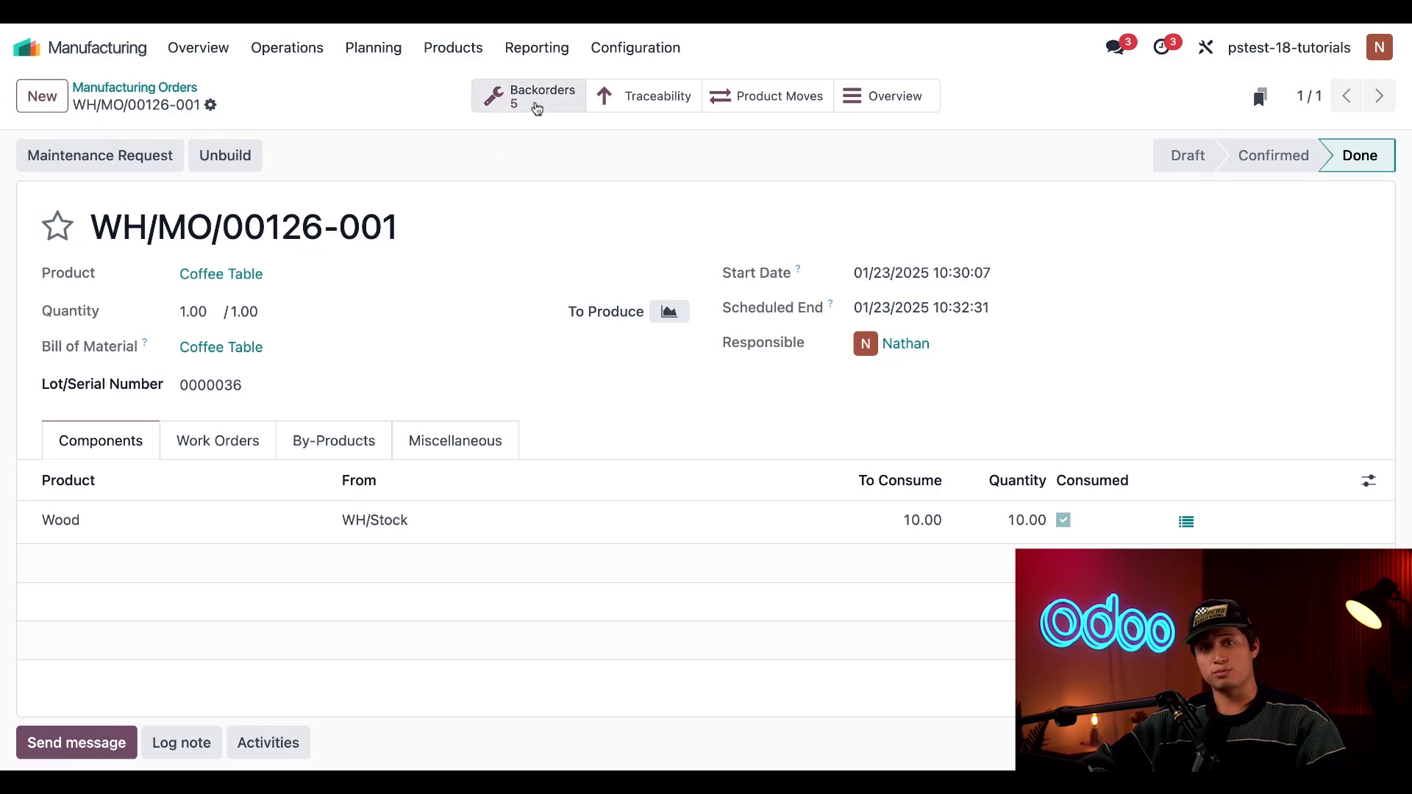
Step: List the five done Coffee Table backorders WH/MO/00126-001 through -005 via the Backorders button
click(526, 95)
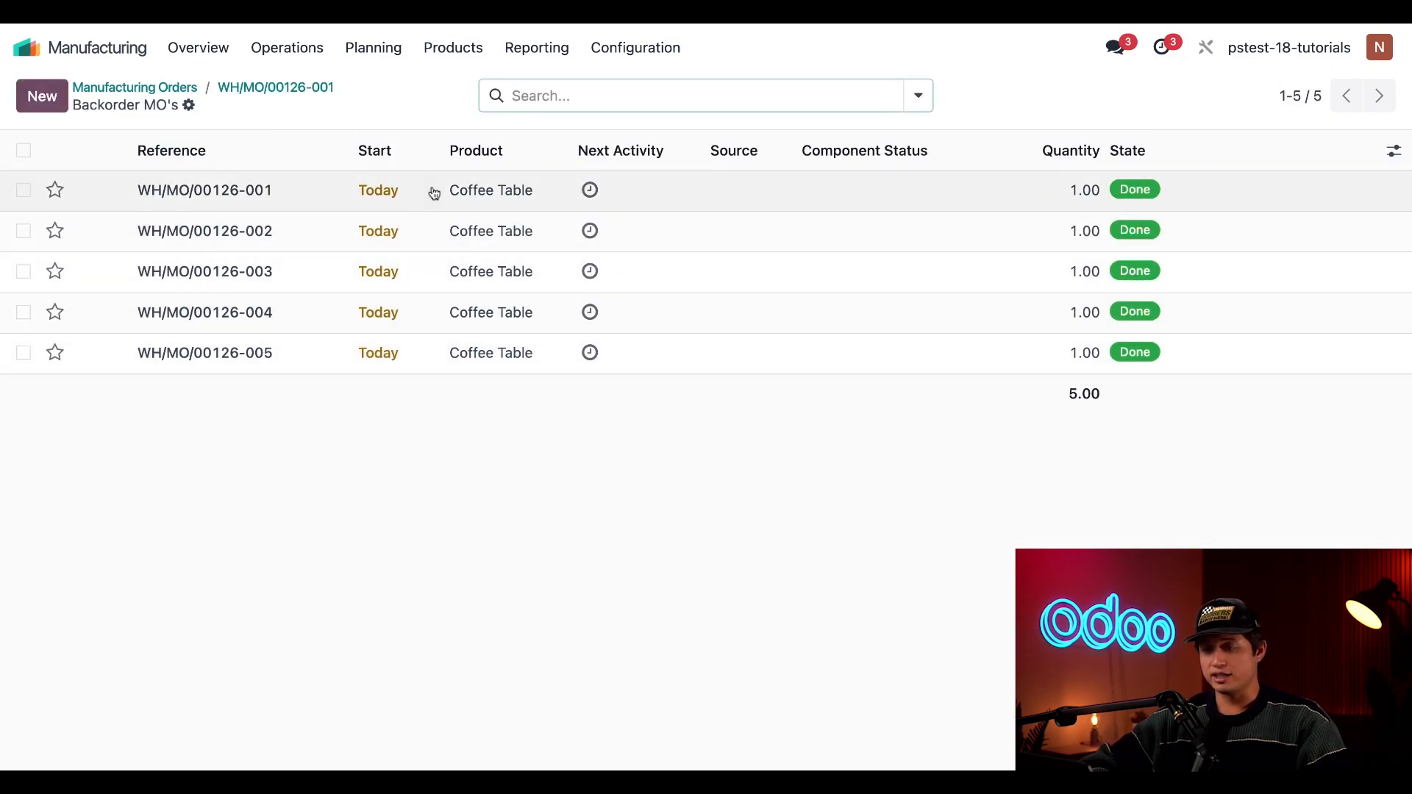
mouse_move(483, 475)
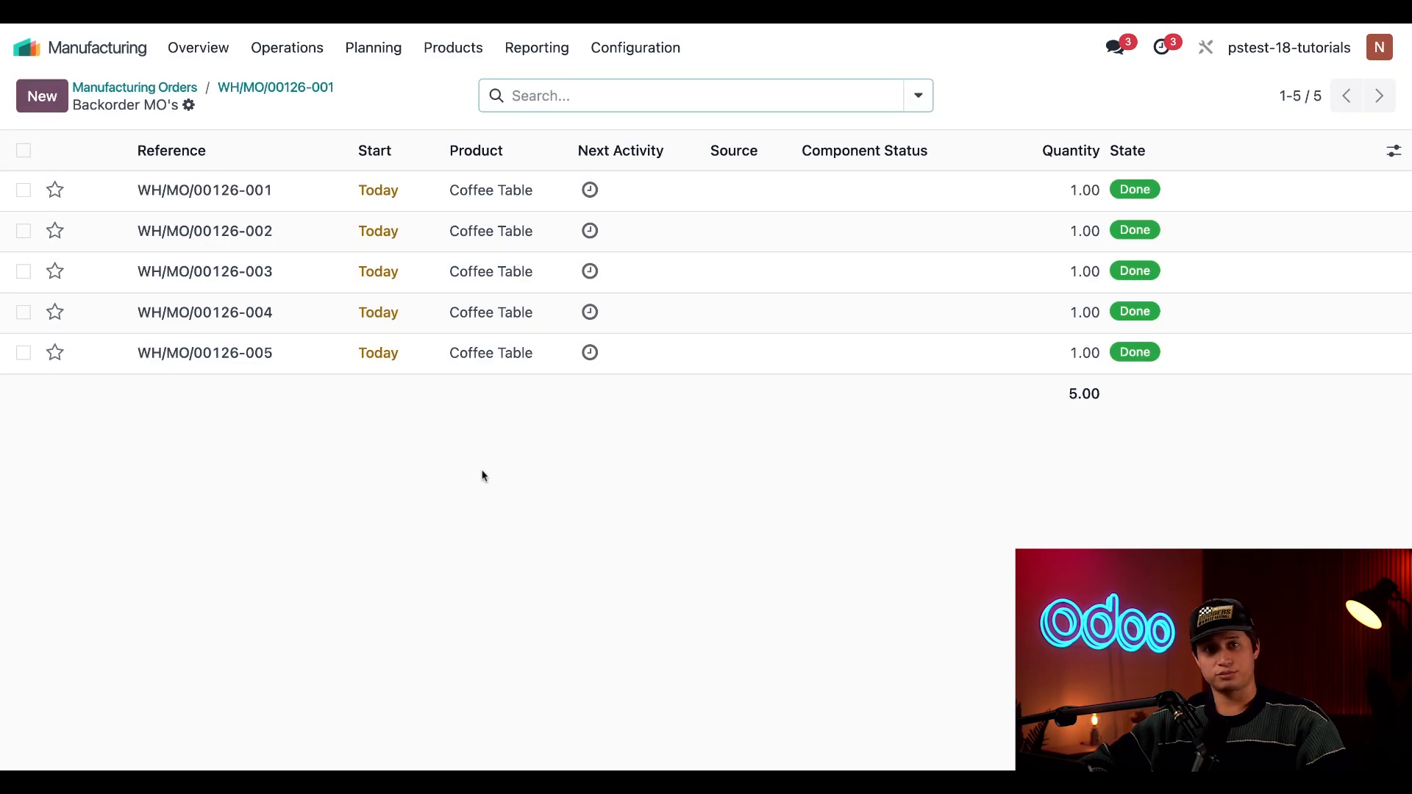